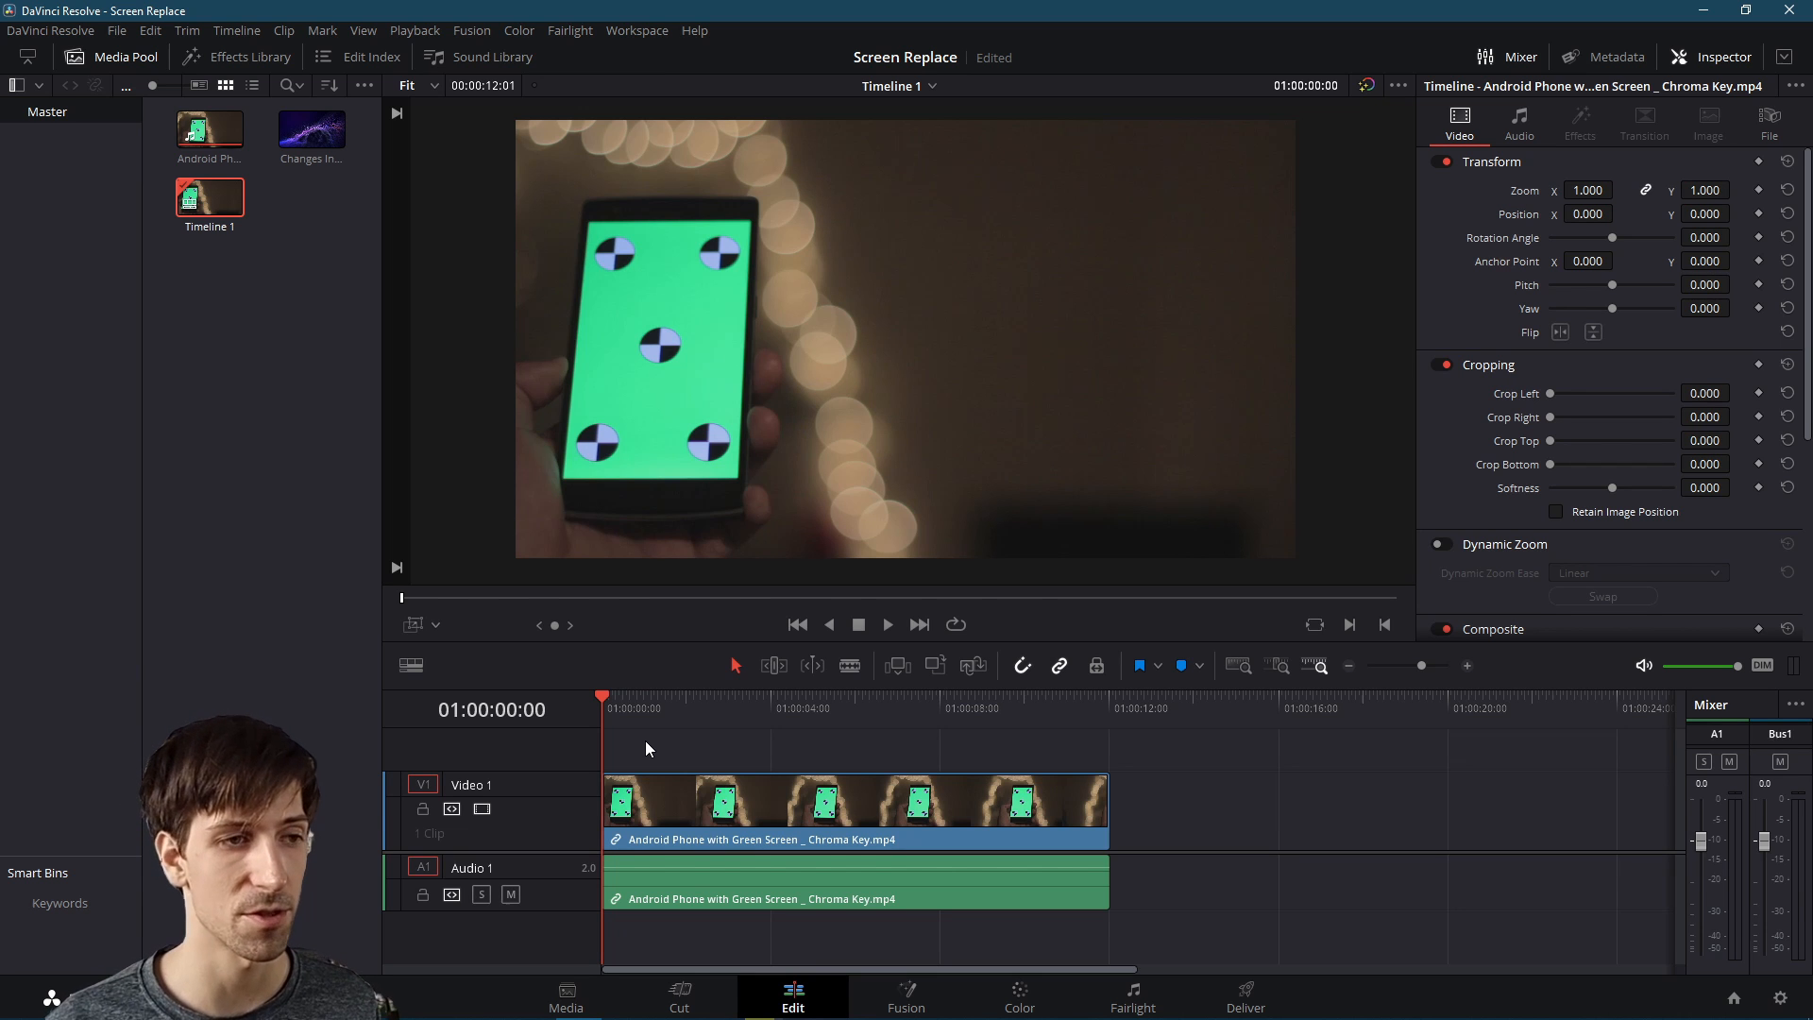
# Select the green-screen phone clip and bring it into the Fusion page
pyautogui.click(888, 625)
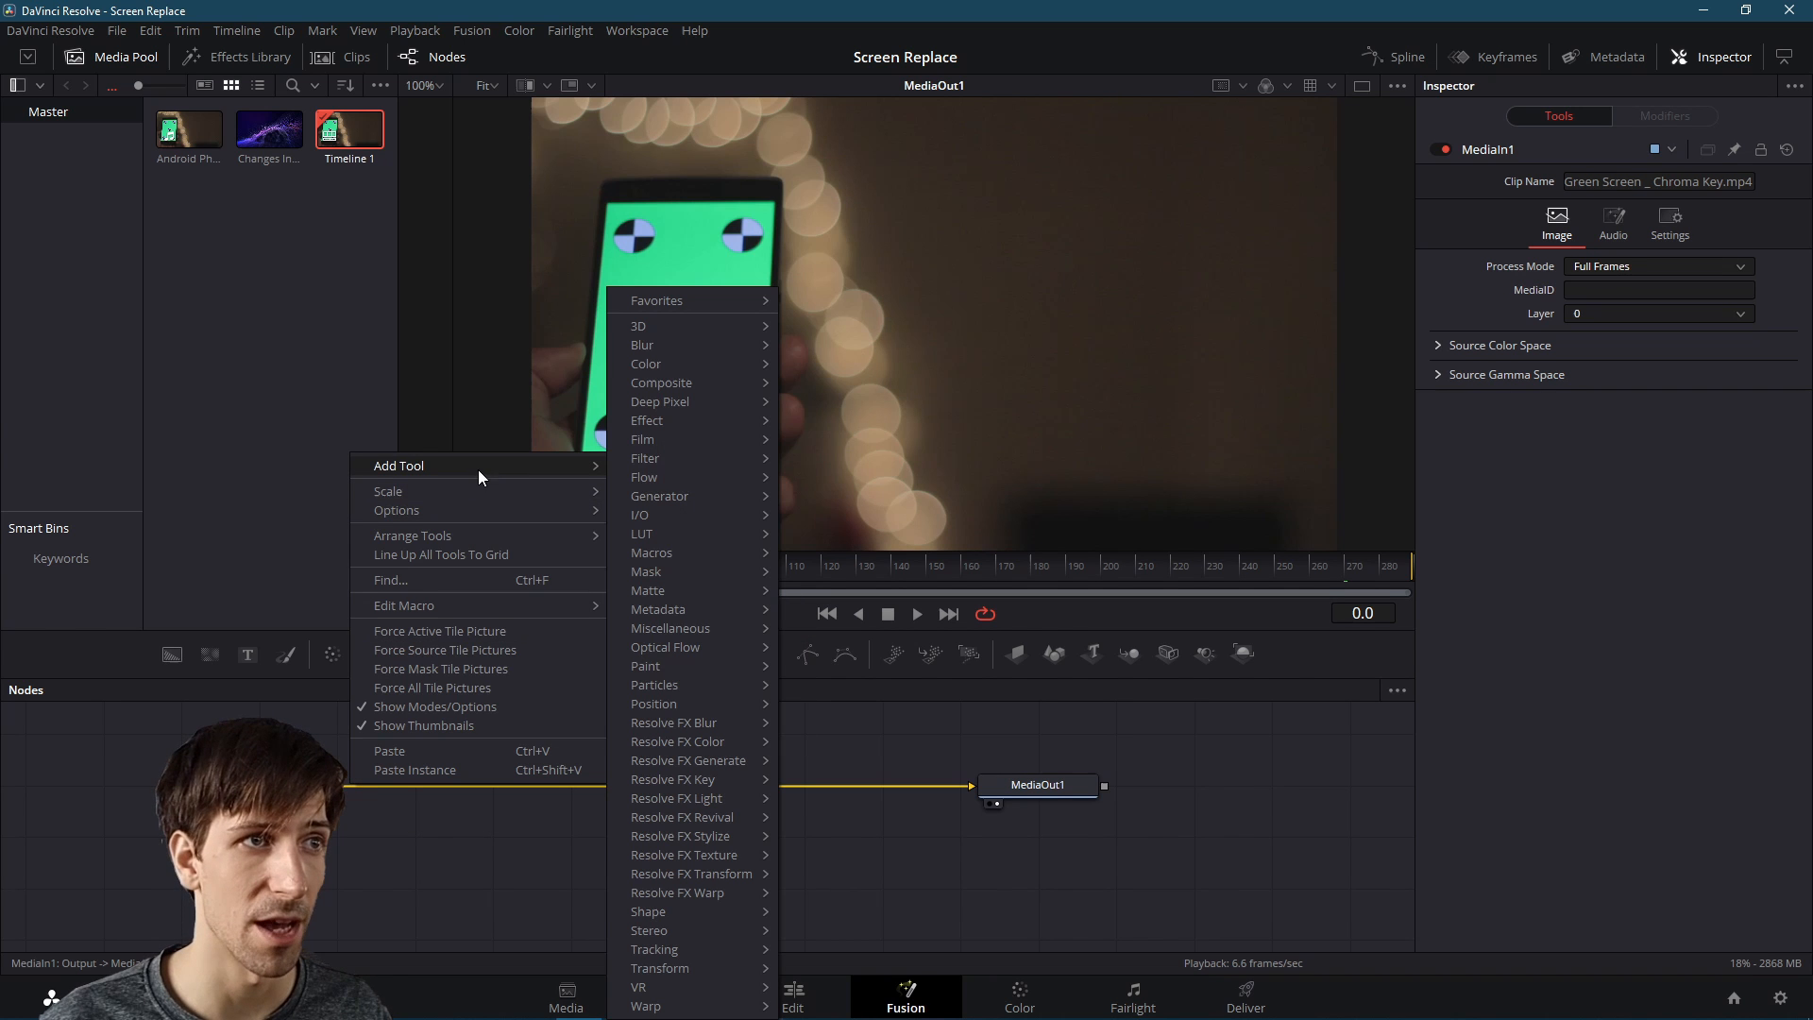
pyautogui.moveTo(654, 949)
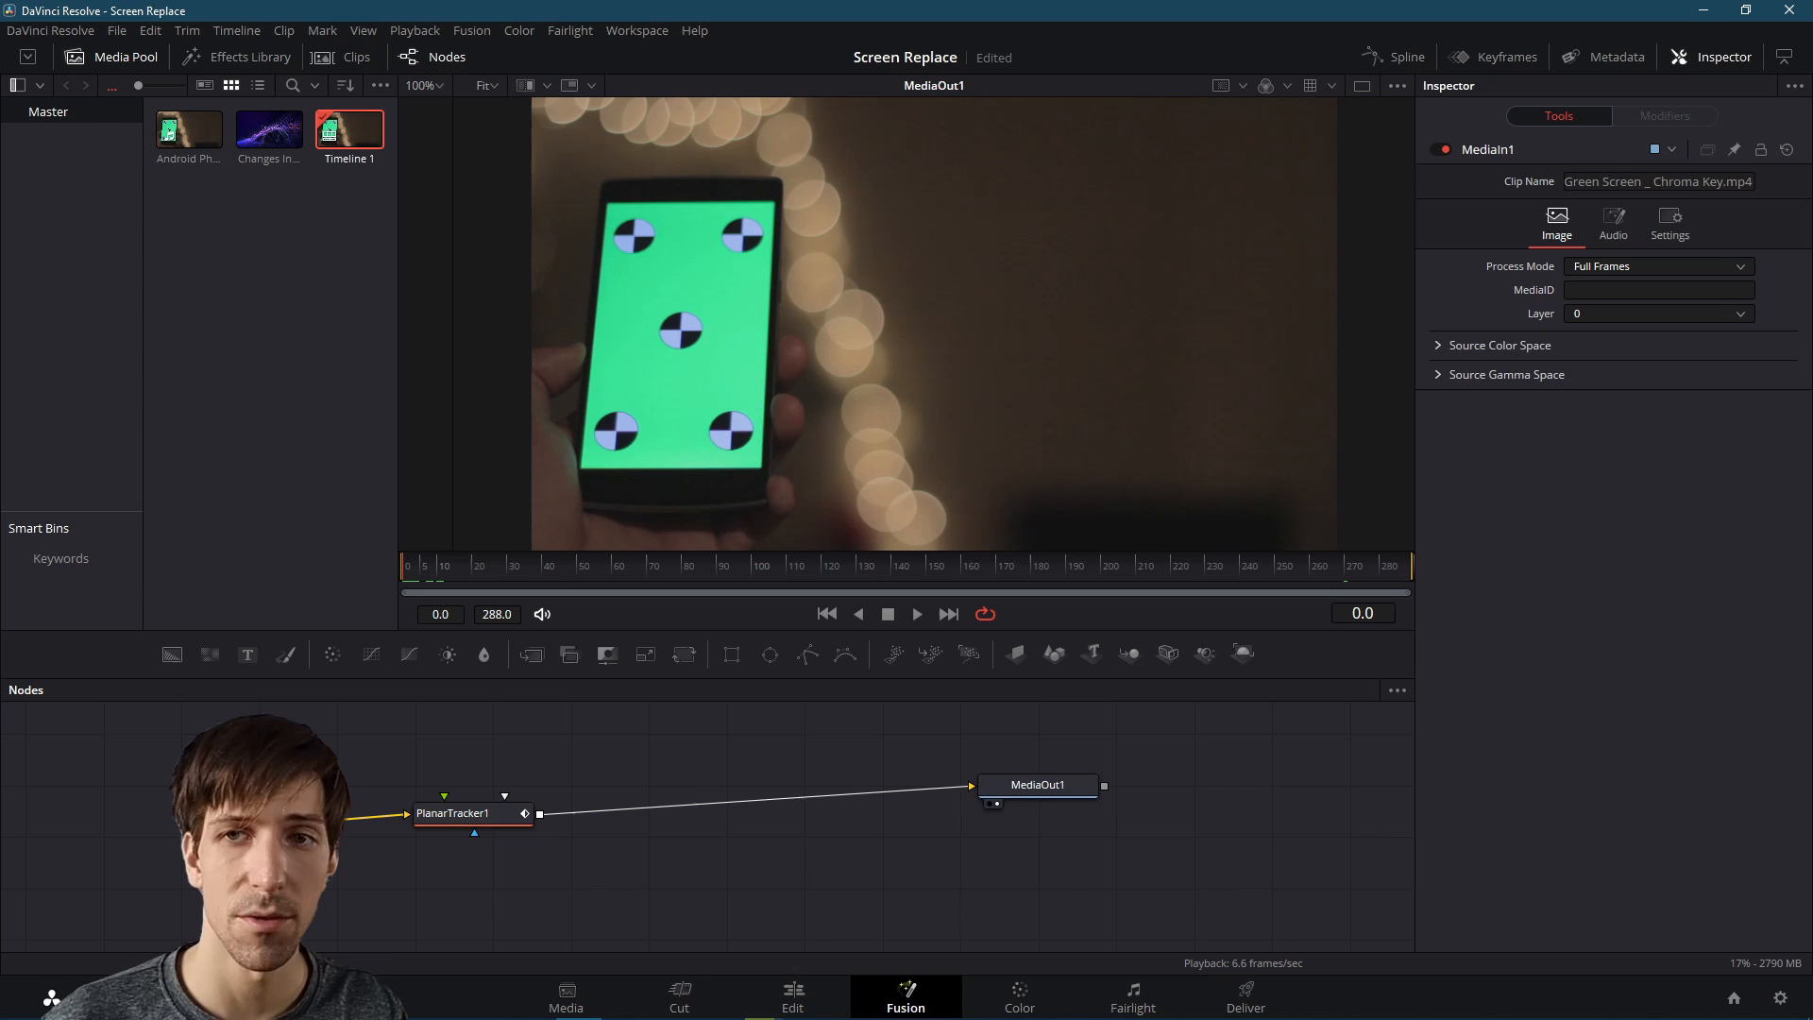
pyautogui.moveTo(502, 812)
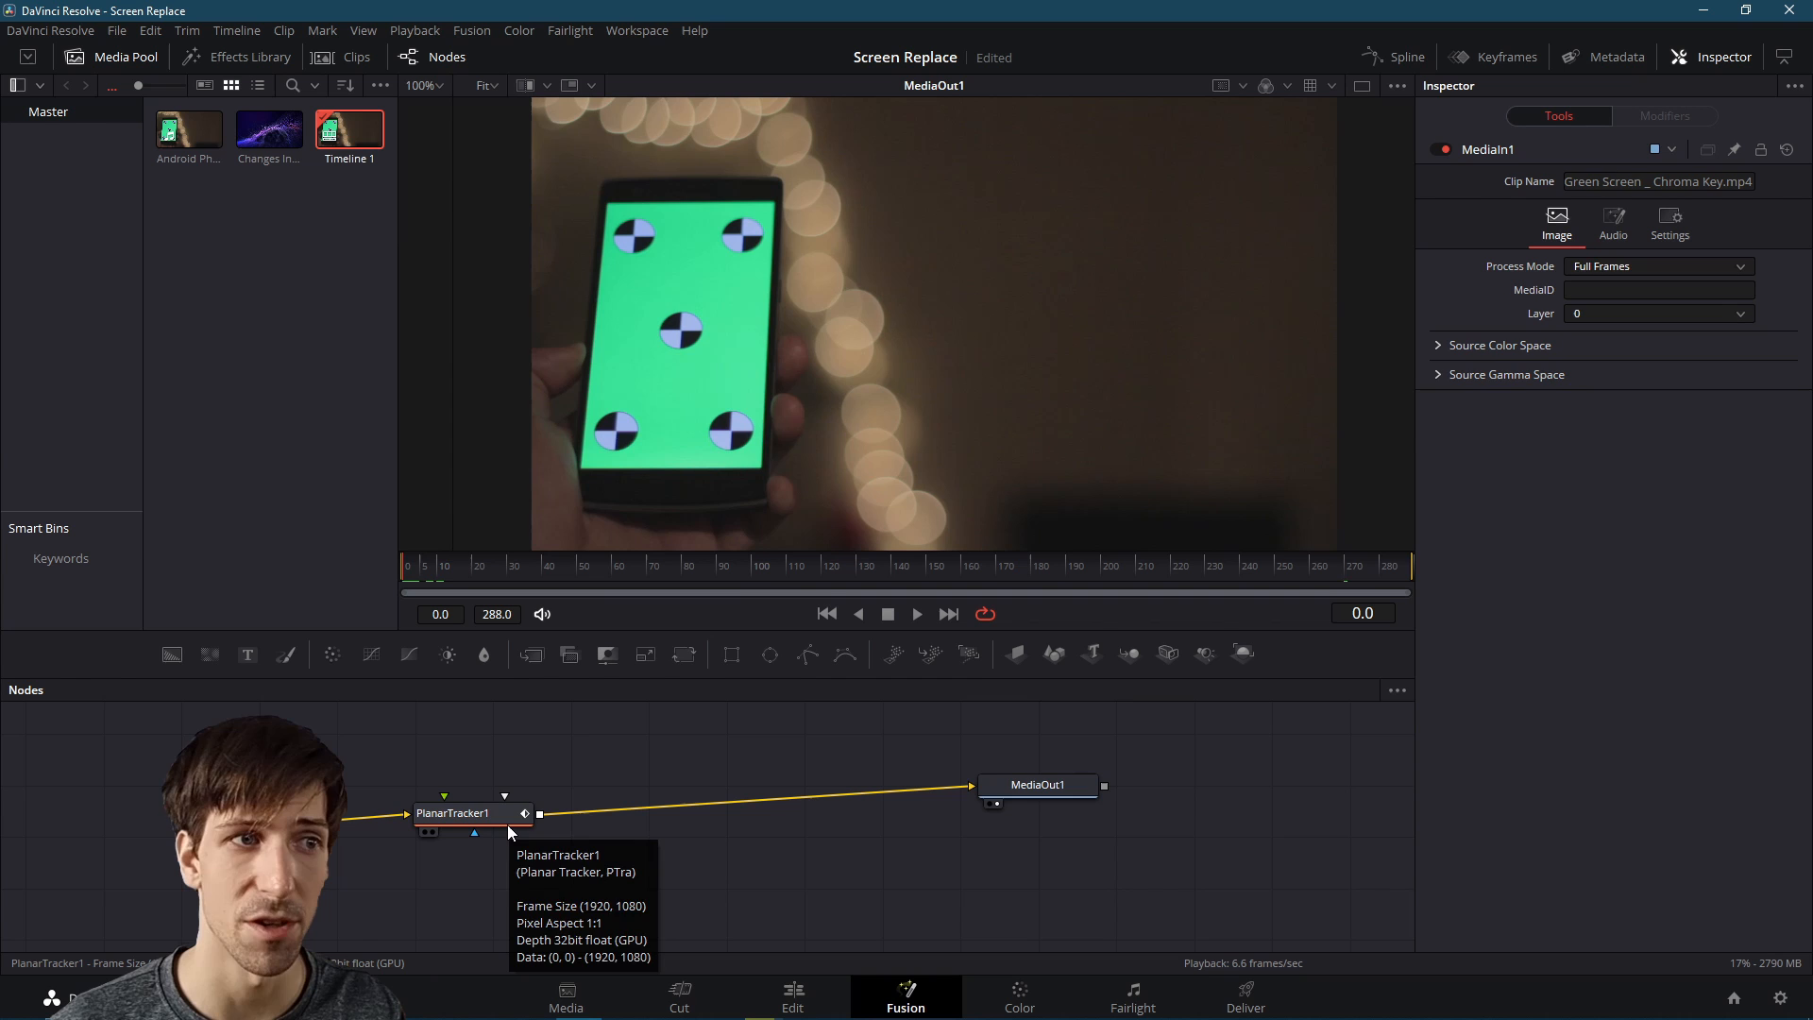
# Select PlanarTracker1 to show its track-mode, perspective-motion settings
pyautogui.click(455, 812)
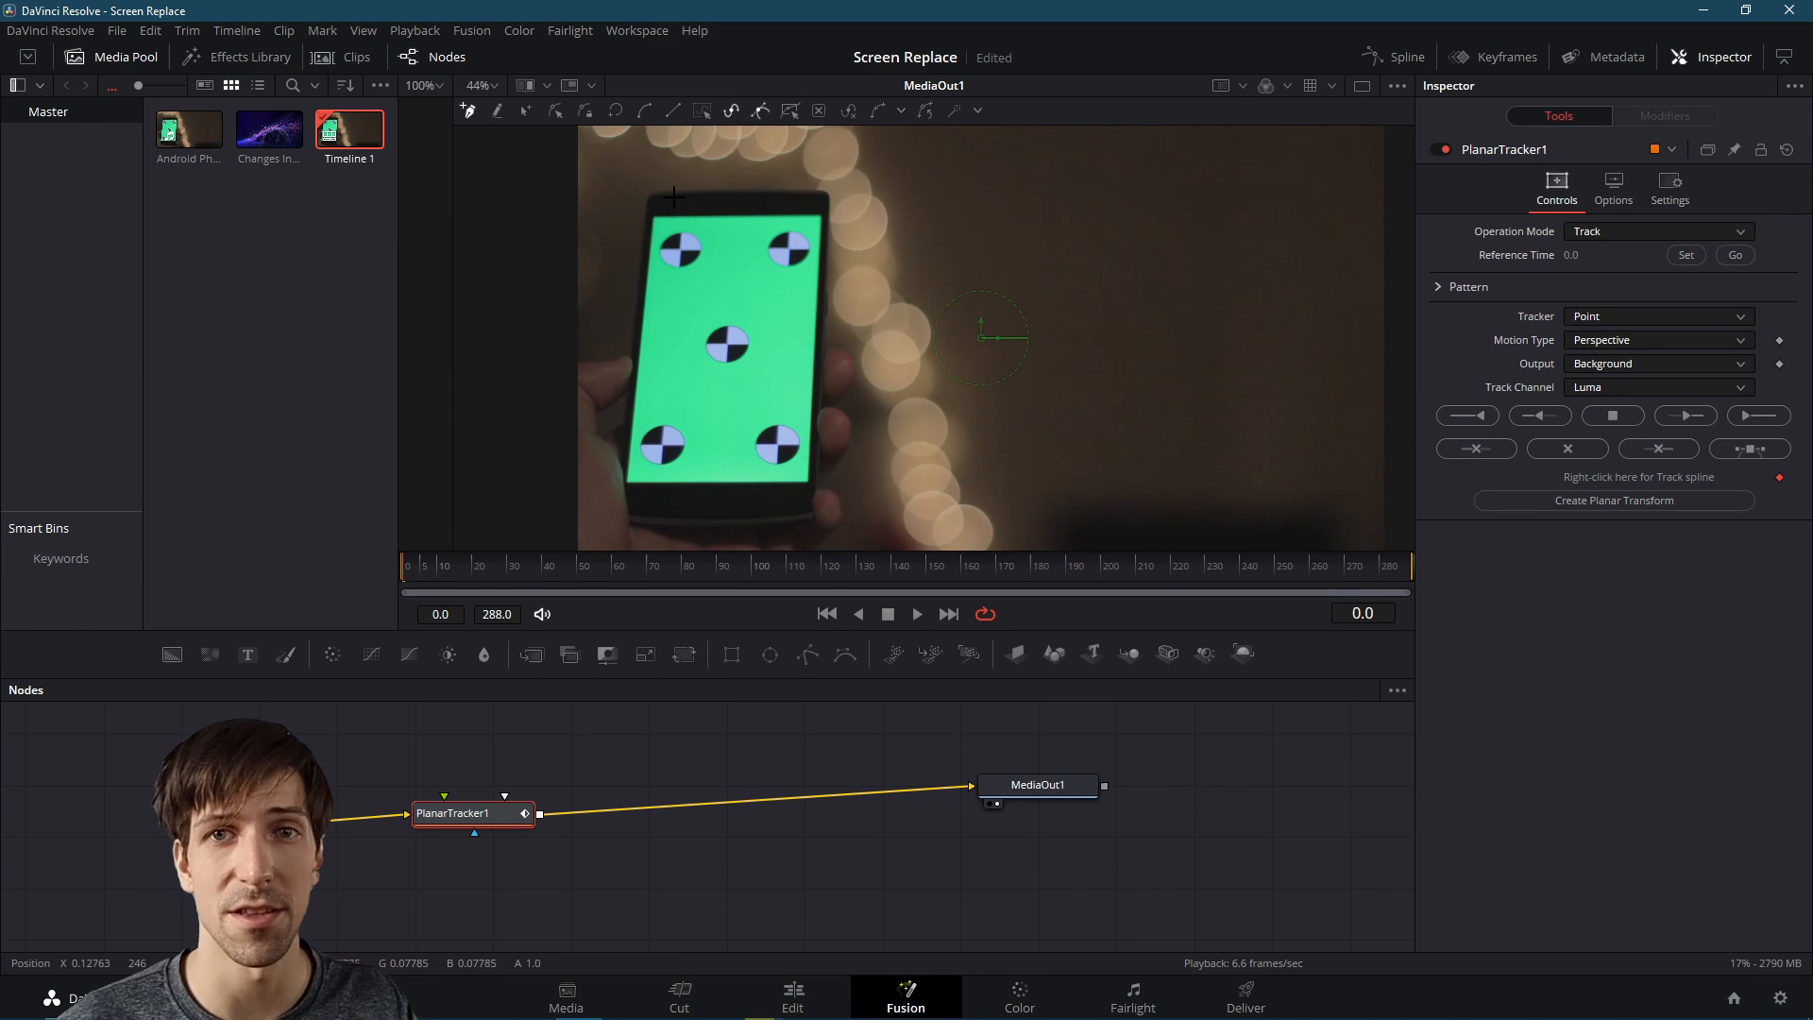
pyautogui.moveTo(846, 249)
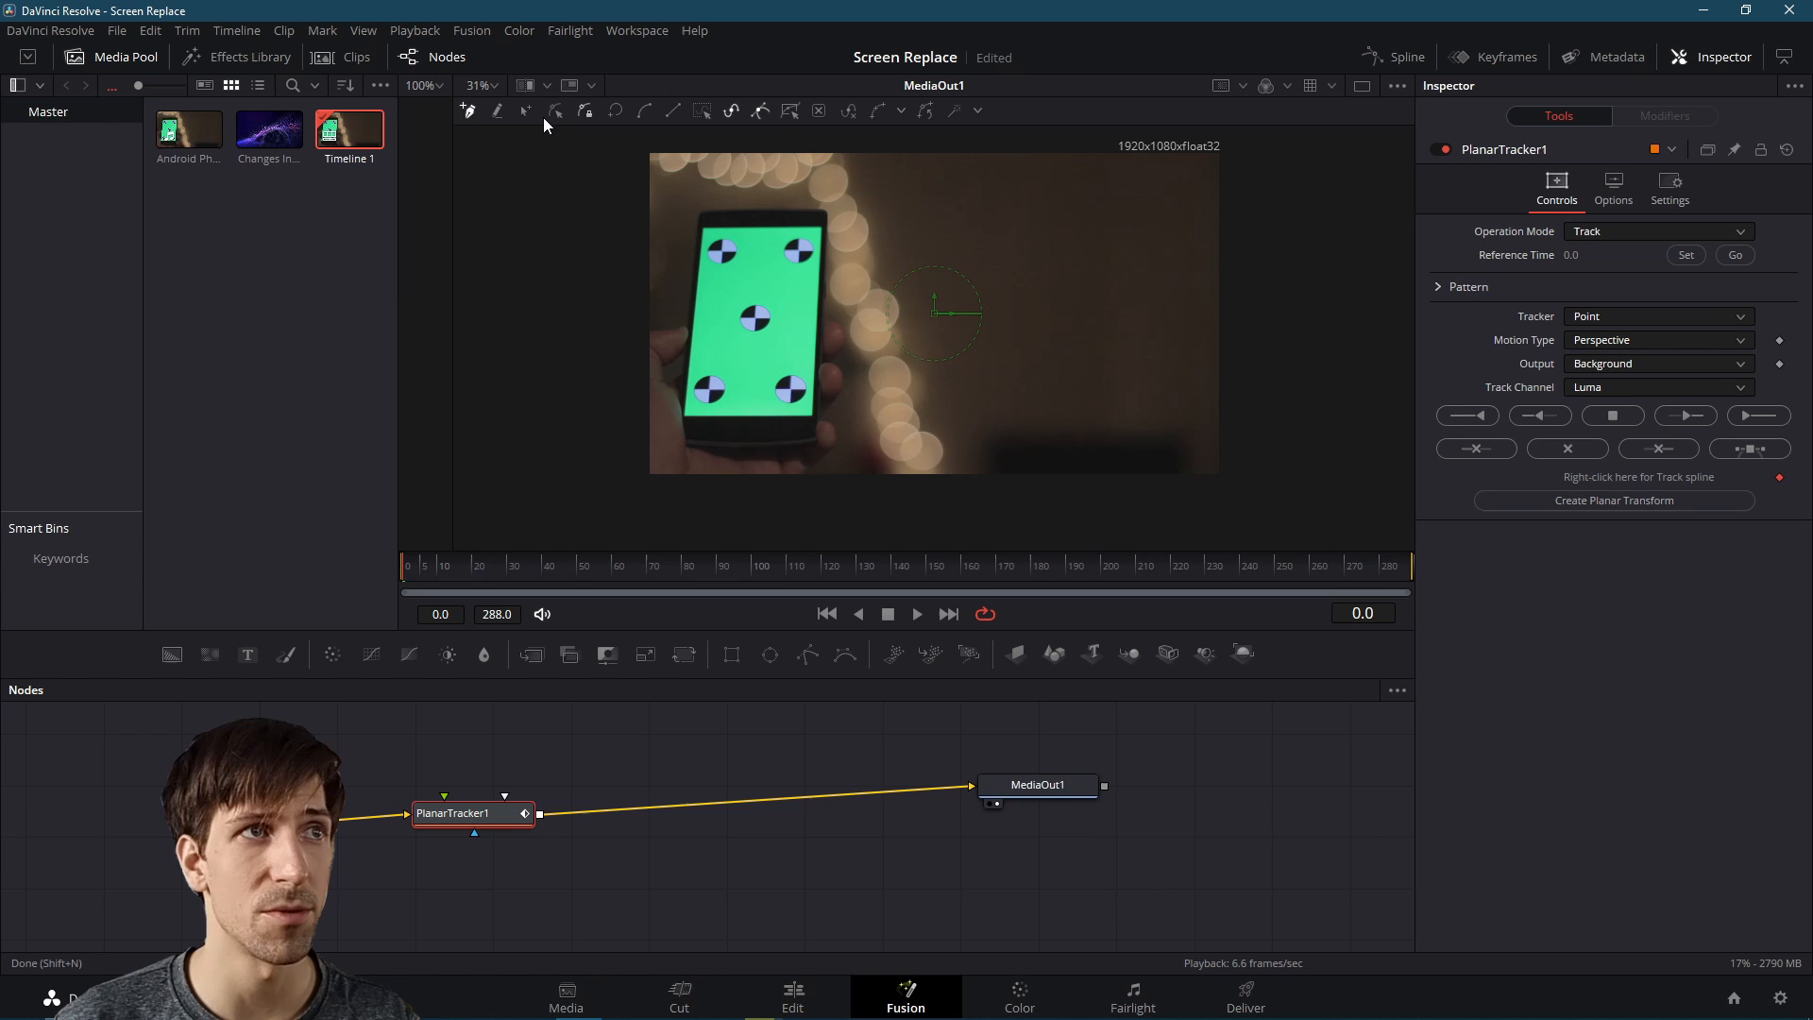
pyautogui.moveTo(470, 111)
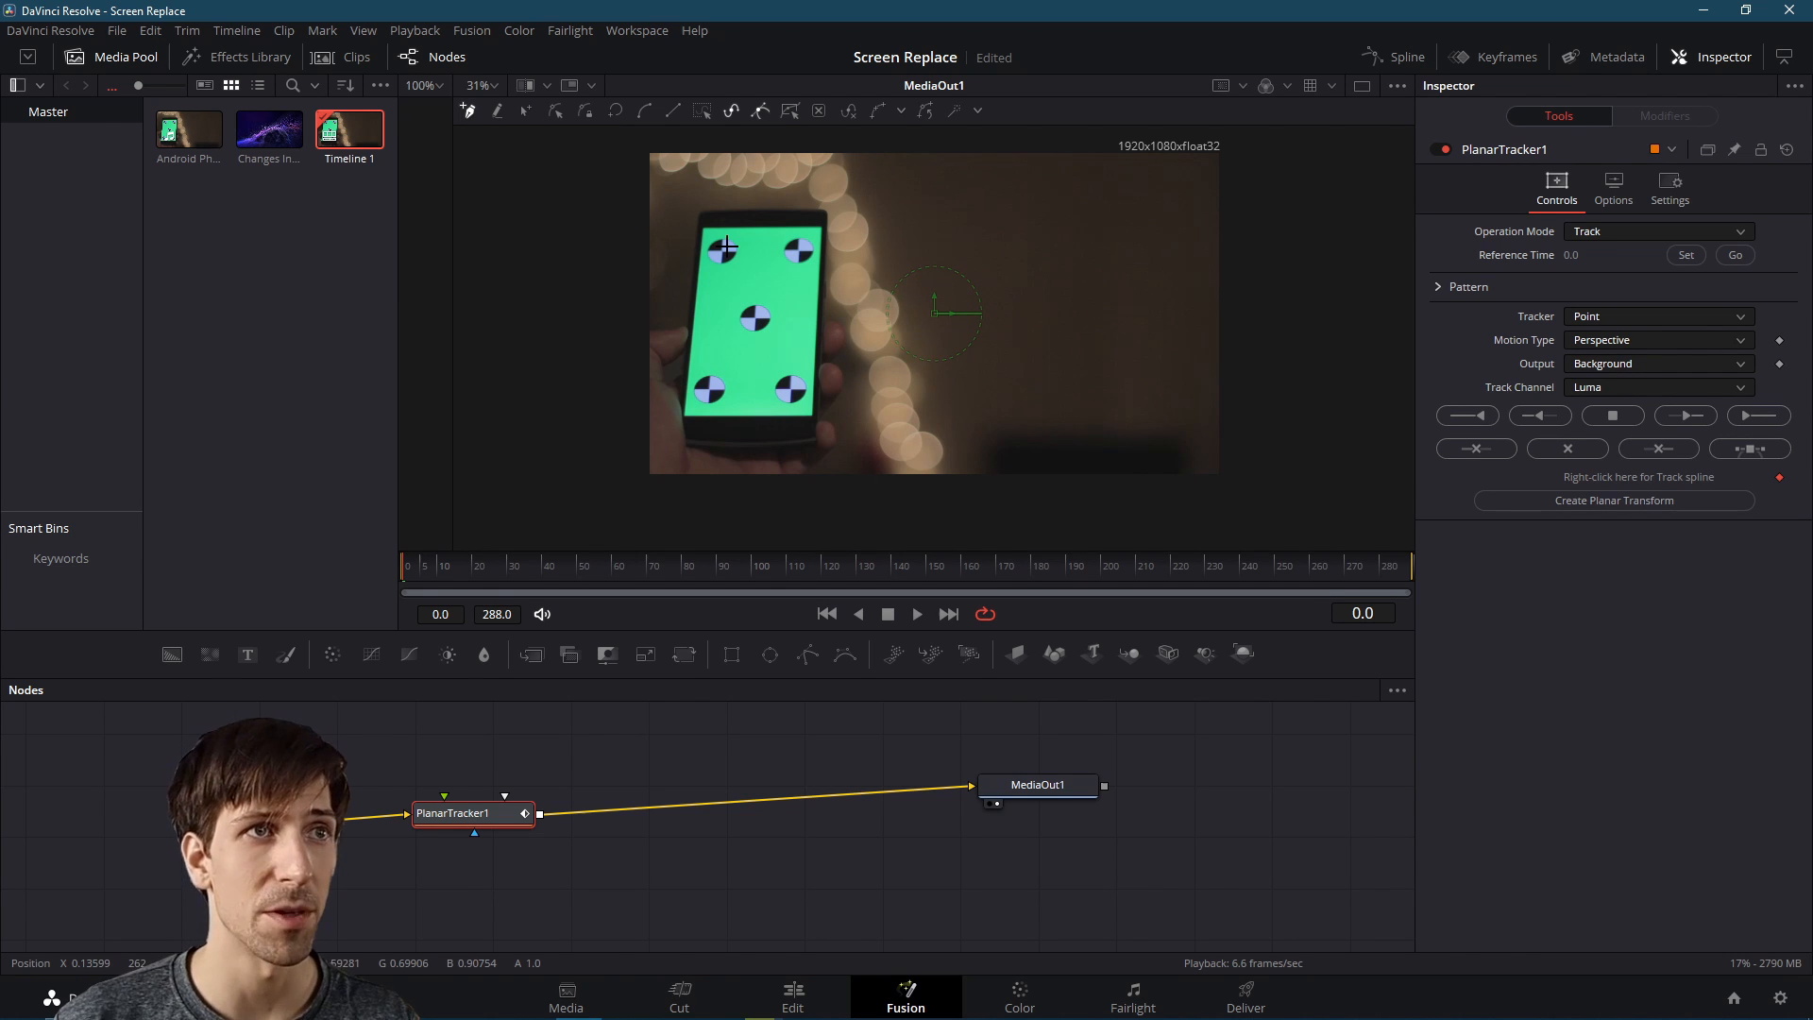
pyautogui.moveTo(729, 255)
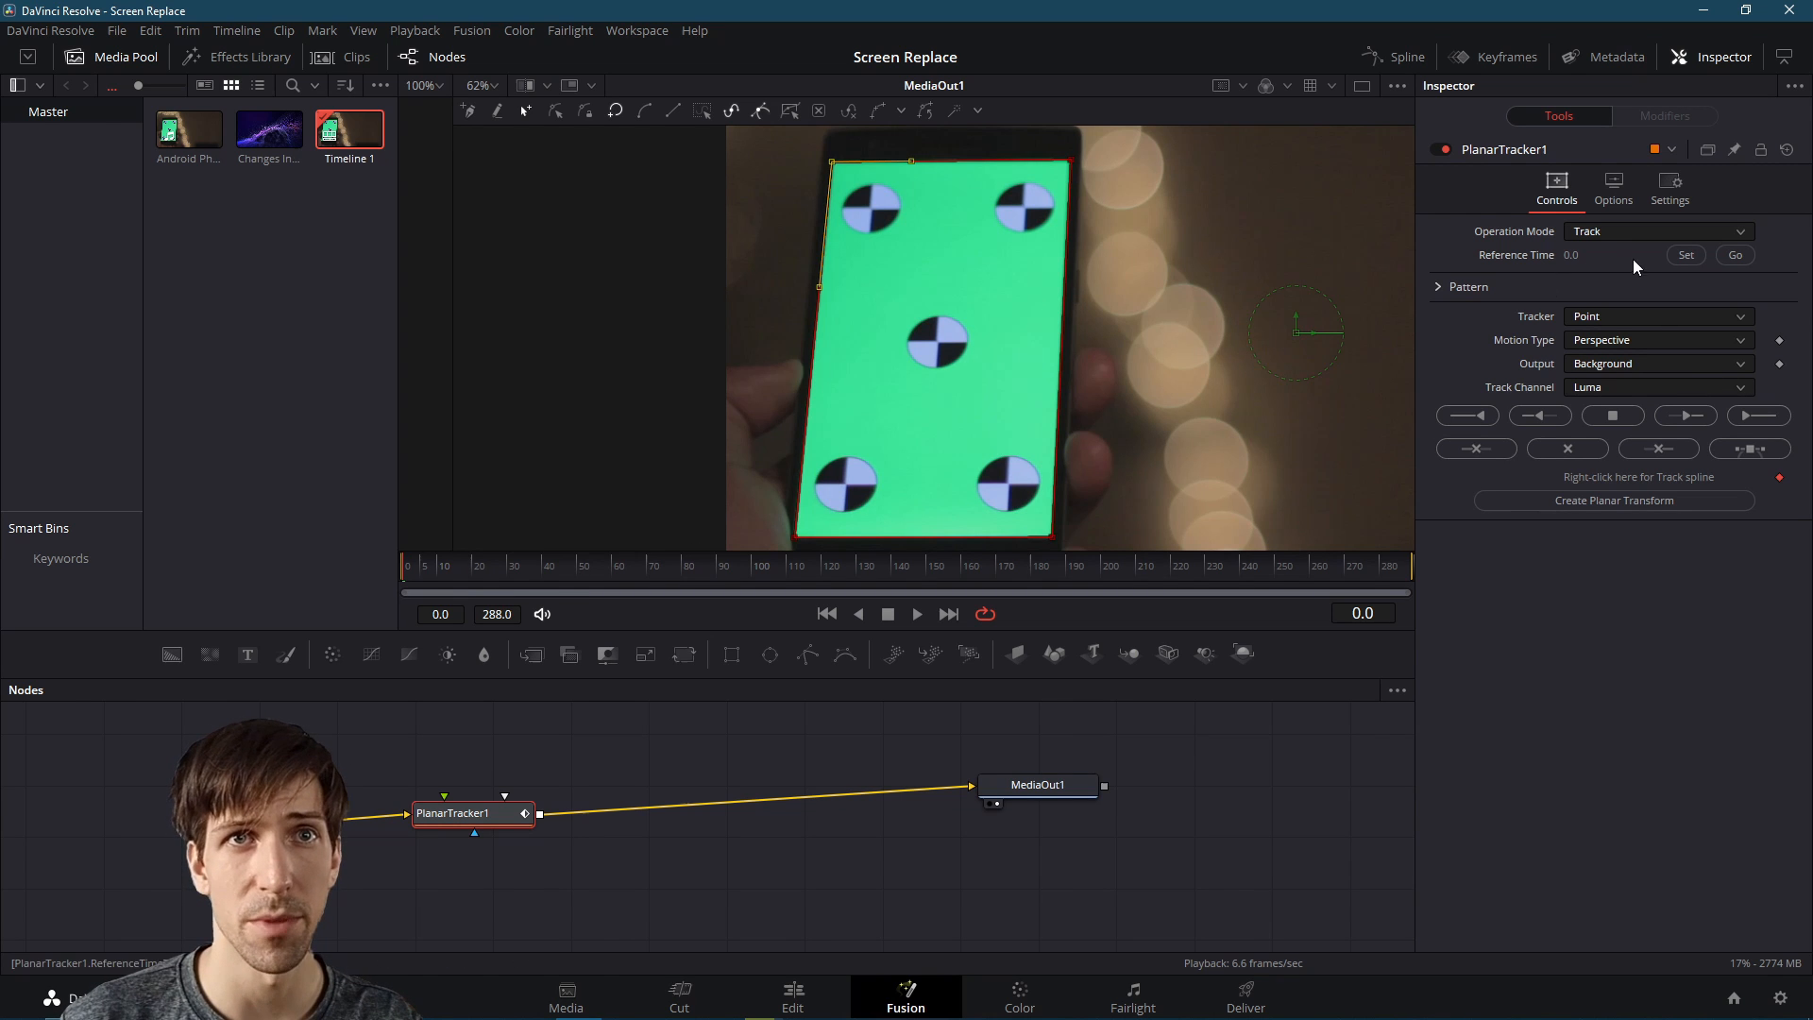
# Set the reference frame and track the green screen forward to frame 288
pyautogui.click(1684, 254)
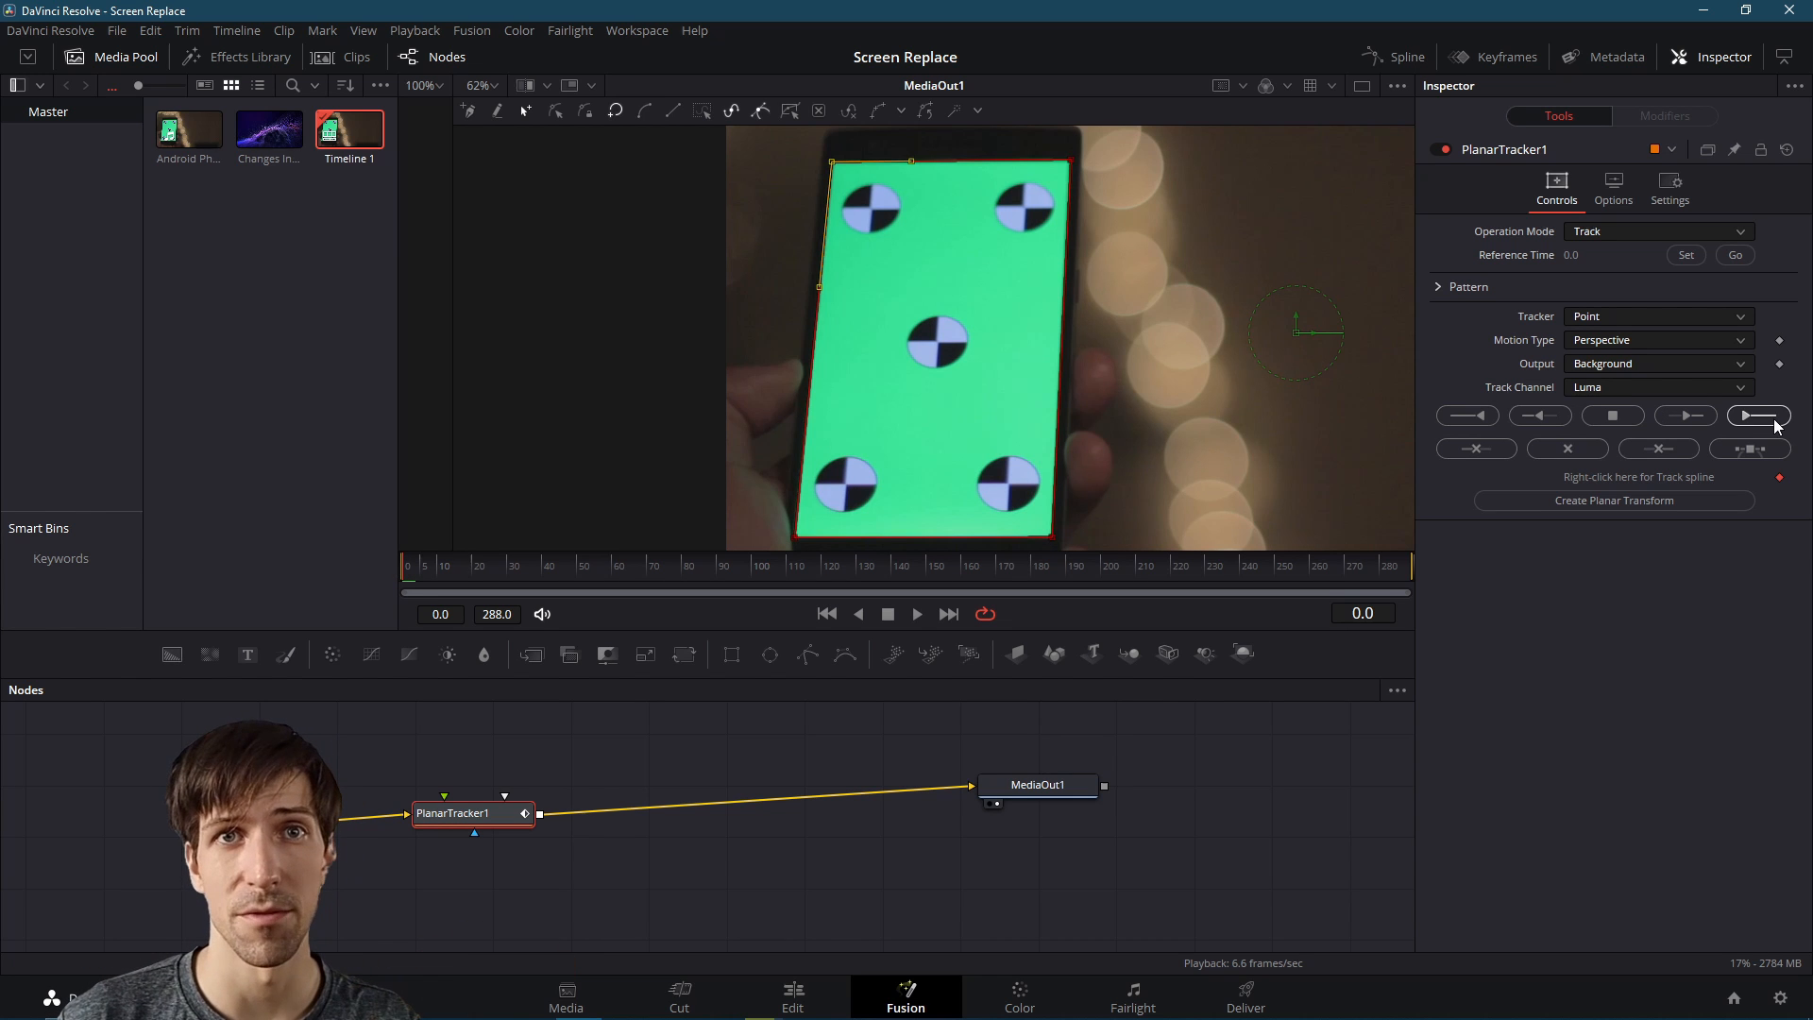
pyautogui.moveTo(1759, 416)
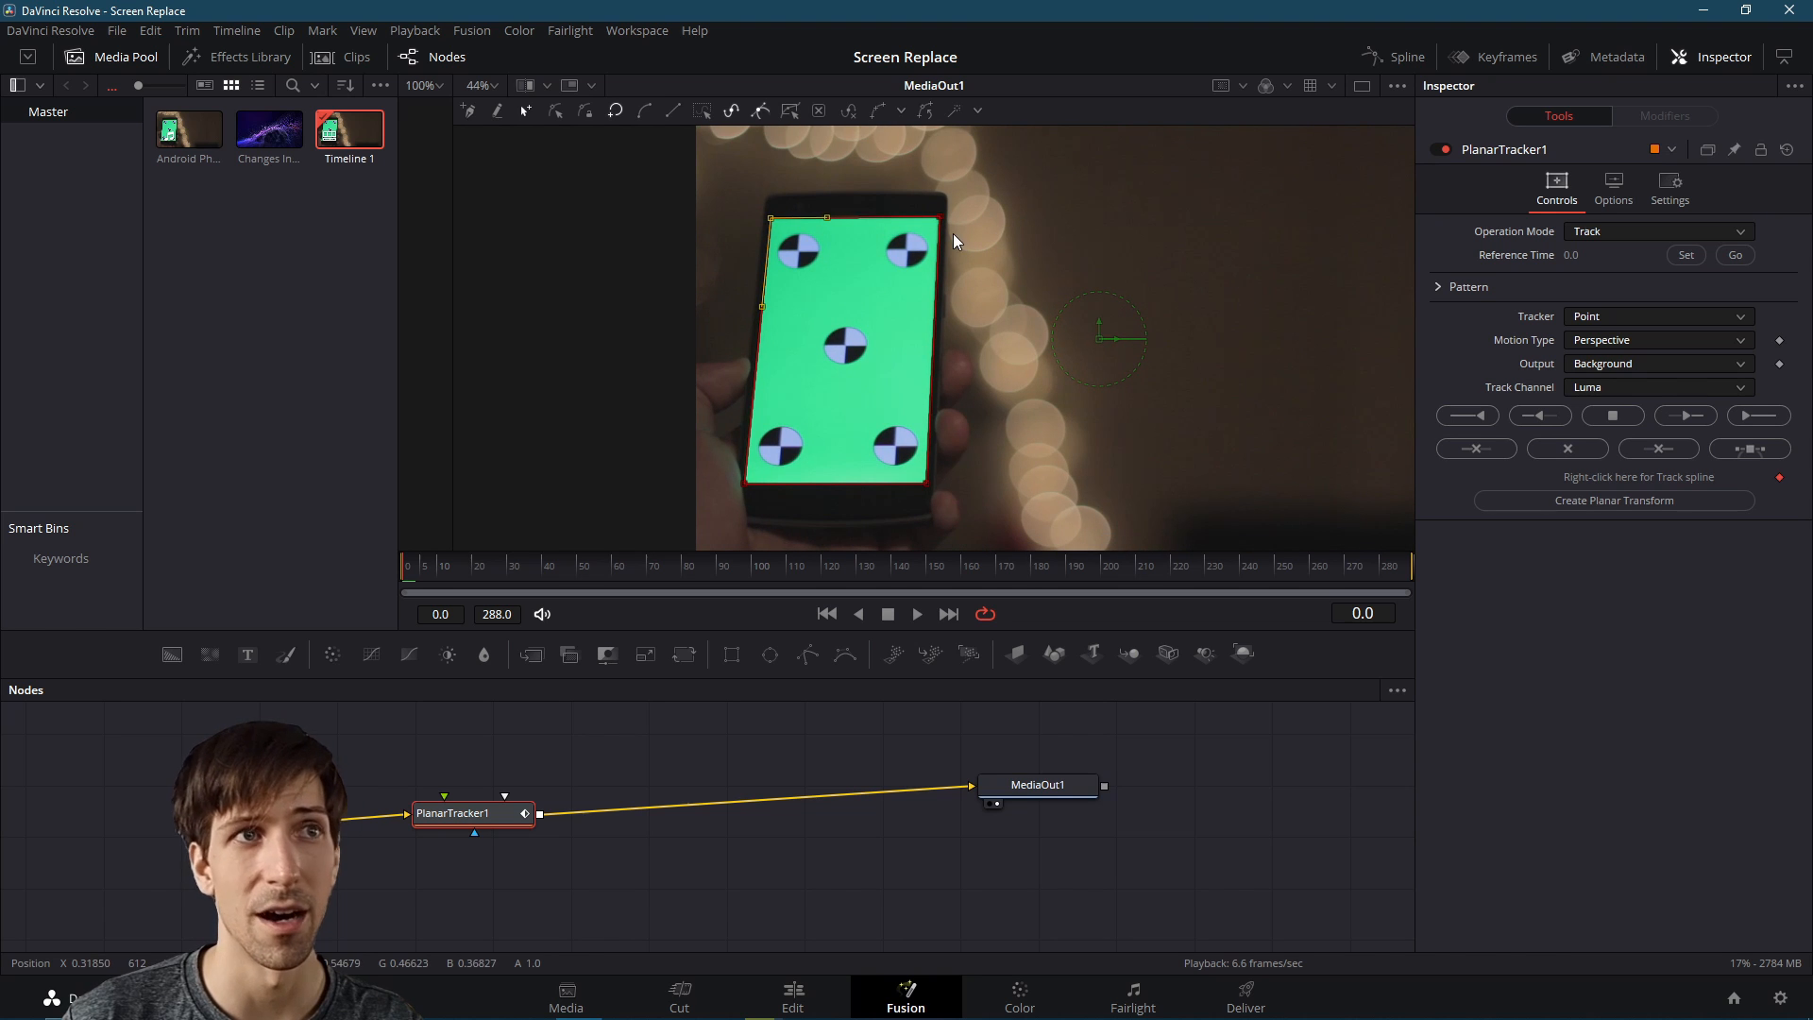
pyautogui.moveTo(971, 223)
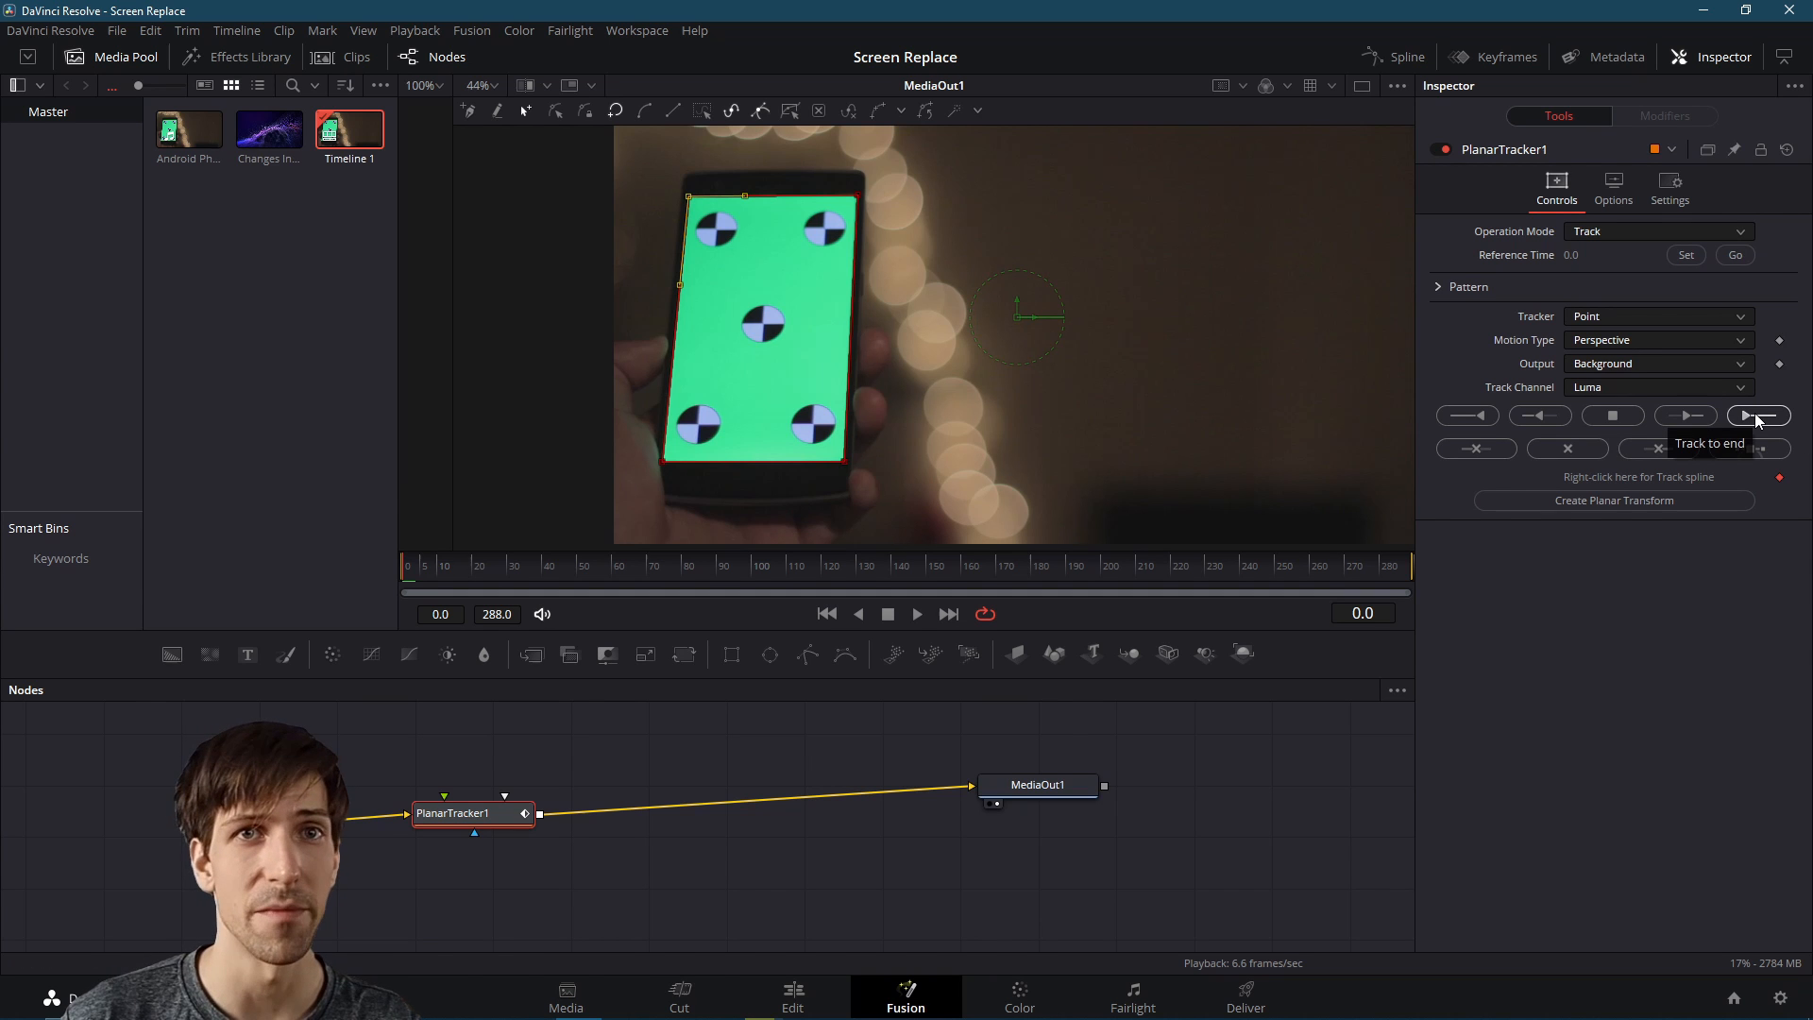
pyautogui.click(1756, 416)
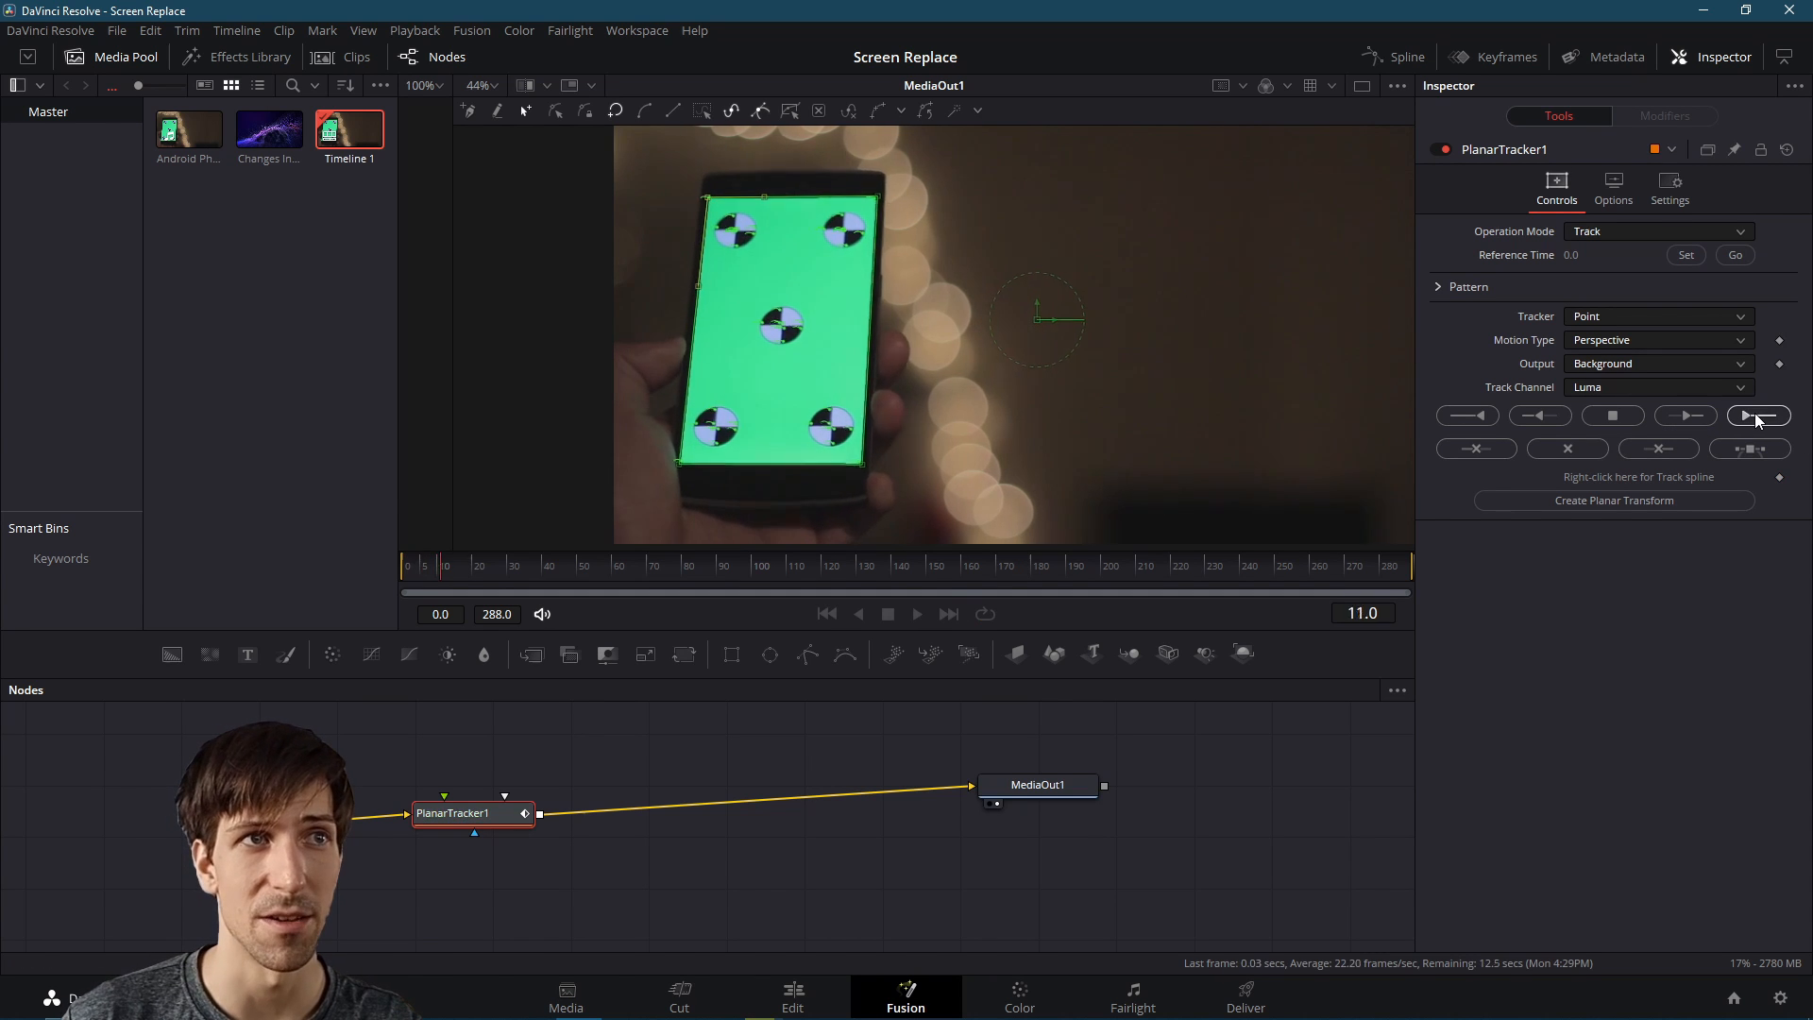
pyautogui.click(1754, 416)
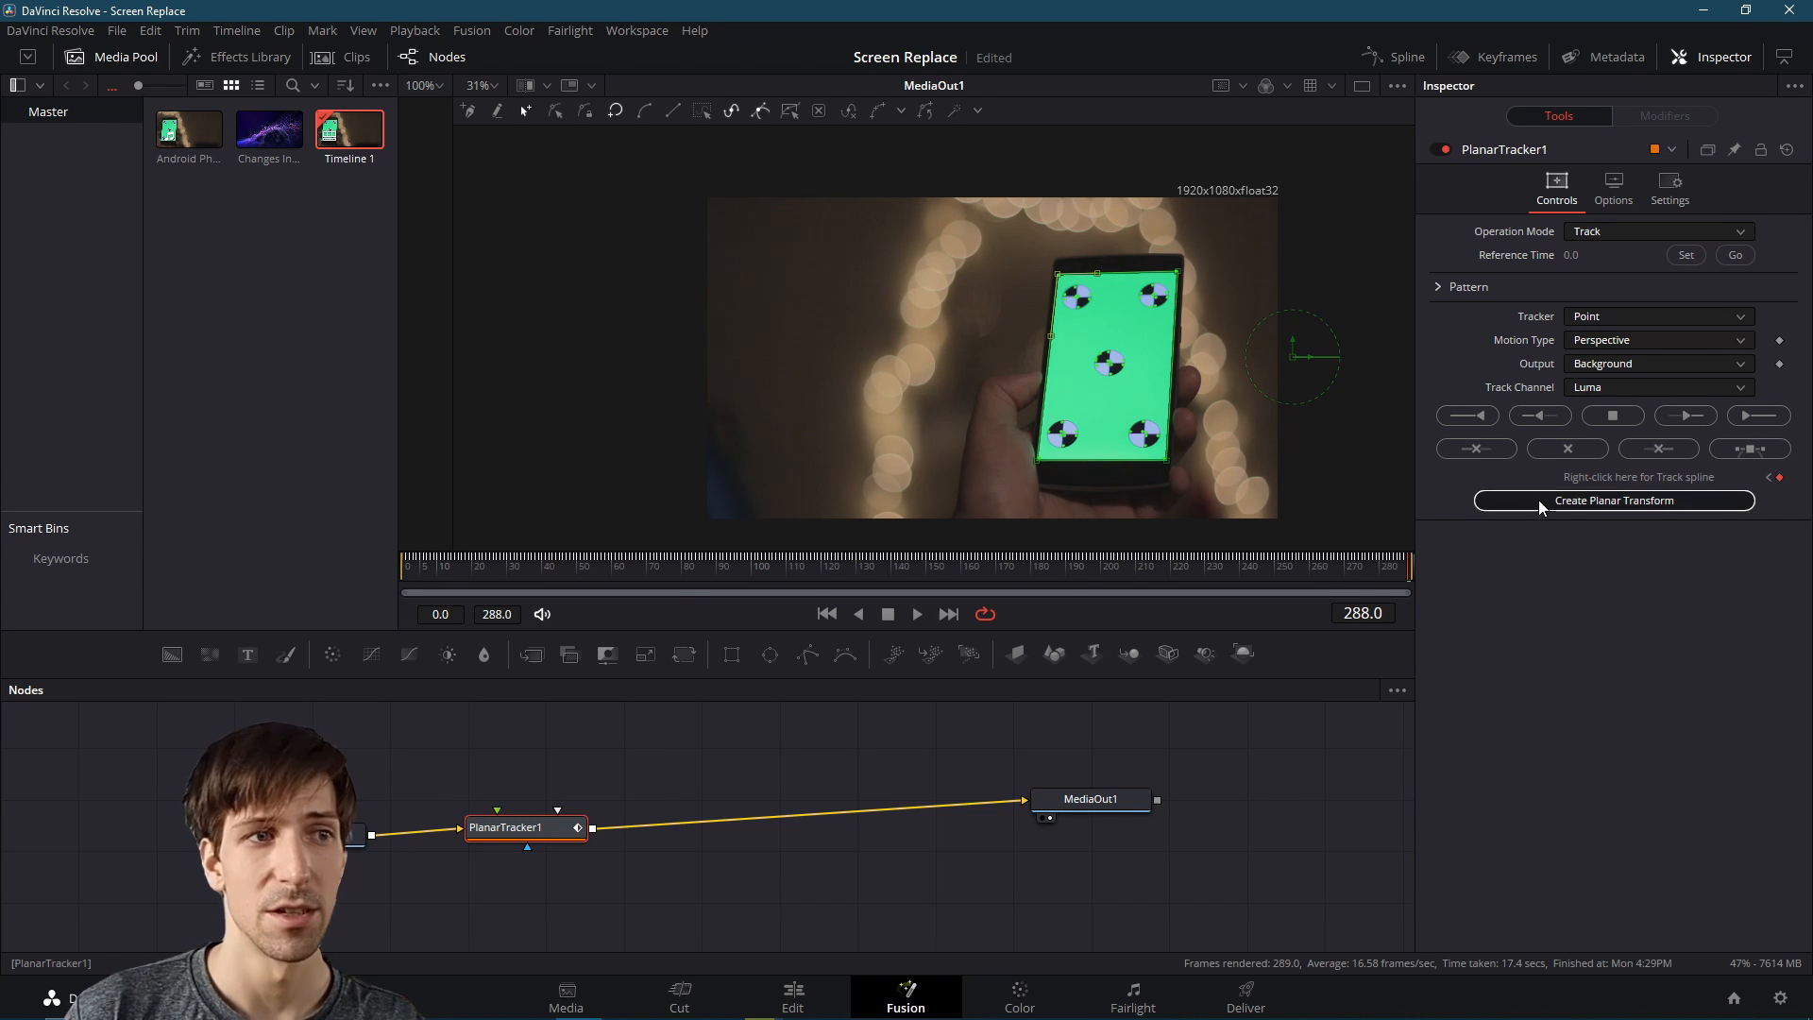
# Create a Planar Transform from the track and unlink MediaIn1 and the tracker in the graph
pyautogui.click(1615, 499)
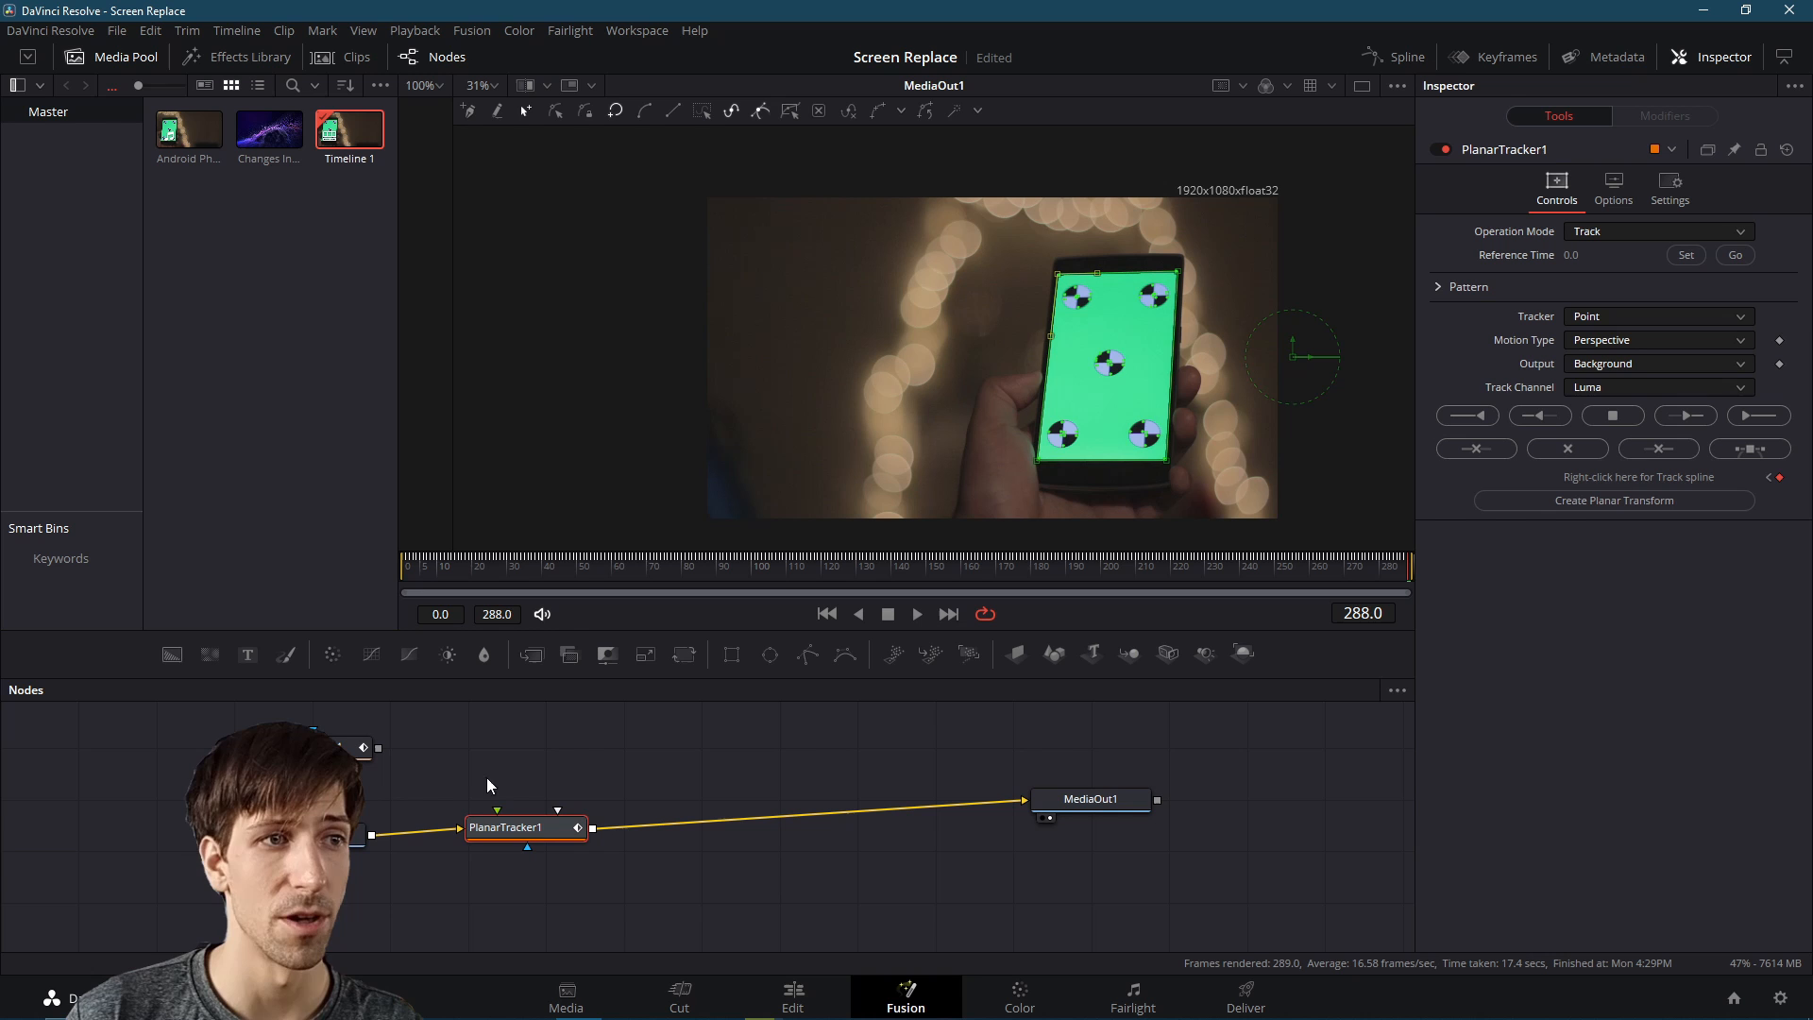
pyautogui.moveTo(525, 846)
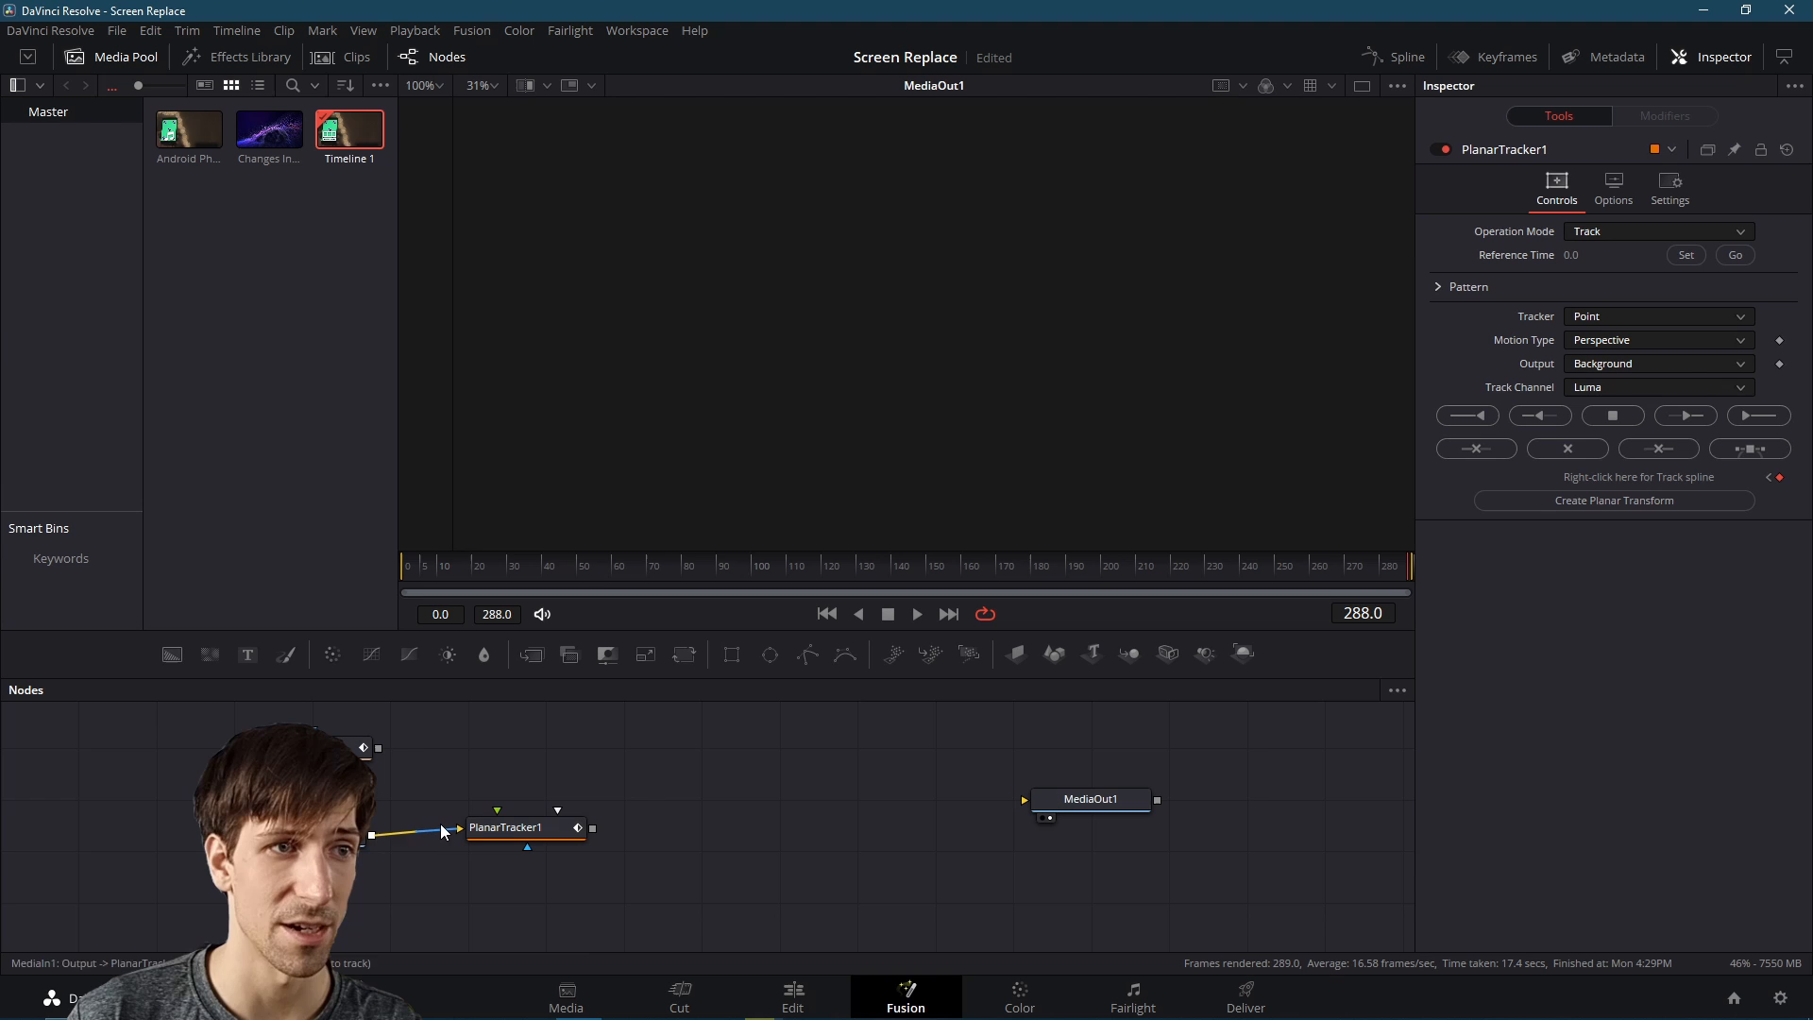
pyautogui.moveTo(506, 827); pyautogui.dragTo(649, 908)
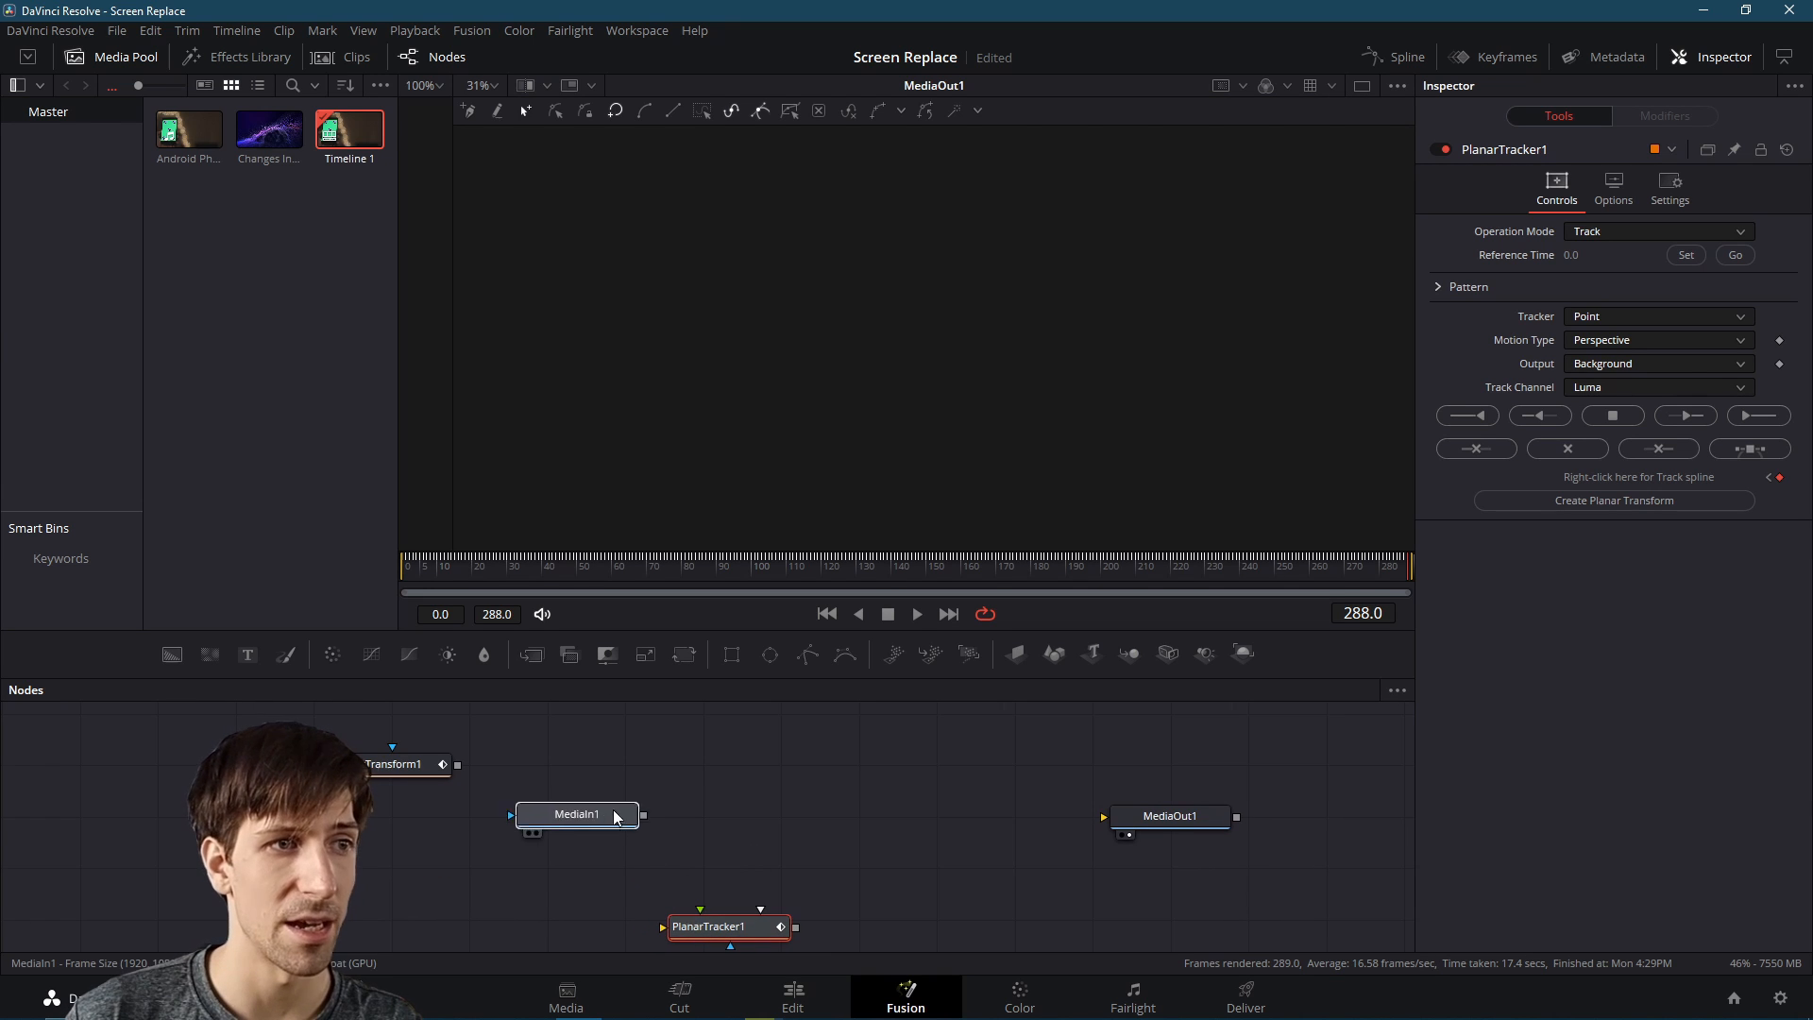
pyautogui.moveTo(576, 814); pyautogui.dragTo(590, 833)
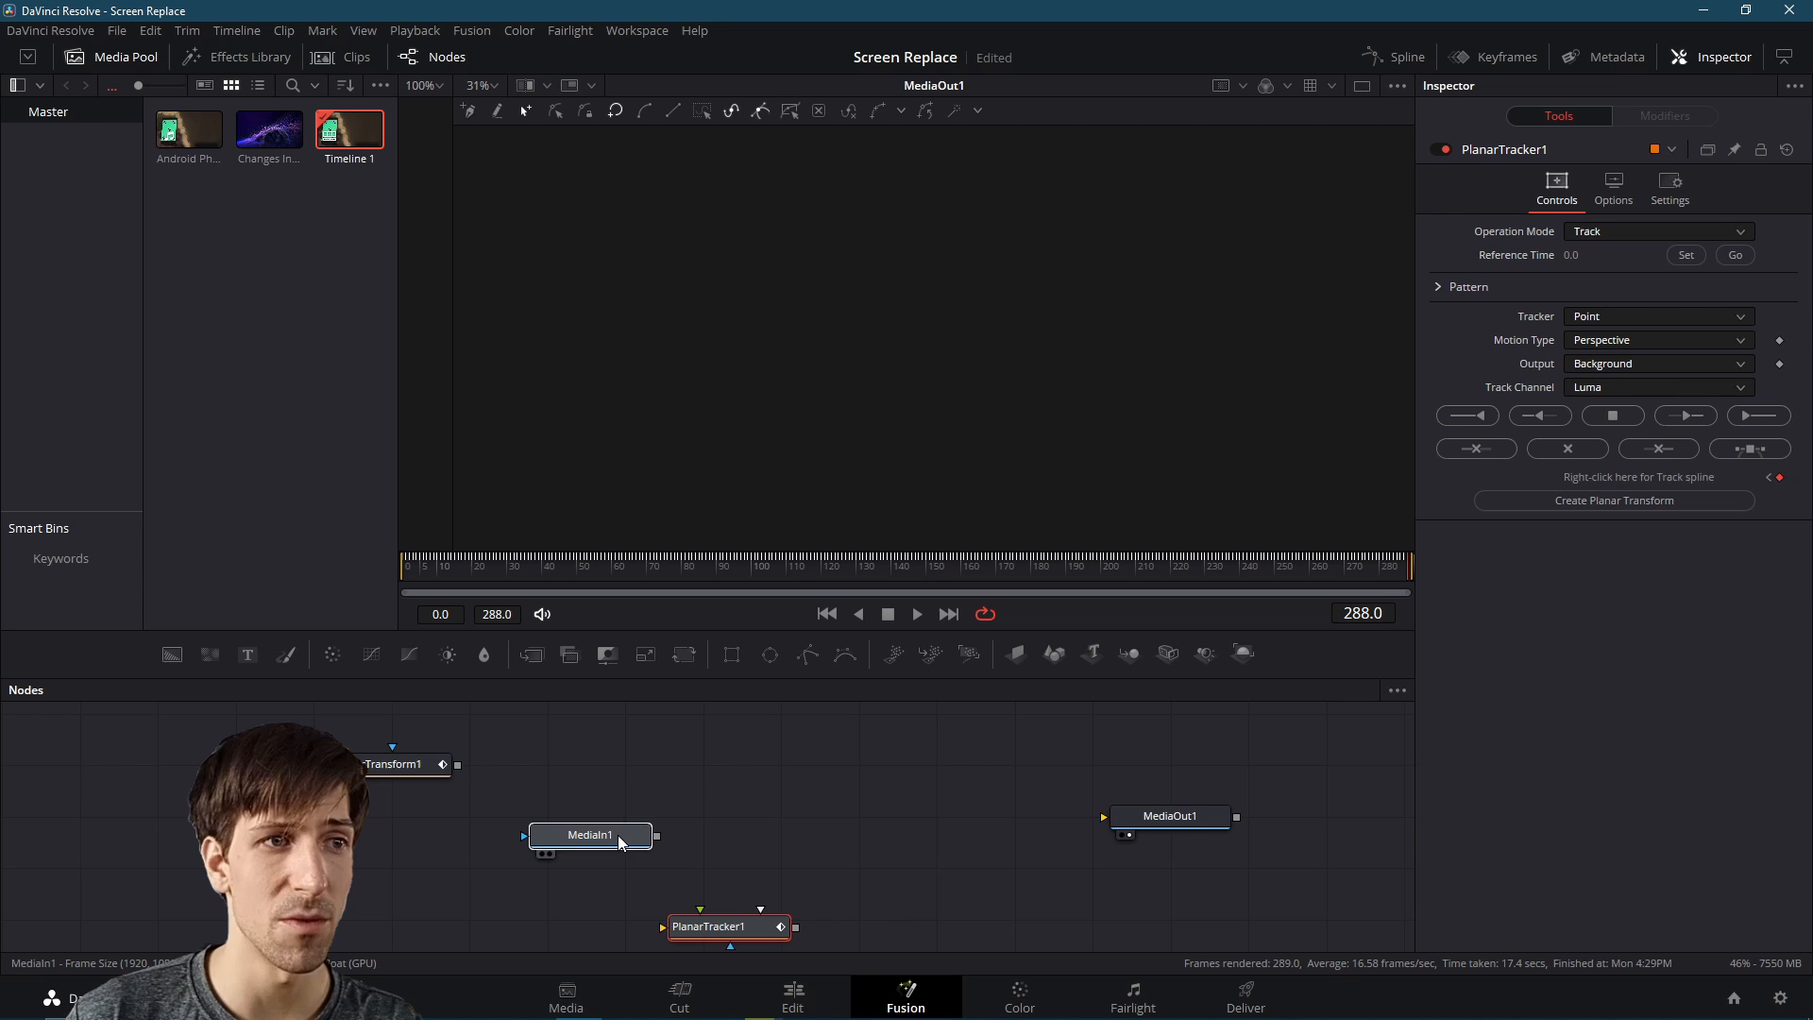
pyautogui.click(590, 833)
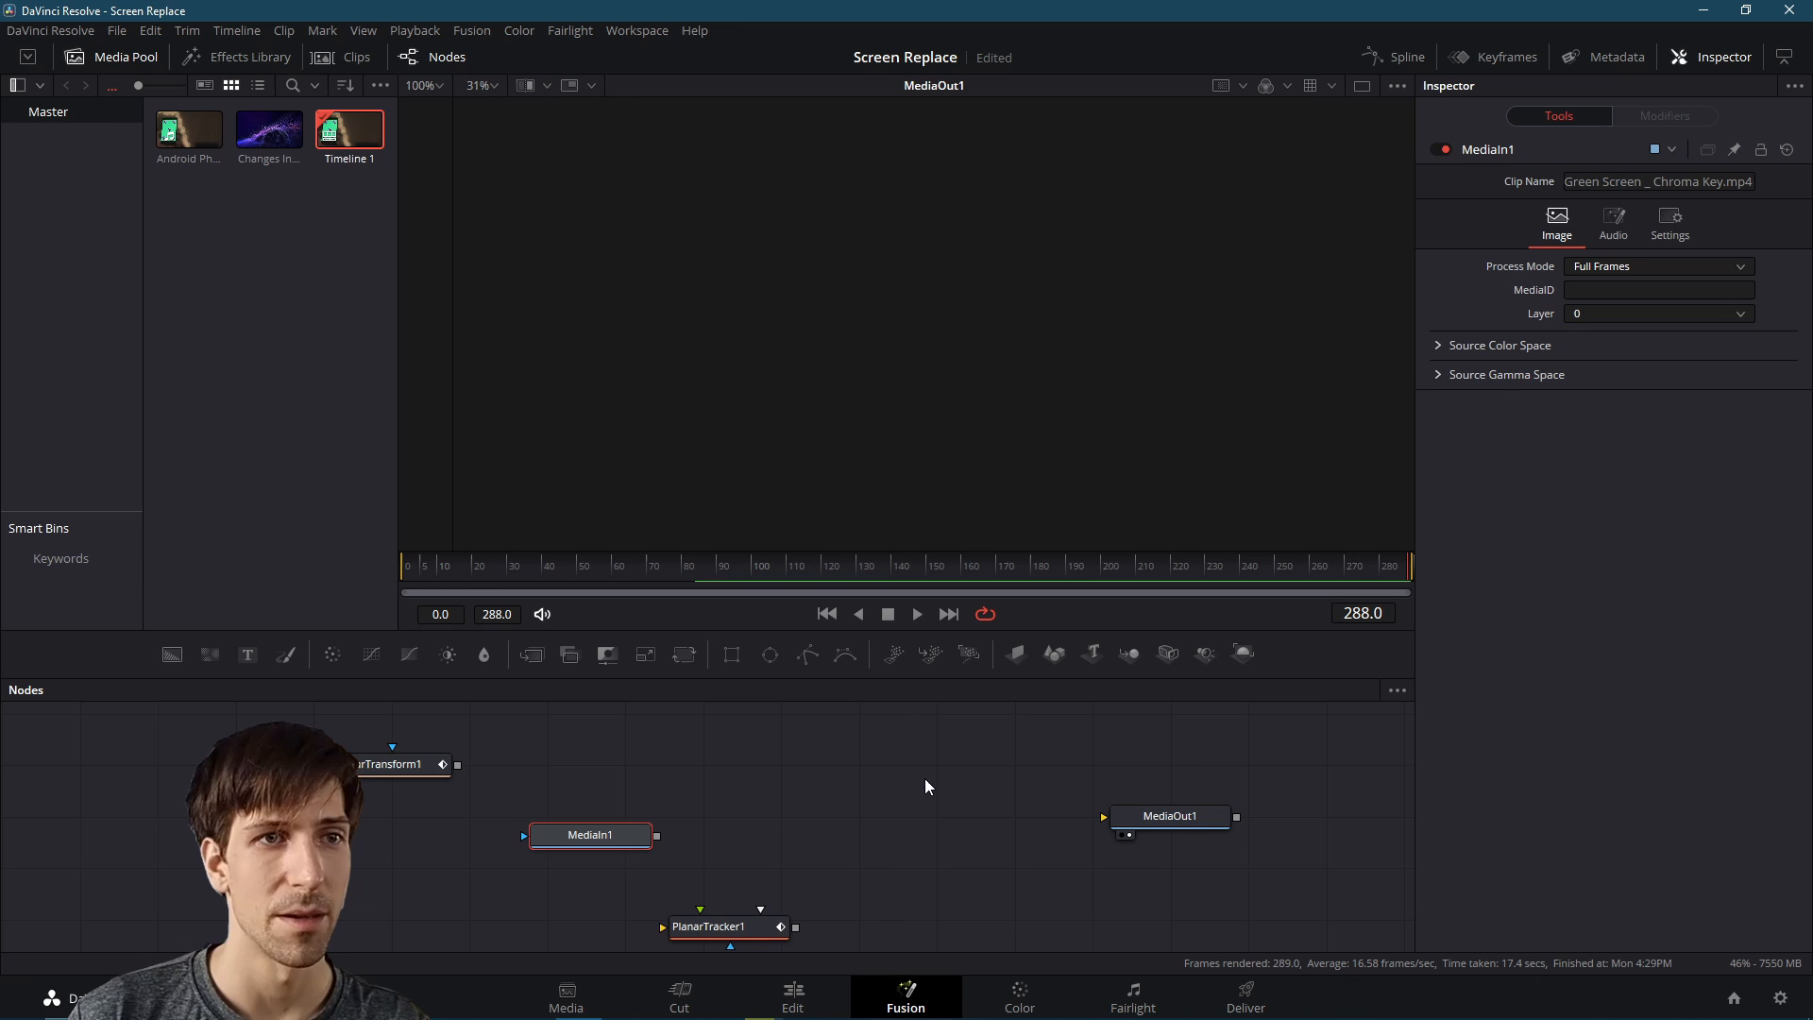
# Add a Merge node and wire MediaIn1 into its background
pyautogui.rightClick(926, 786)
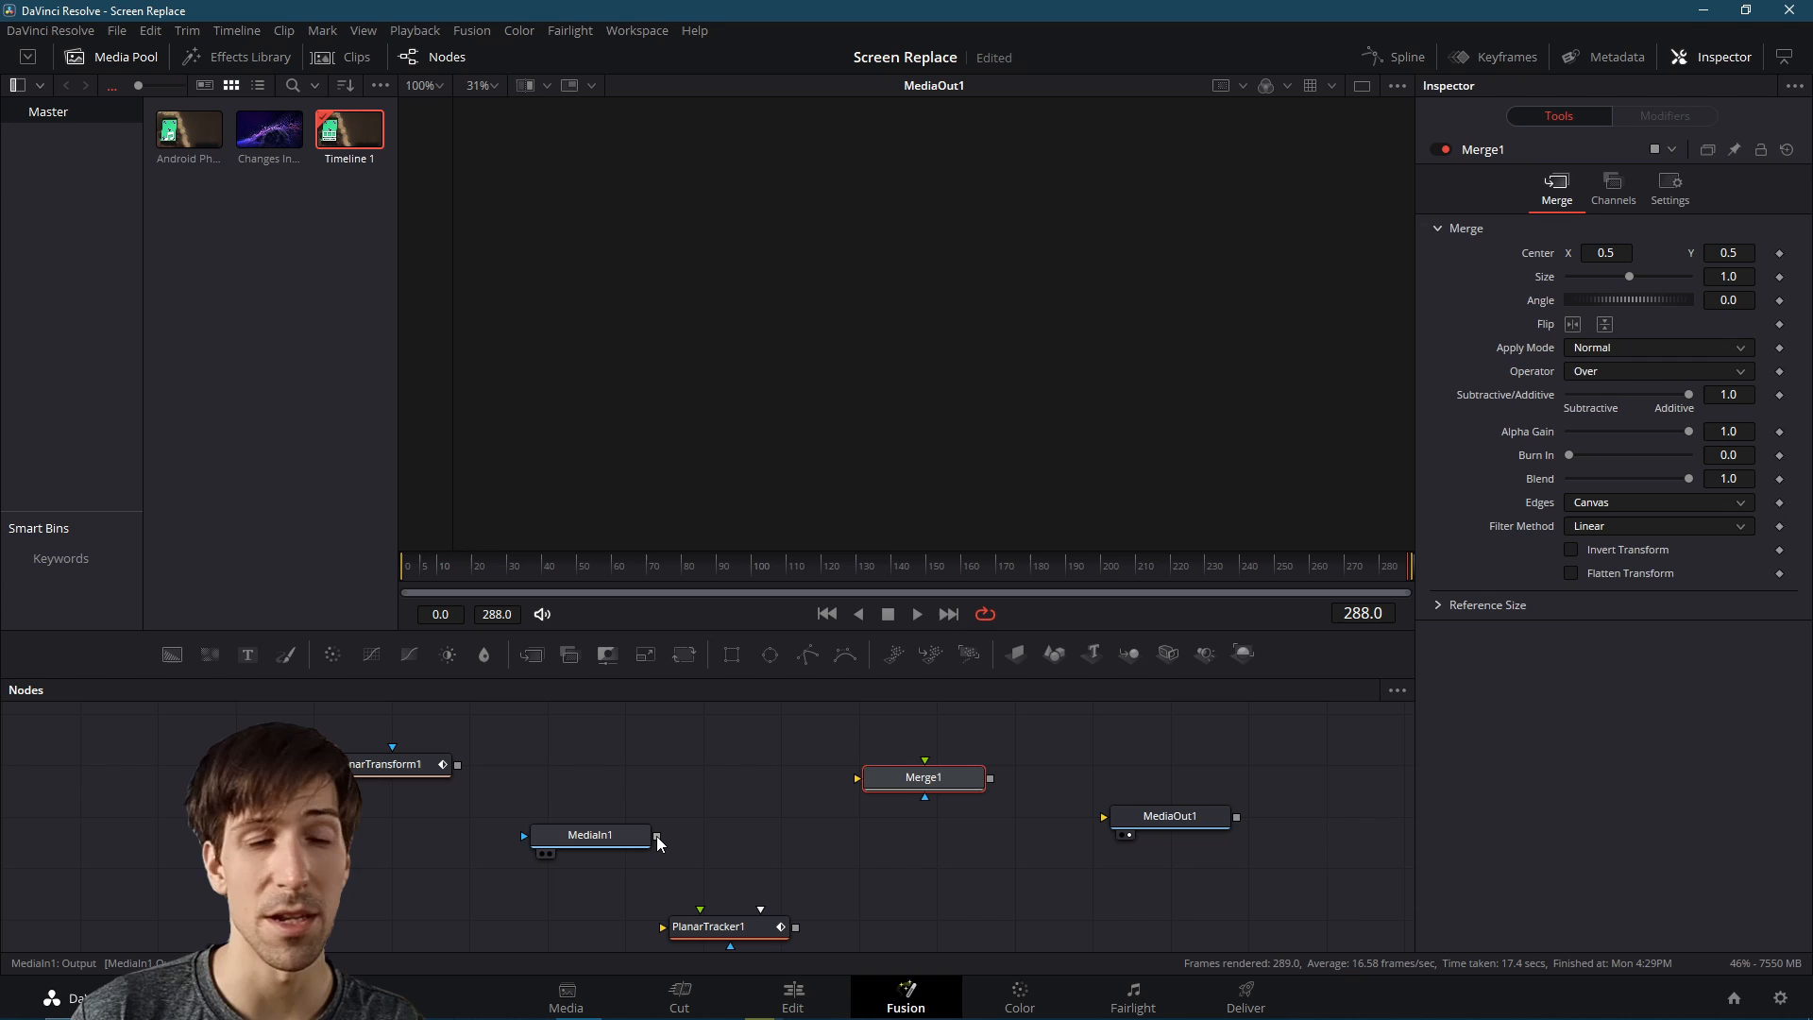
pyautogui.moveTo(656, 835); pyautogui.dragTo(823, 815)
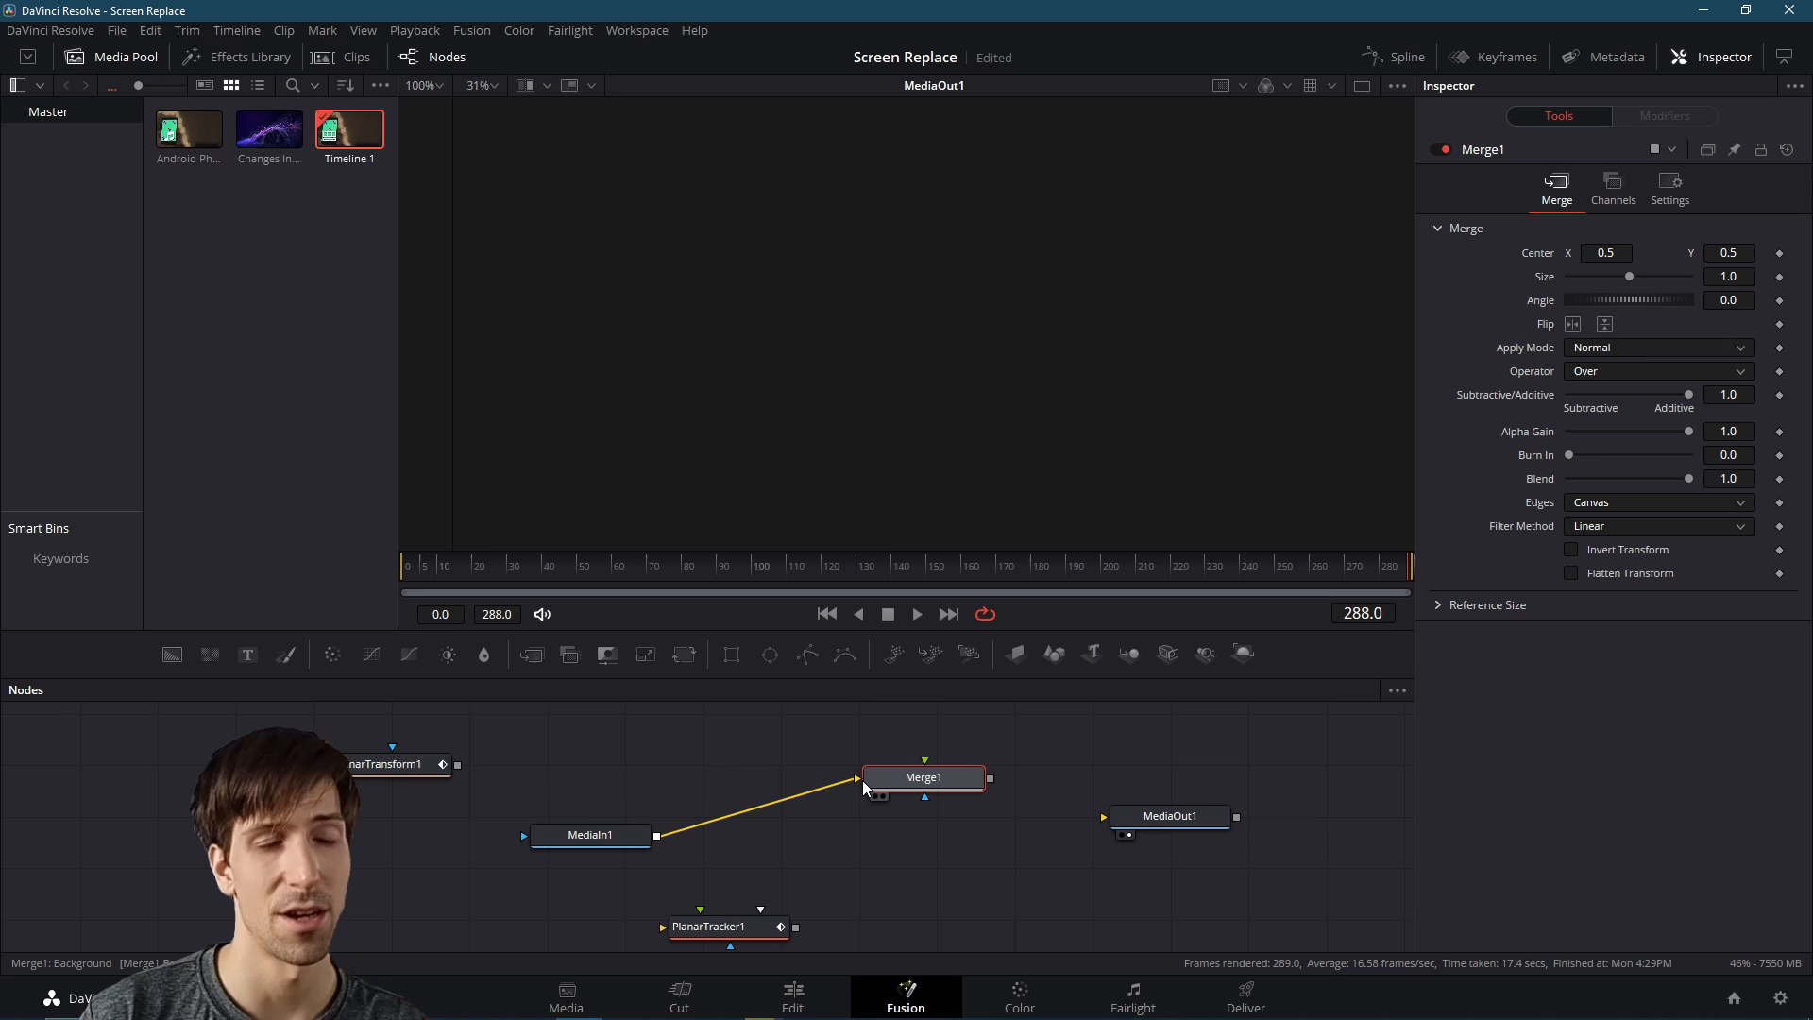
pyautogui.moveTo(923, 776)
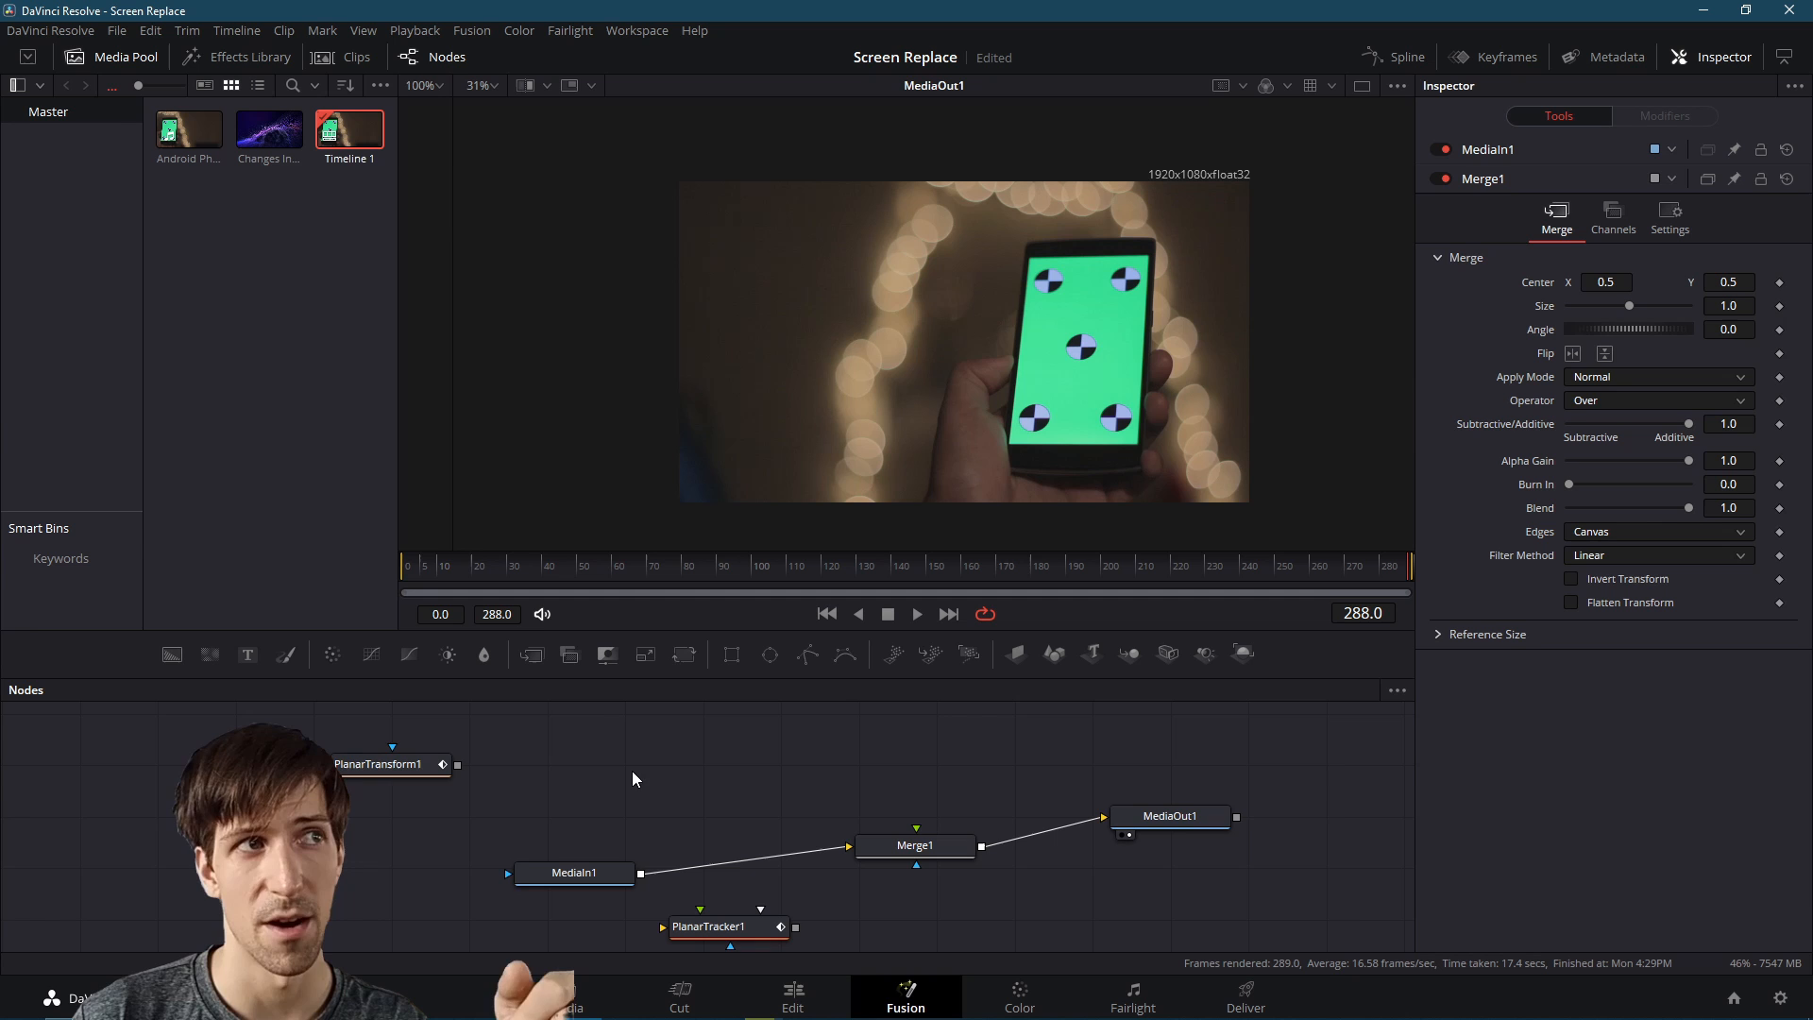
# Browse the Add Tool > Transform submenu for the particle clip's media input
pyautogui.click(268, 128)
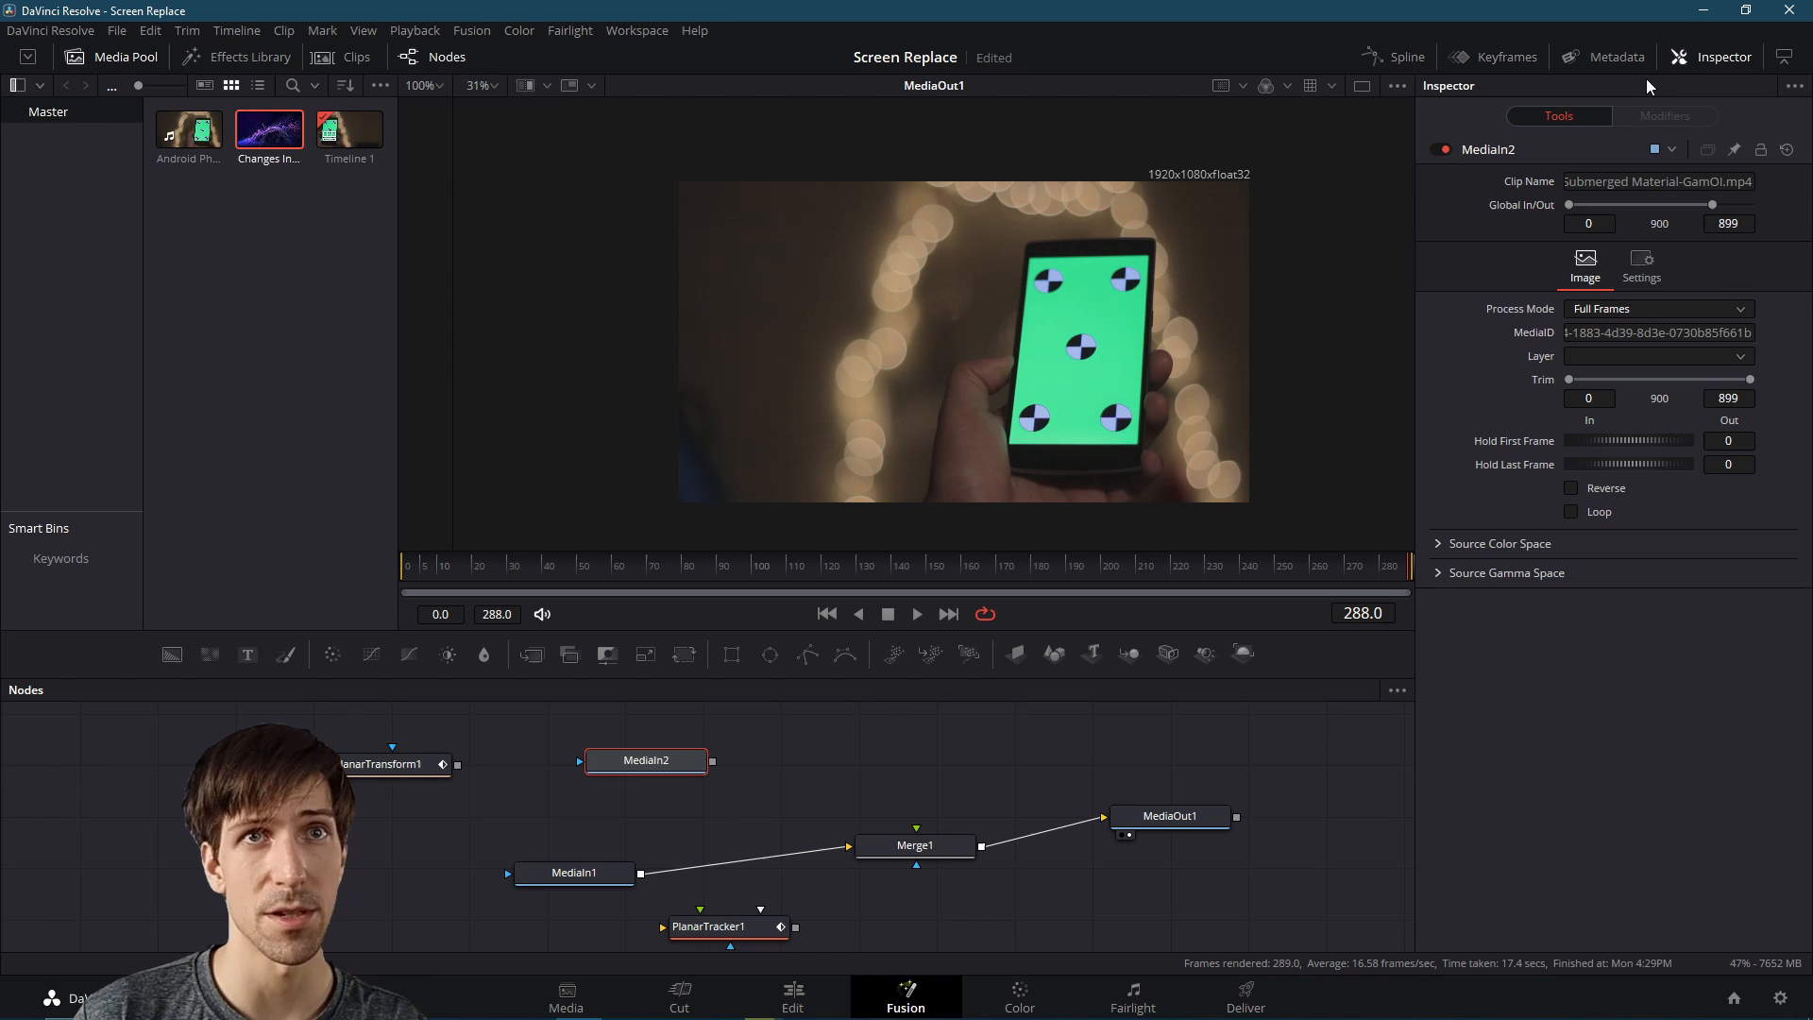
pyautogui.click(1614, 55)
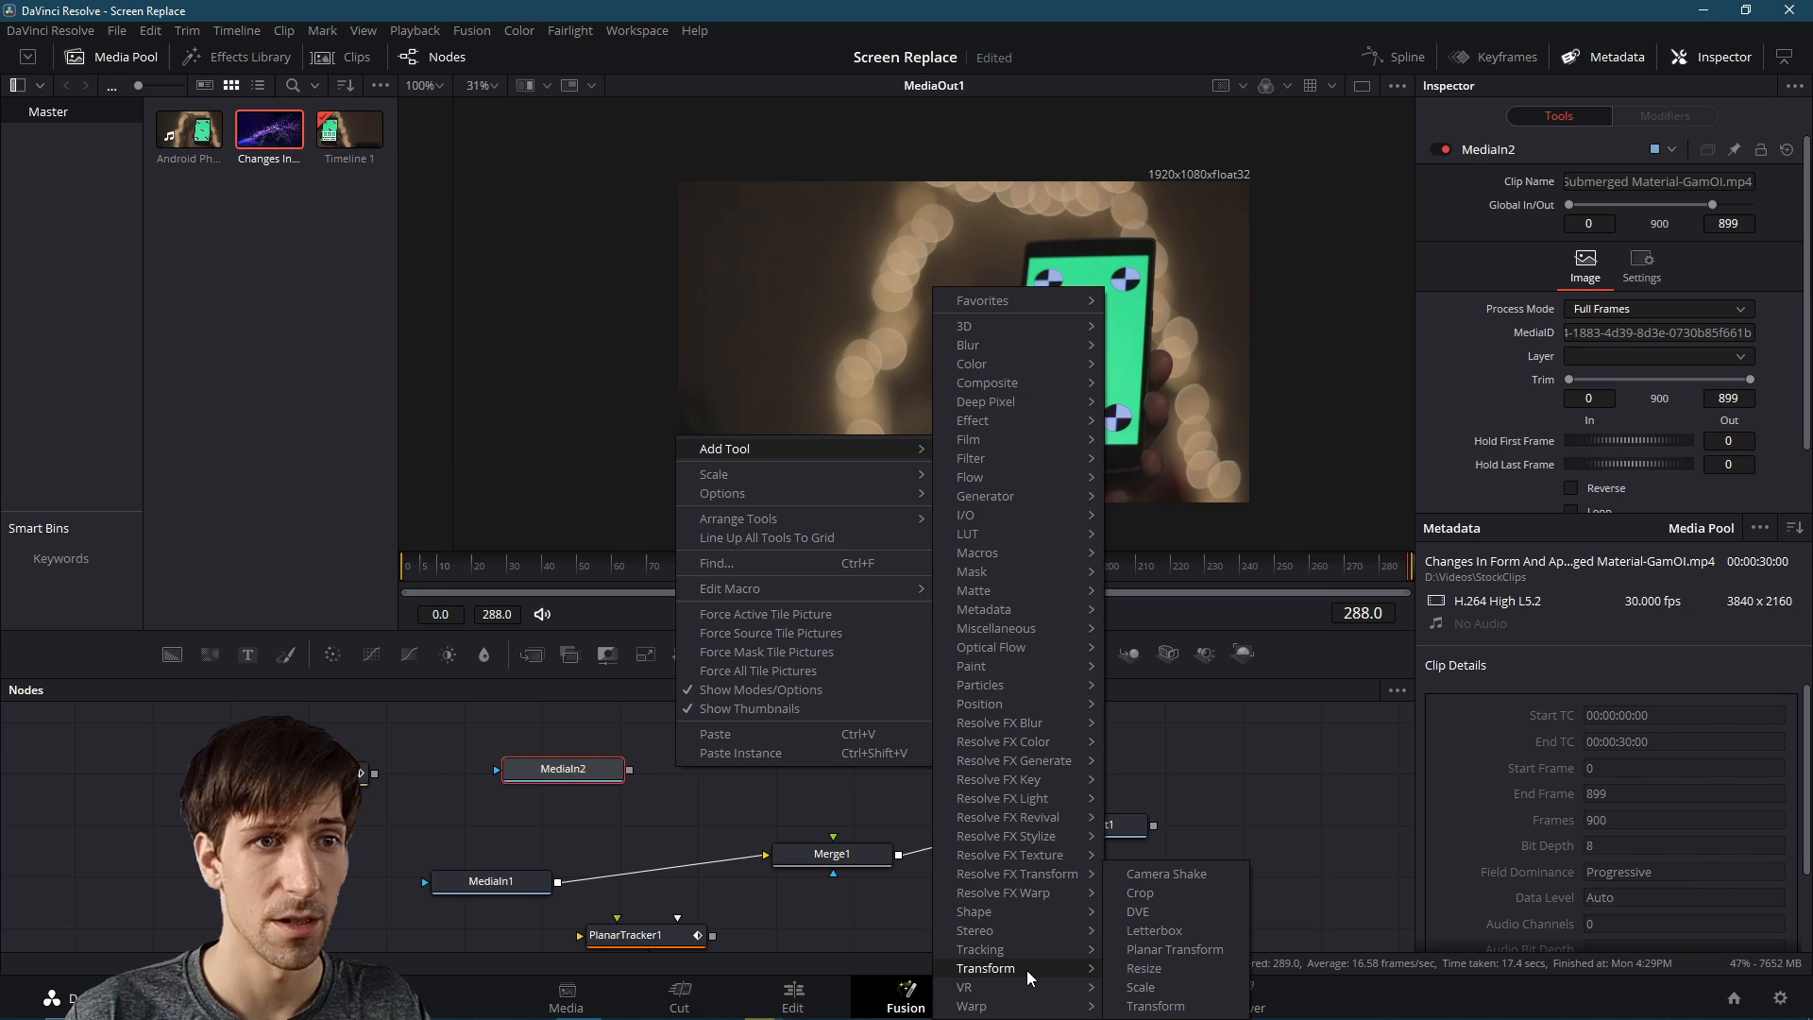
# Add a Resize node after the particle clip and confirm the 1920×1080 project resolution
pyautogui.click(1142, 967)
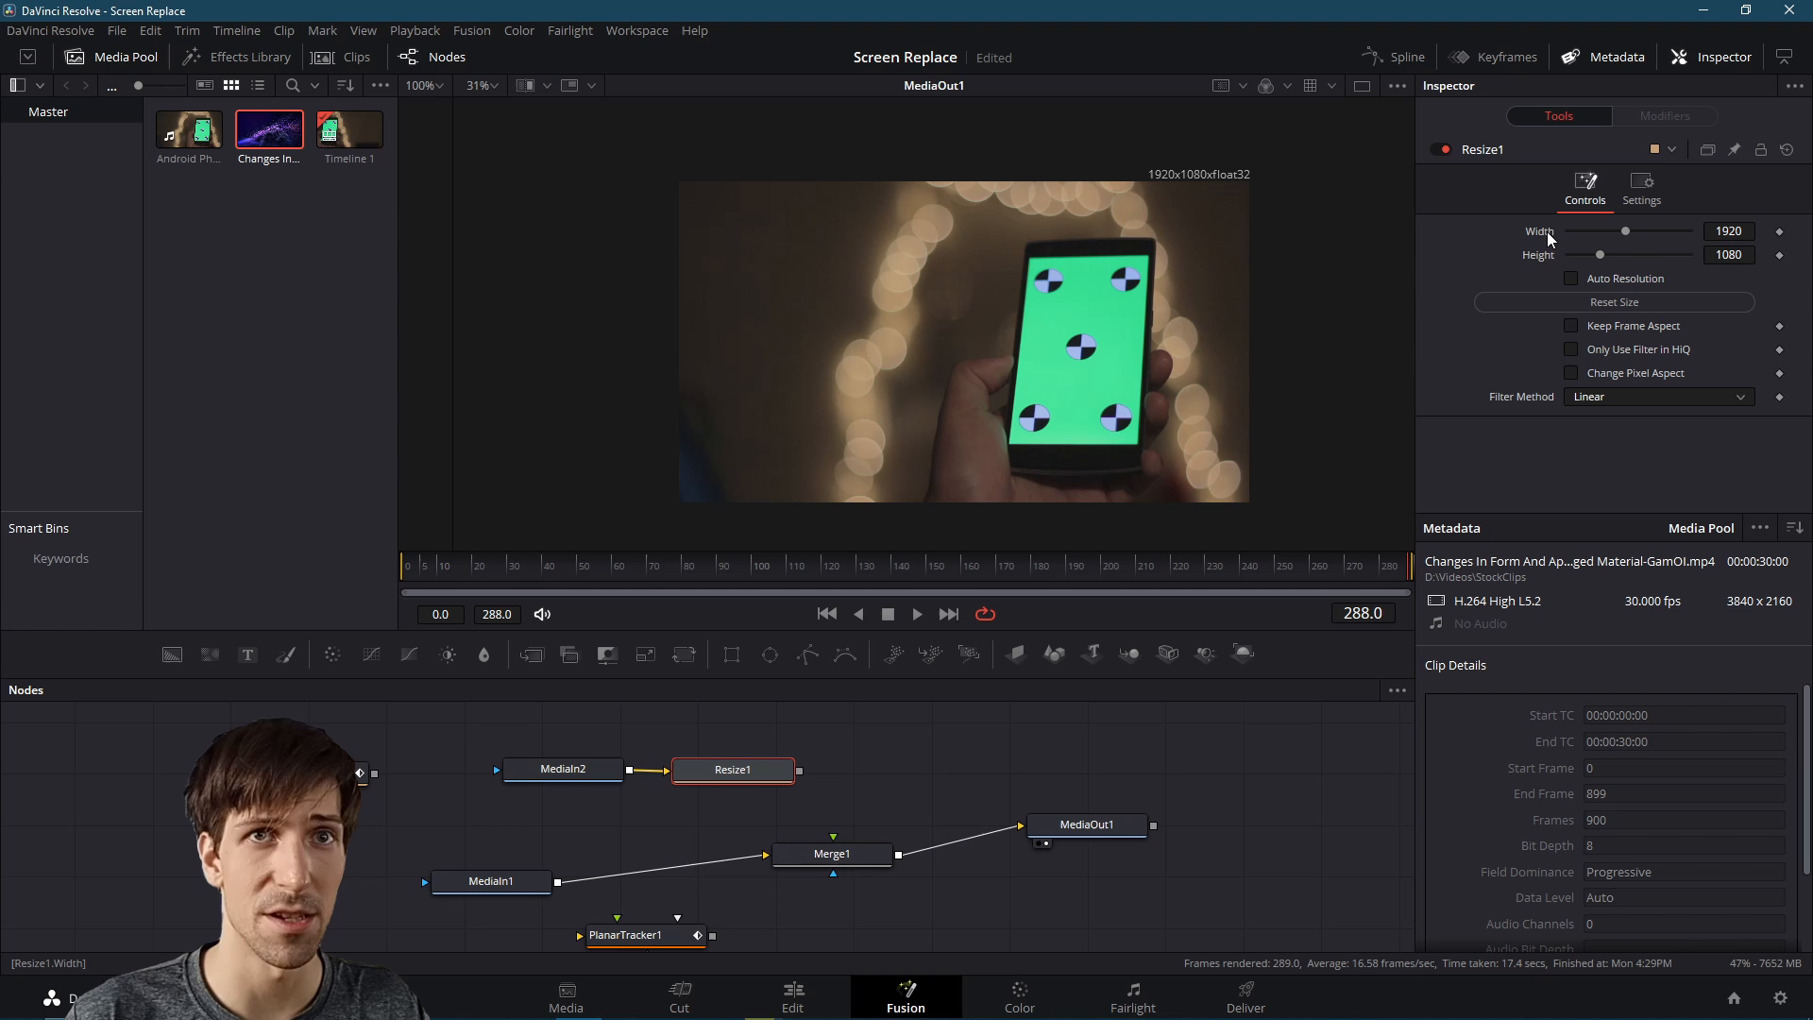
pyautogui.moveTo(1630, 234)
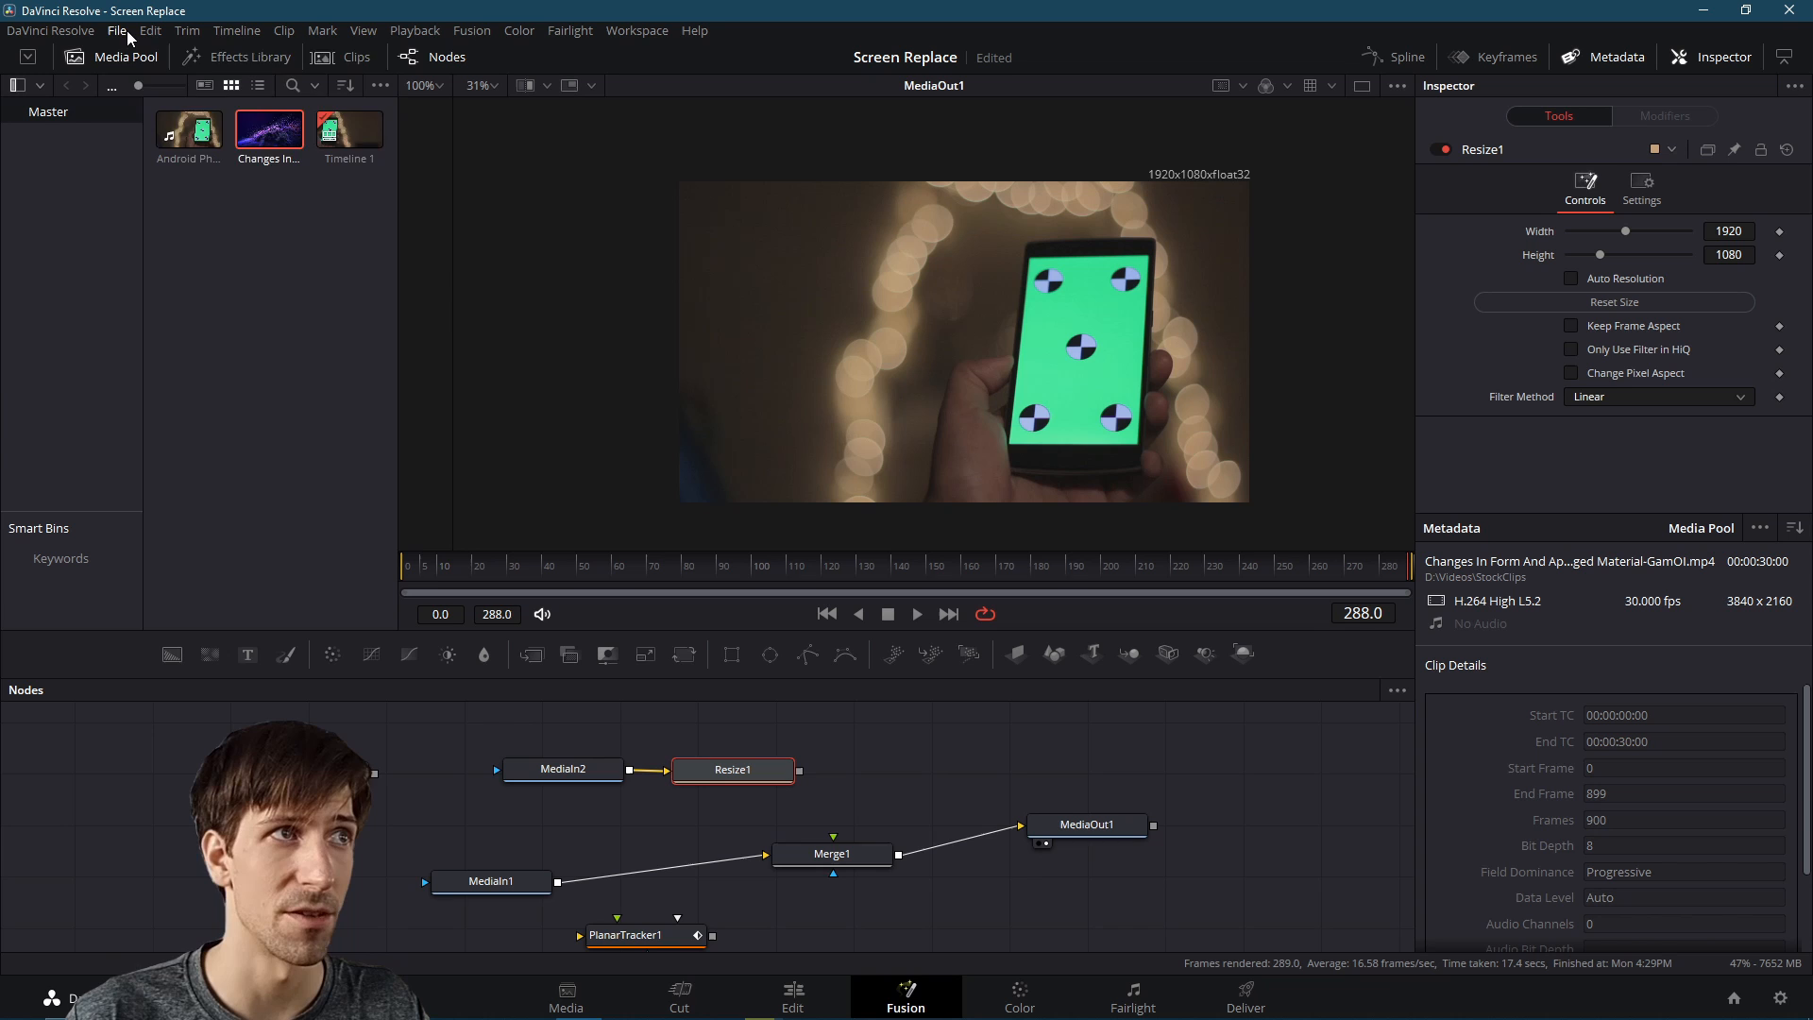
pyautogui.click(117, 30)
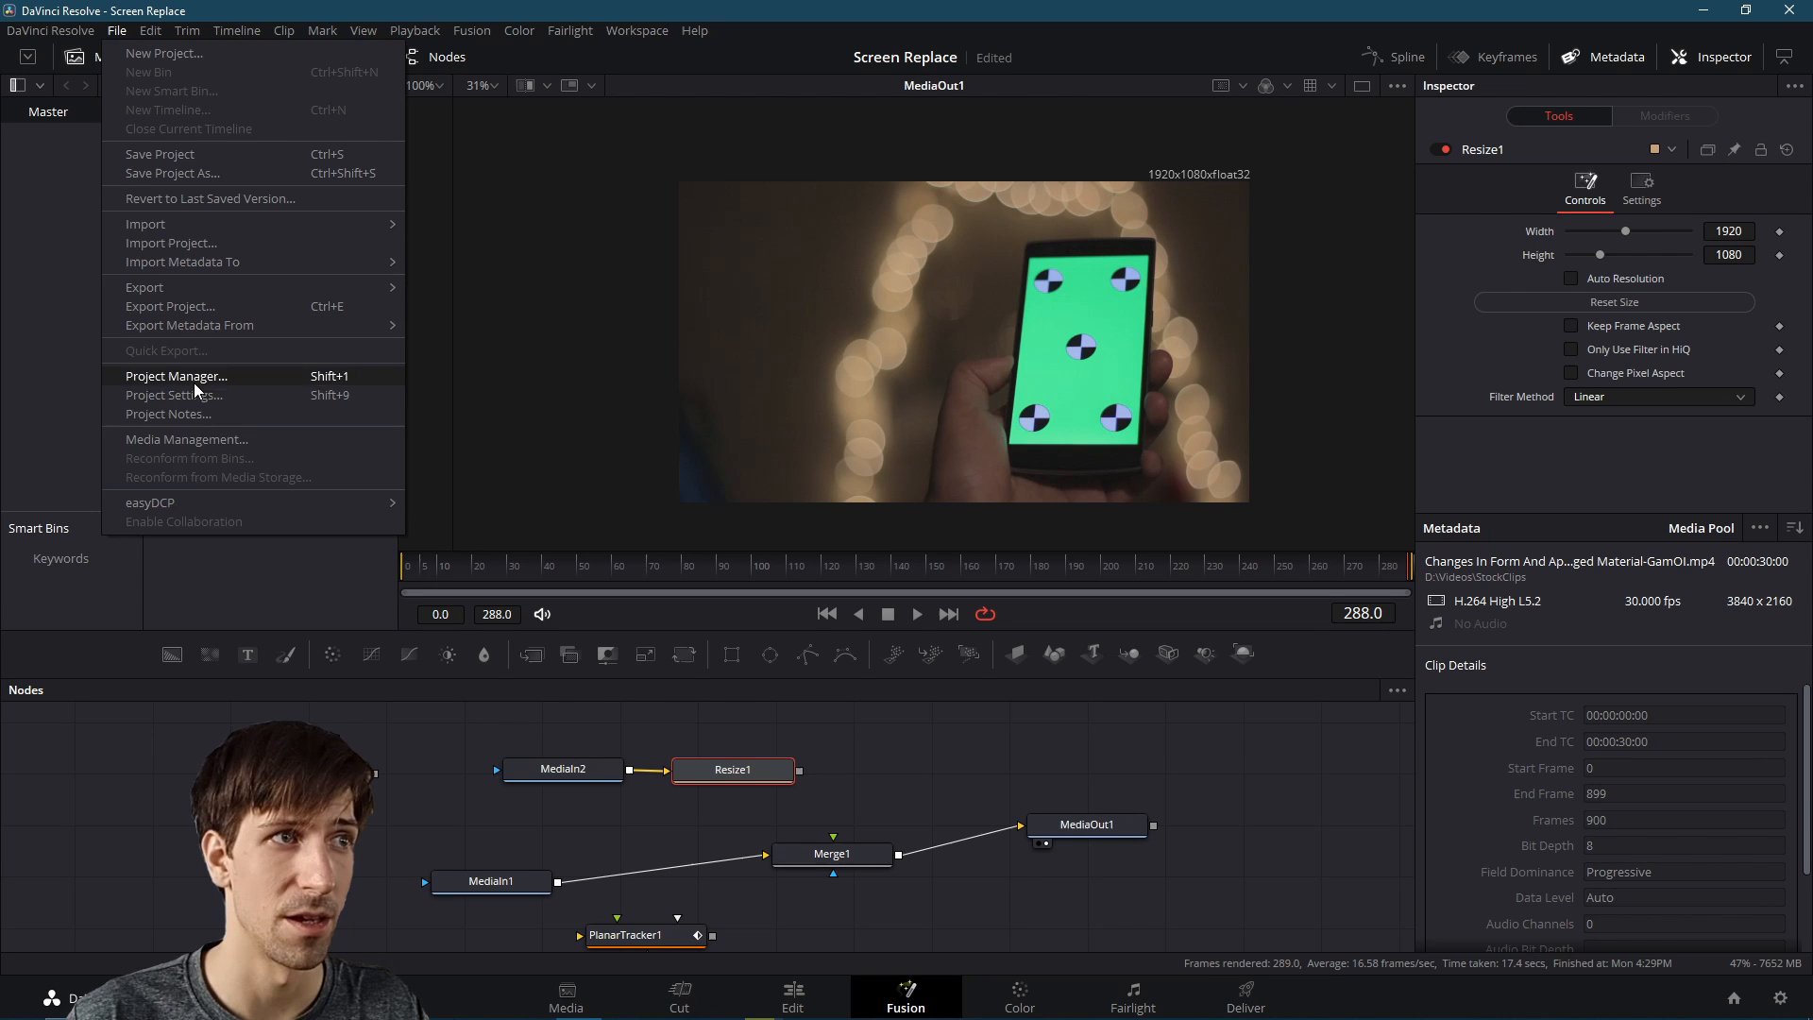
pyautogui.click(174, 395)
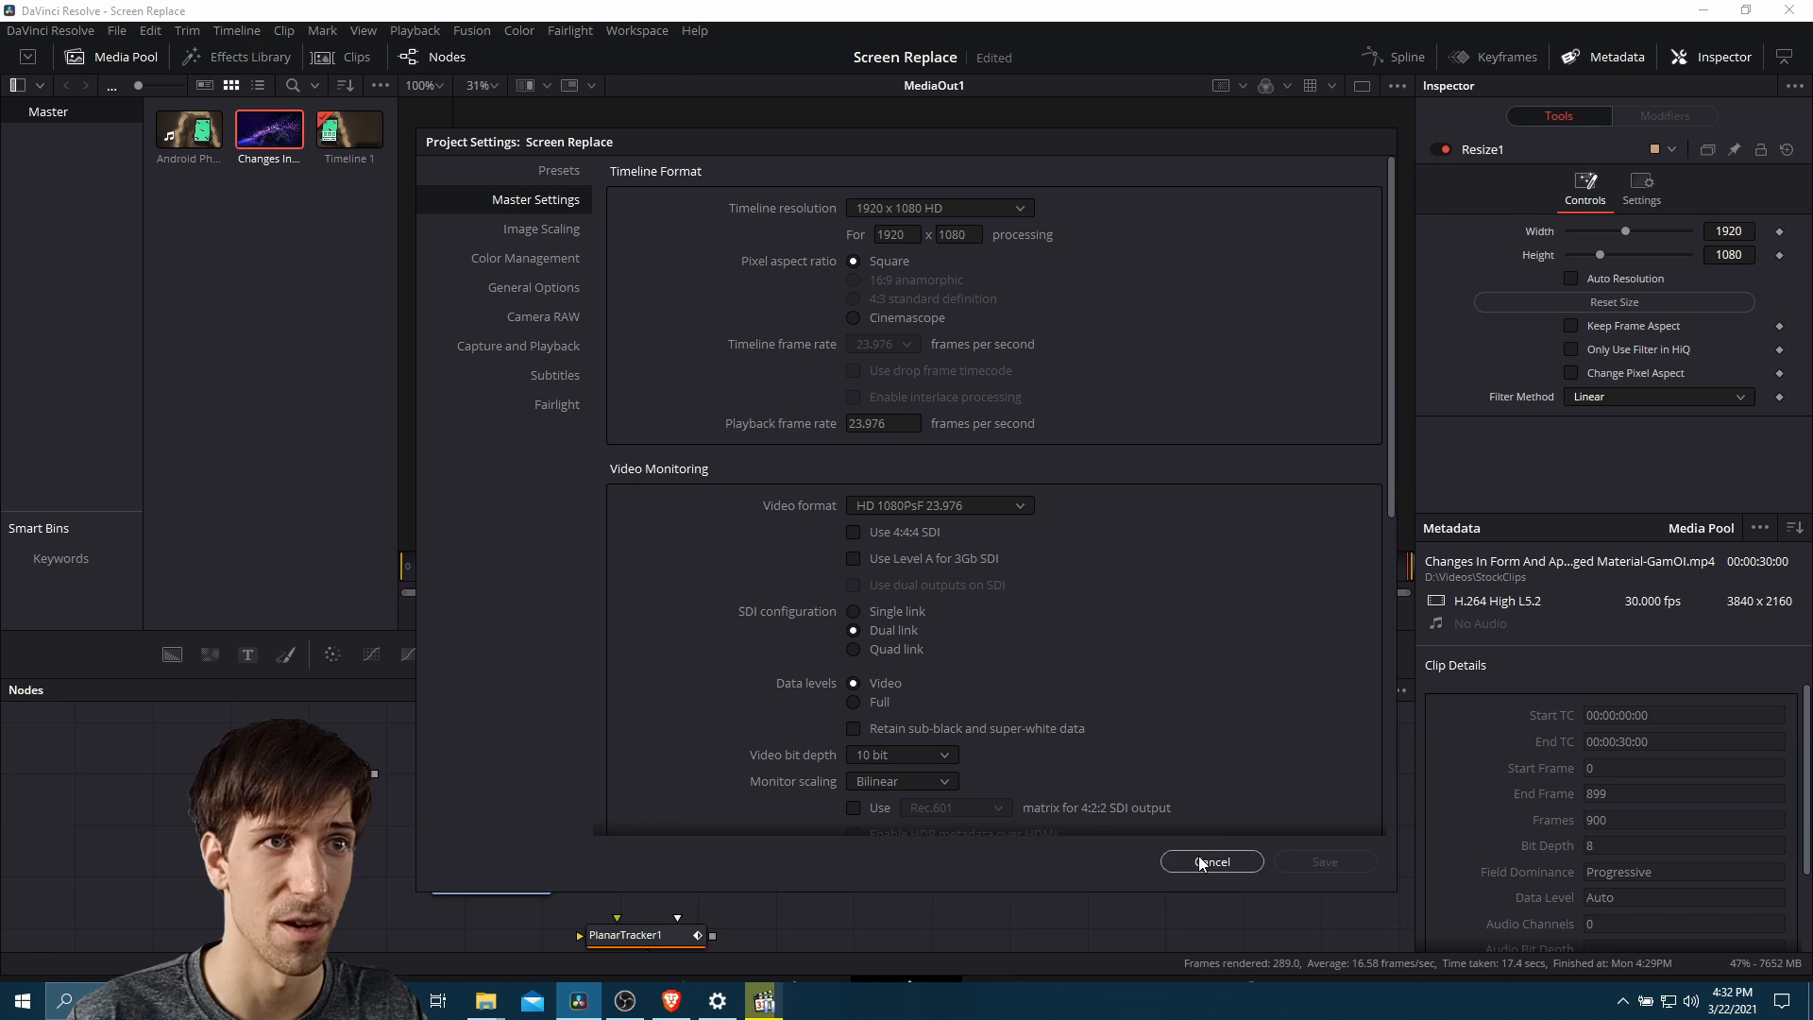
pyautogui.click(1208, 861)
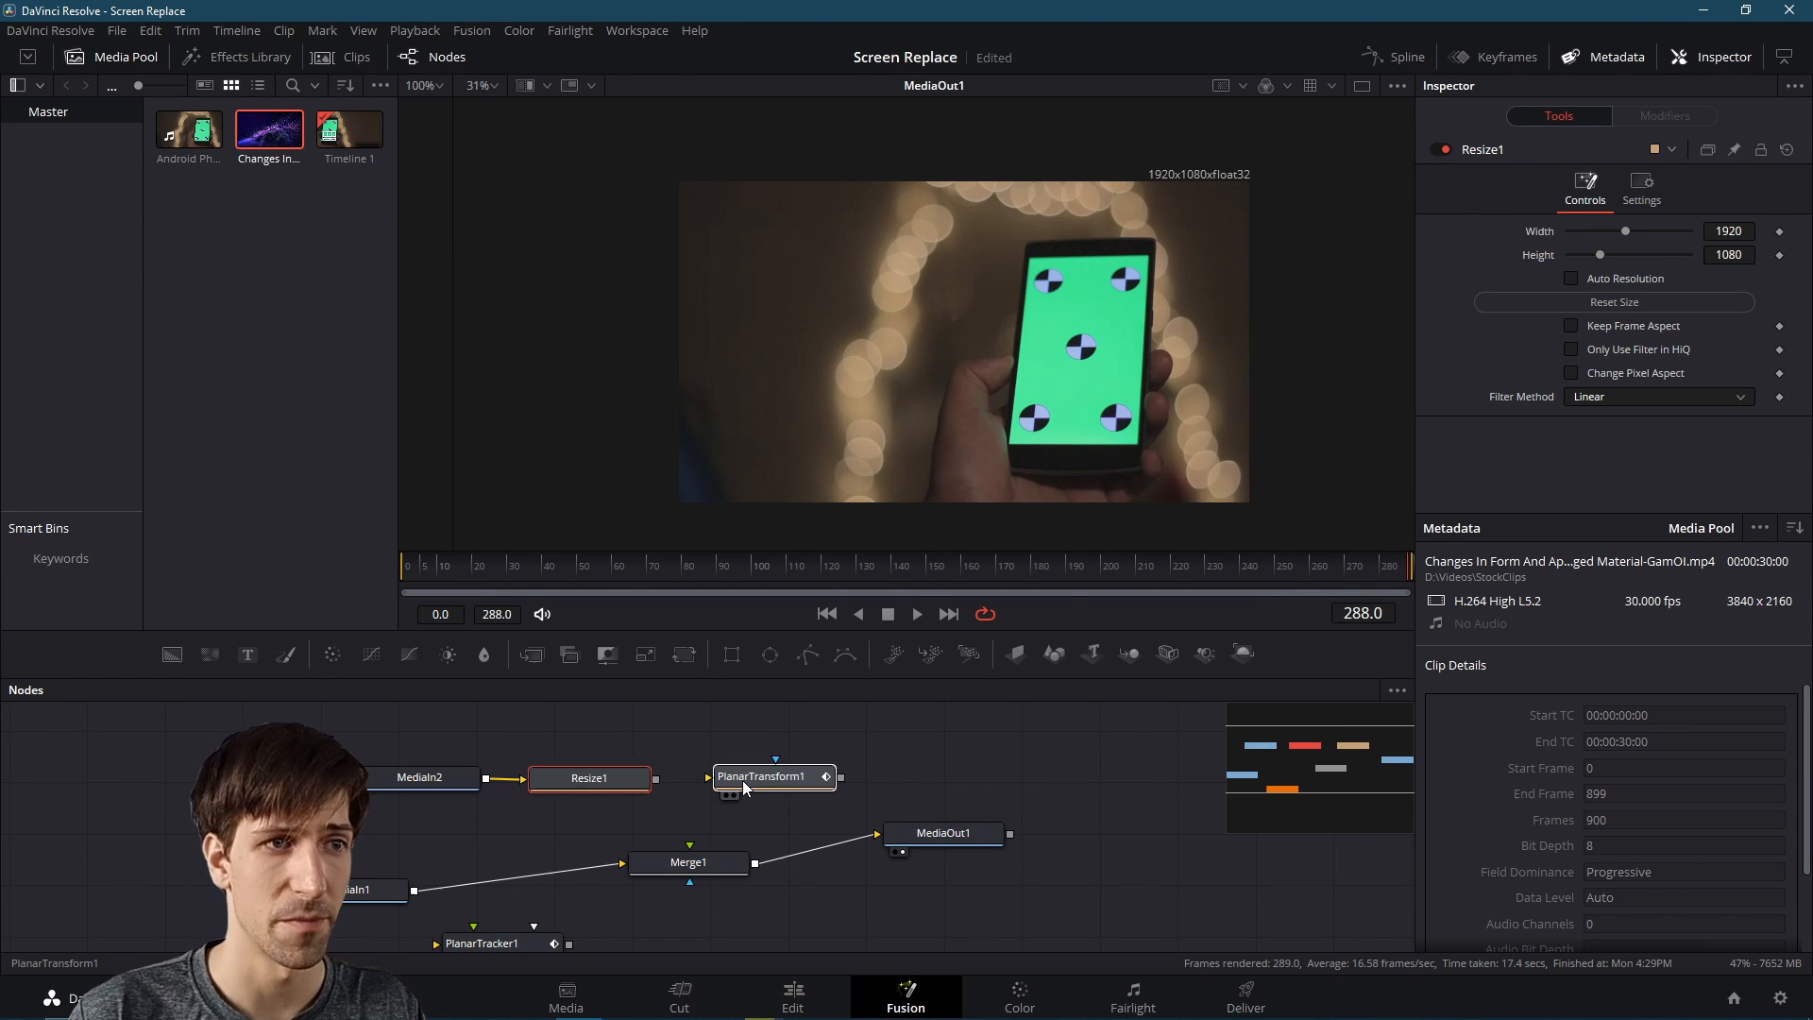
# Connect PlanarTransform1 into the Merge foreground and preview the tracked overlay, then select MediaIn2
pyautogui.click(760, 776)
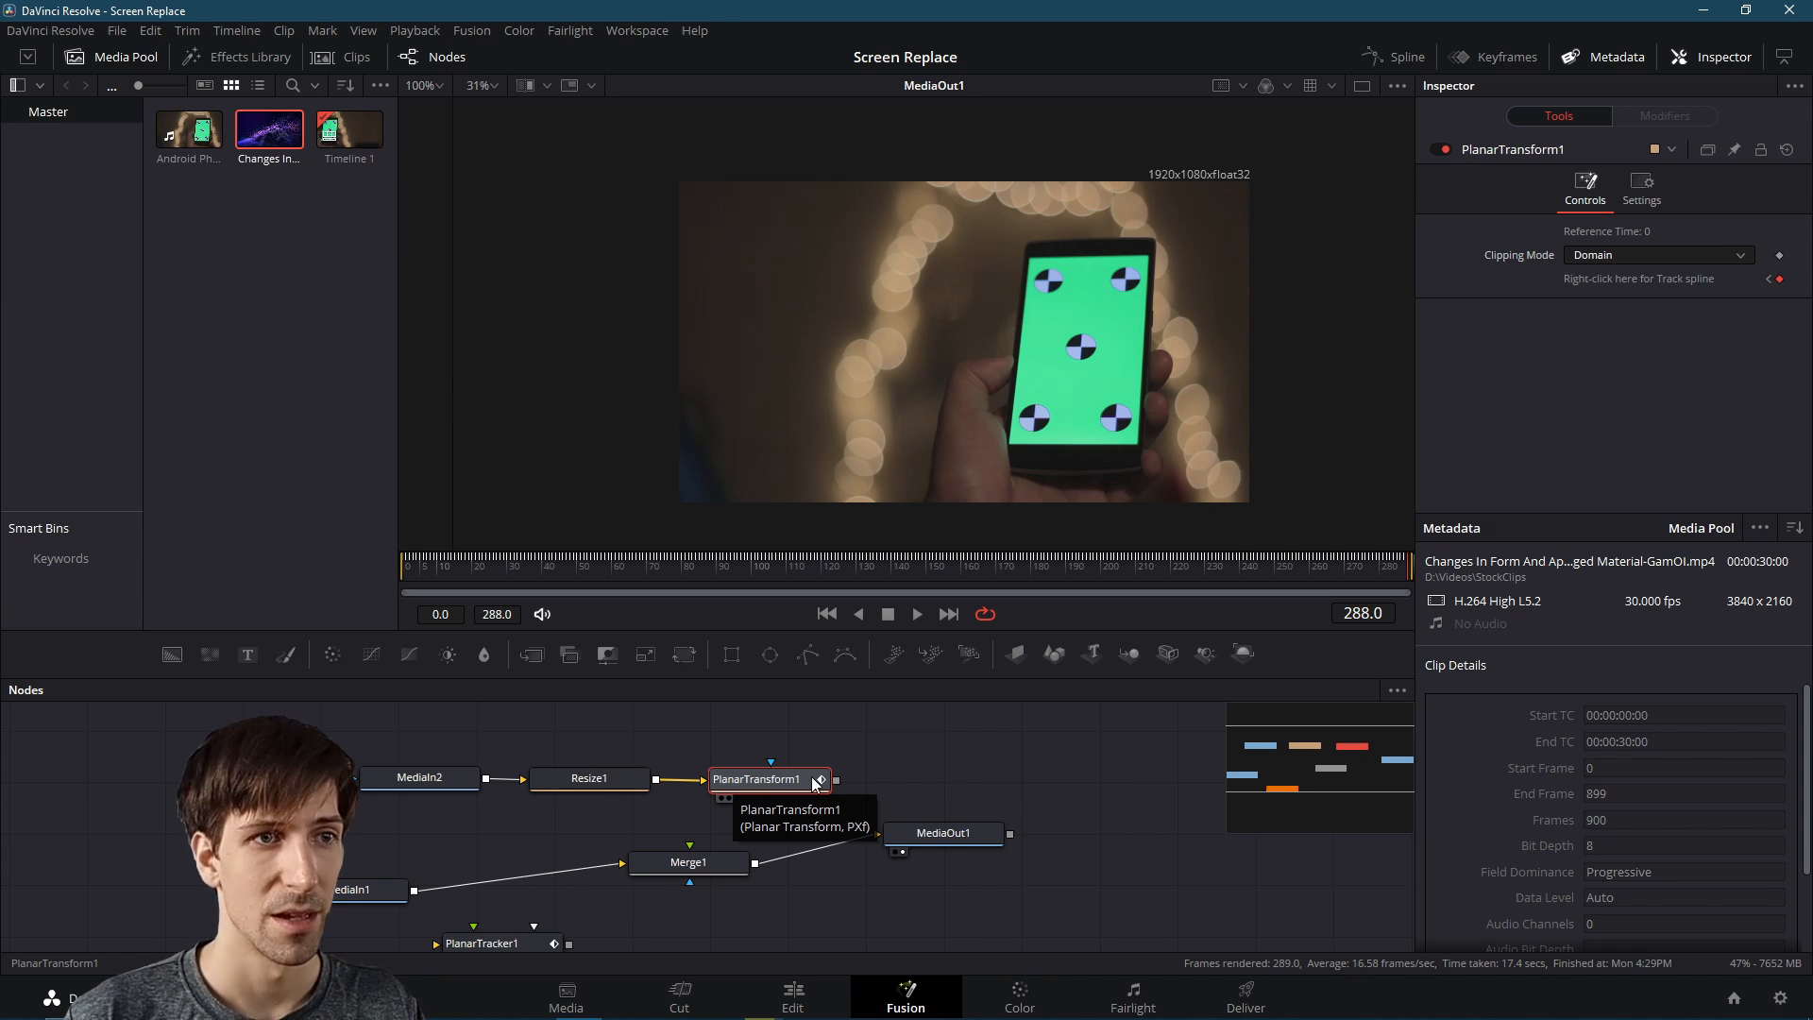
pyautogui.click(688, 861)
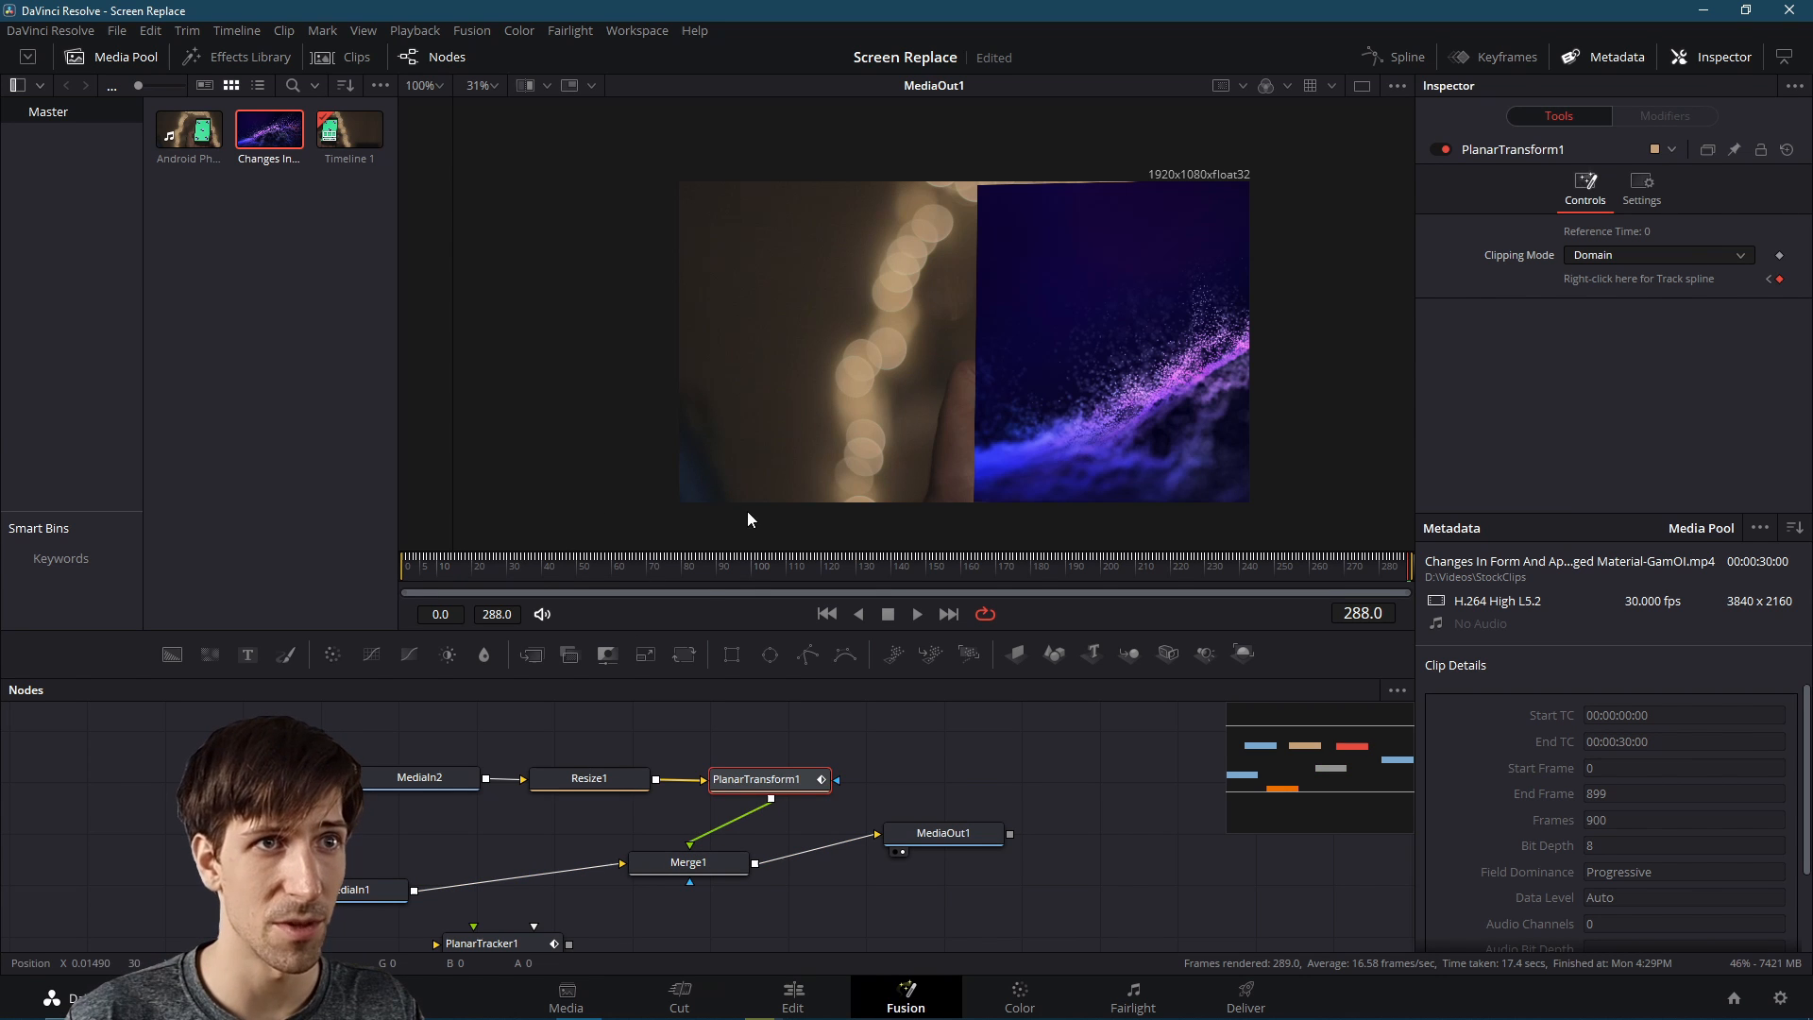
pyautogui.click(1341, 565)
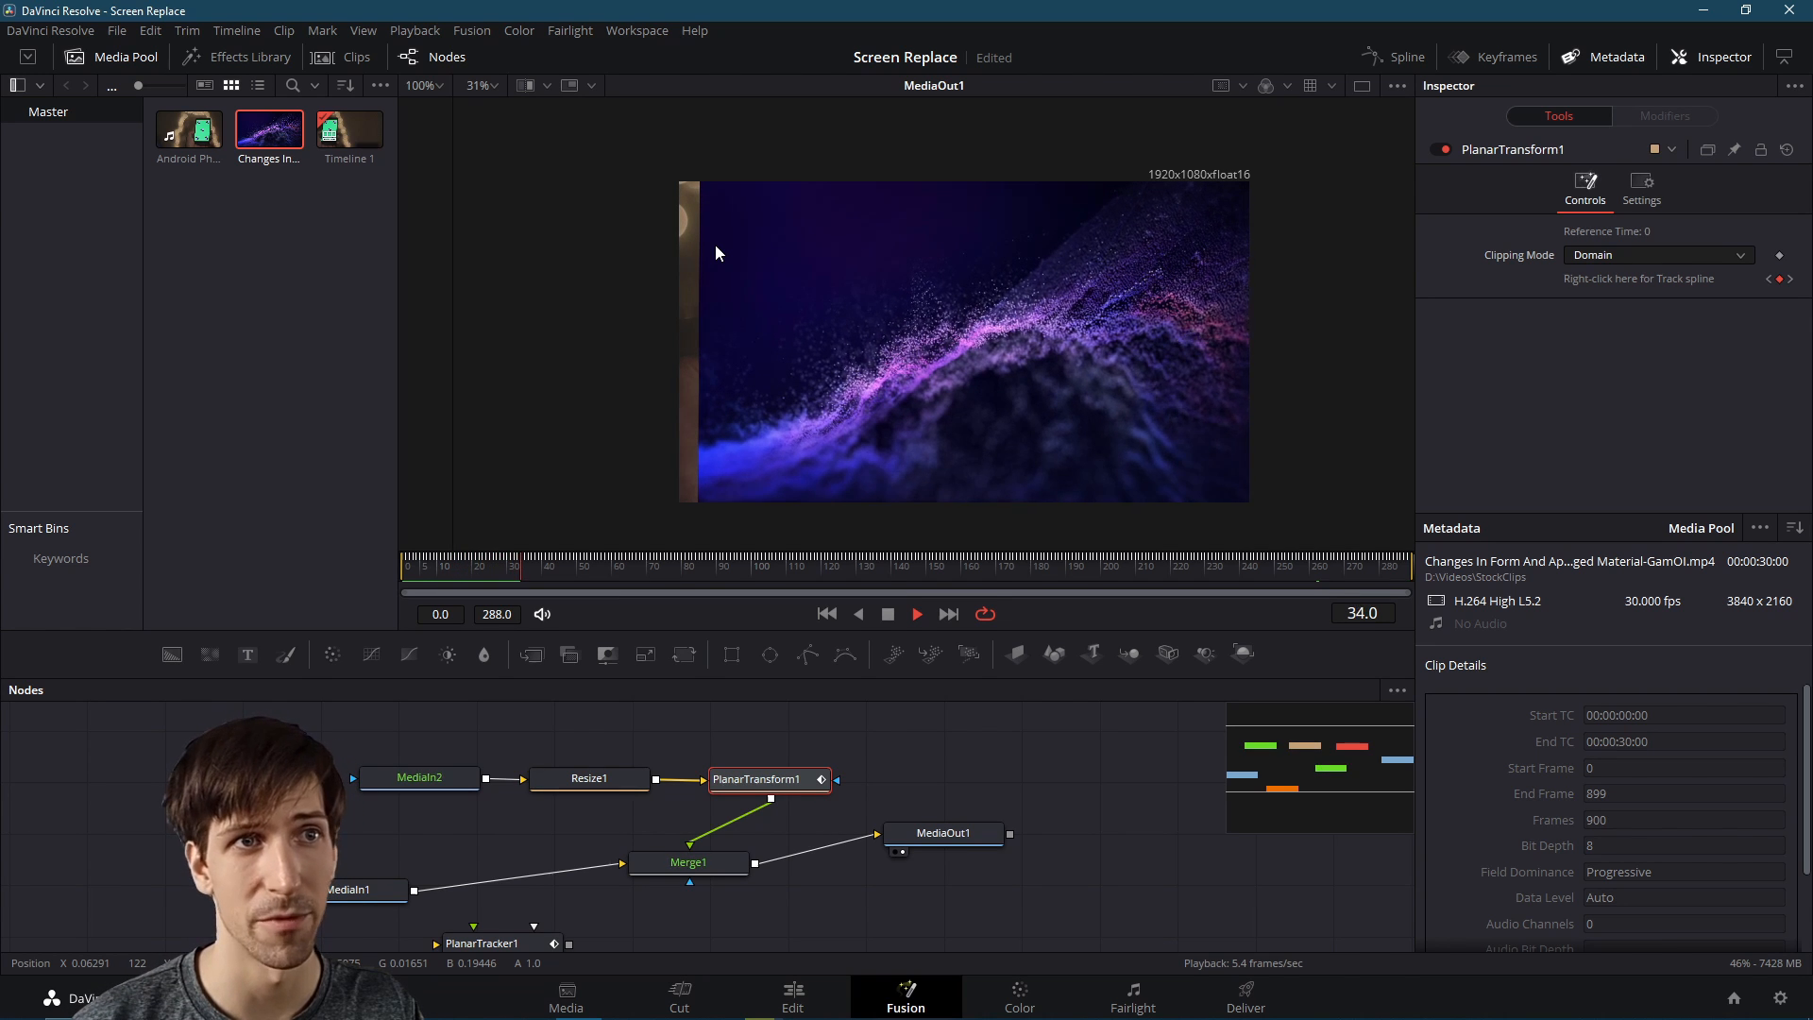
pyautogui.click(916, 614)
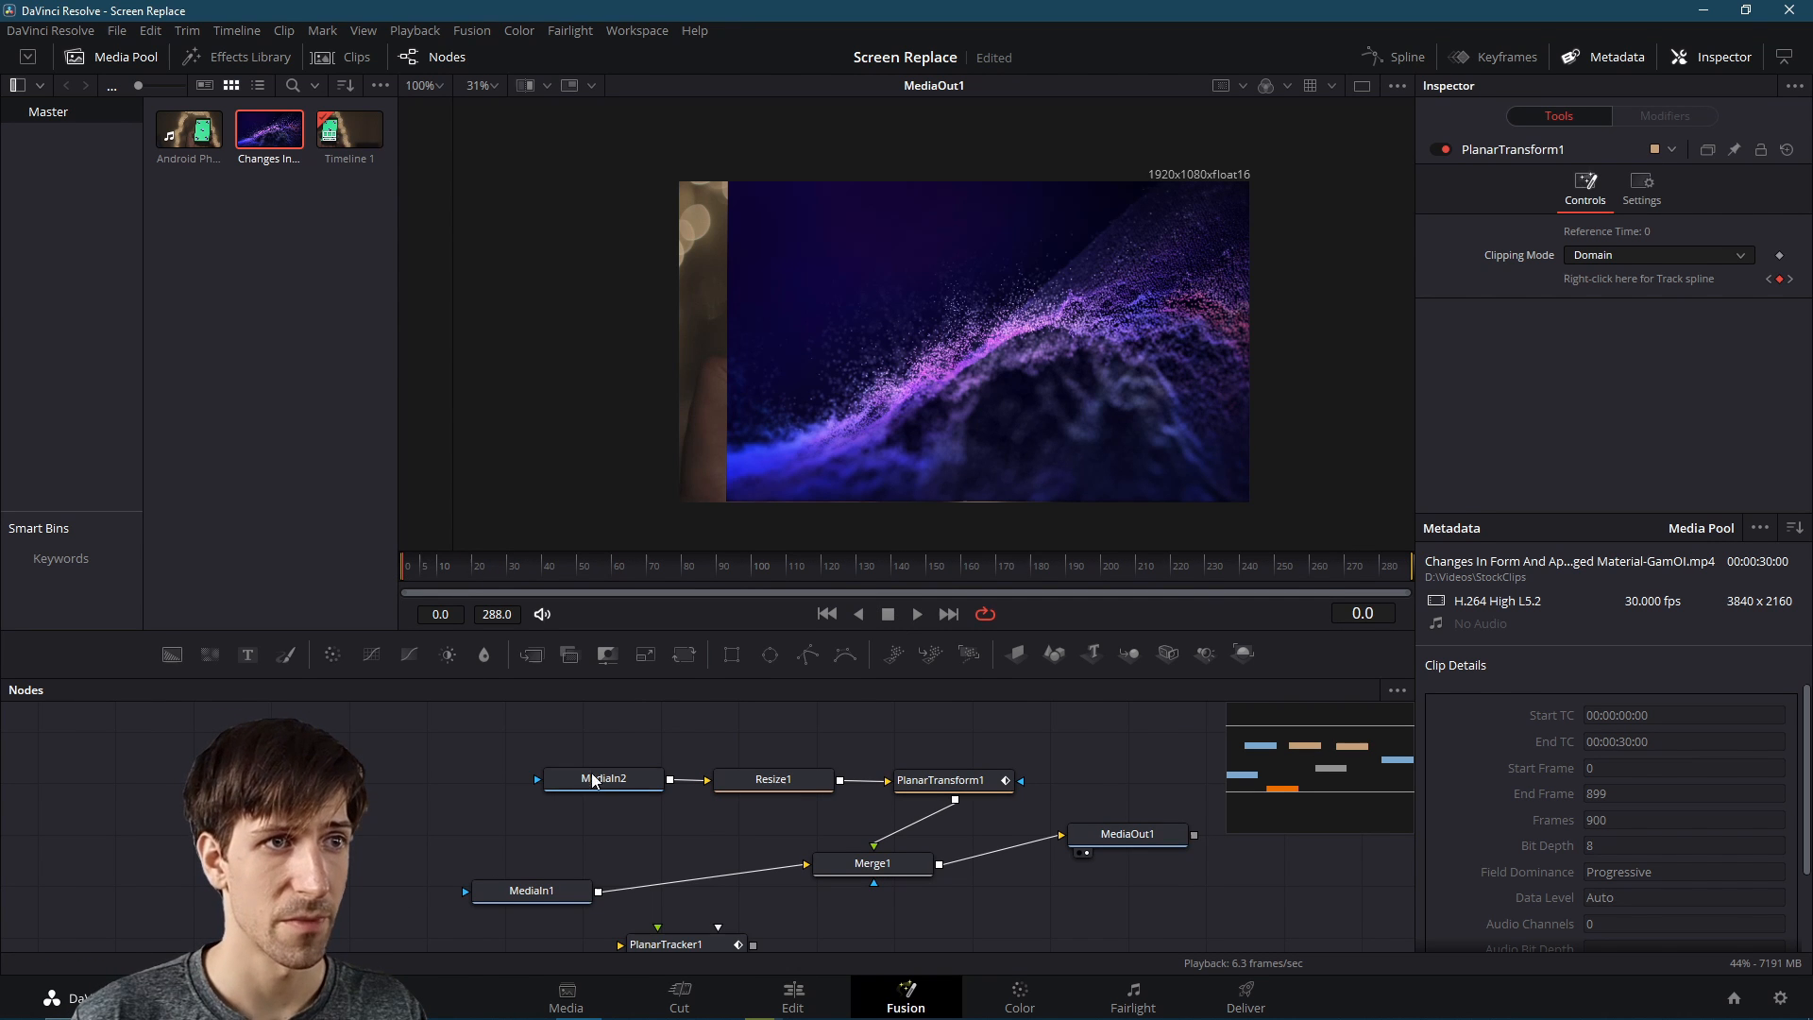
pyautogui.click(603, 778)
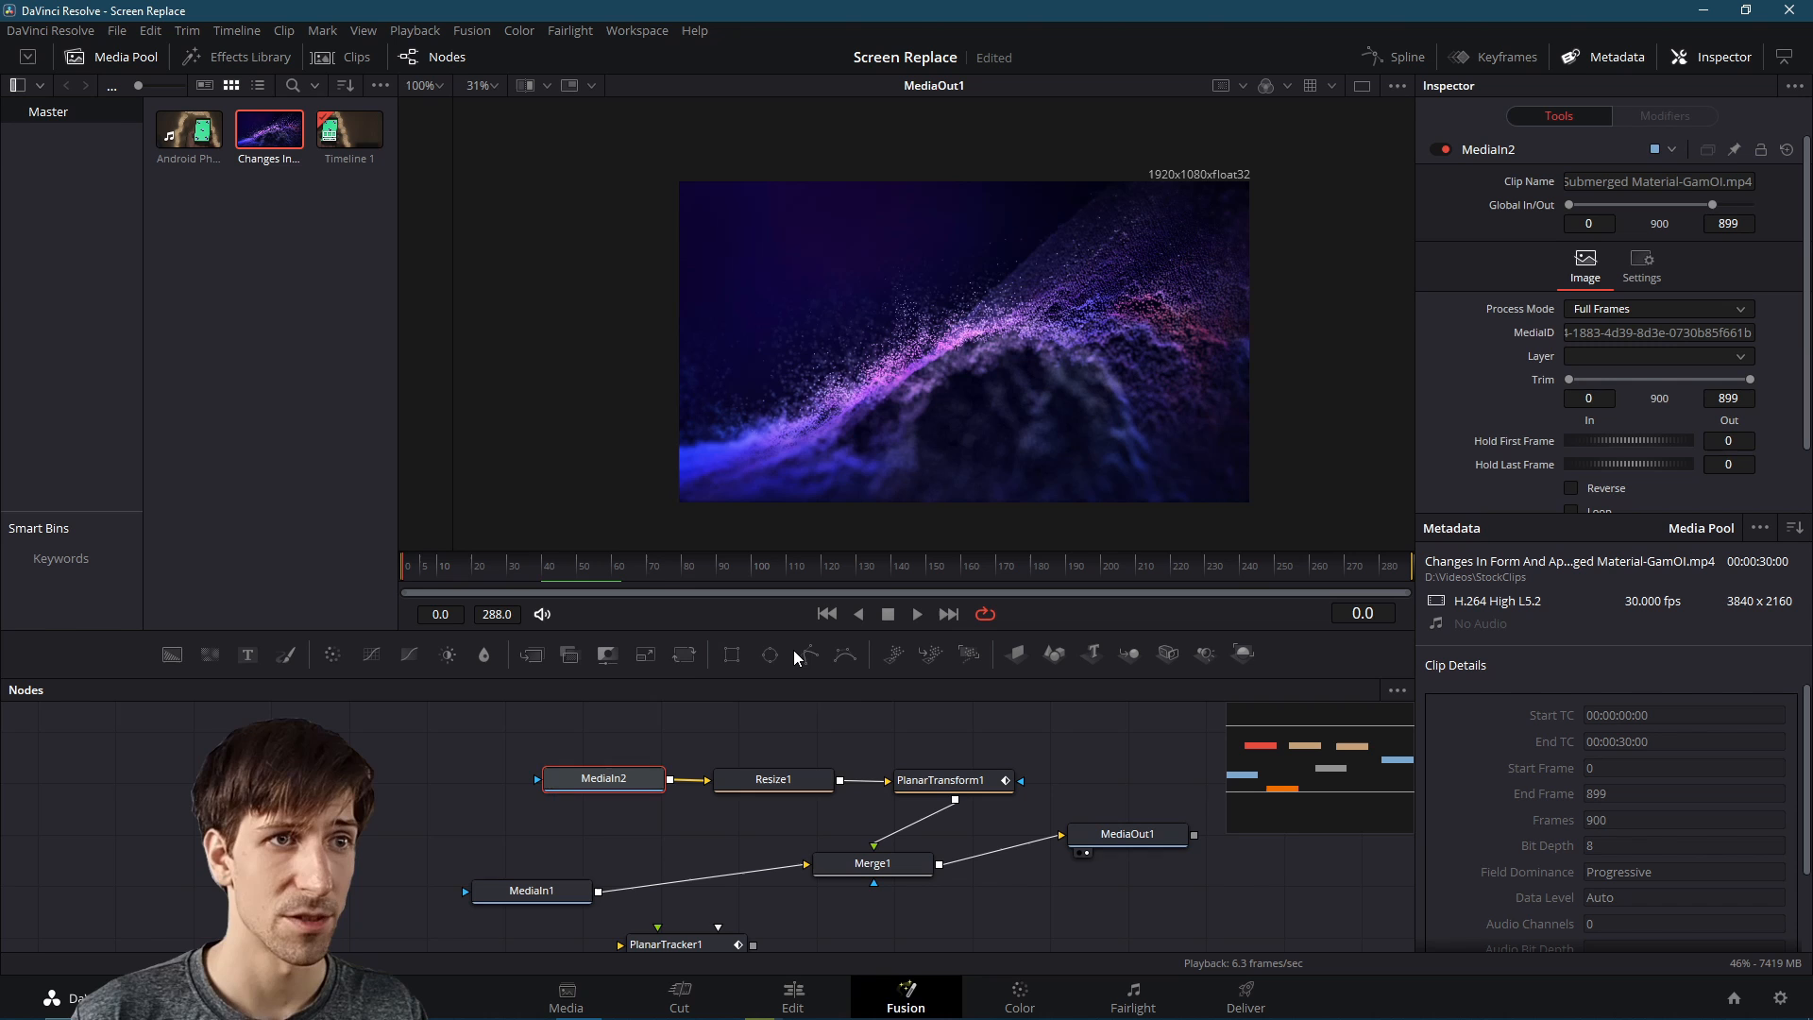
pyautogui.moveTo(810, 656)
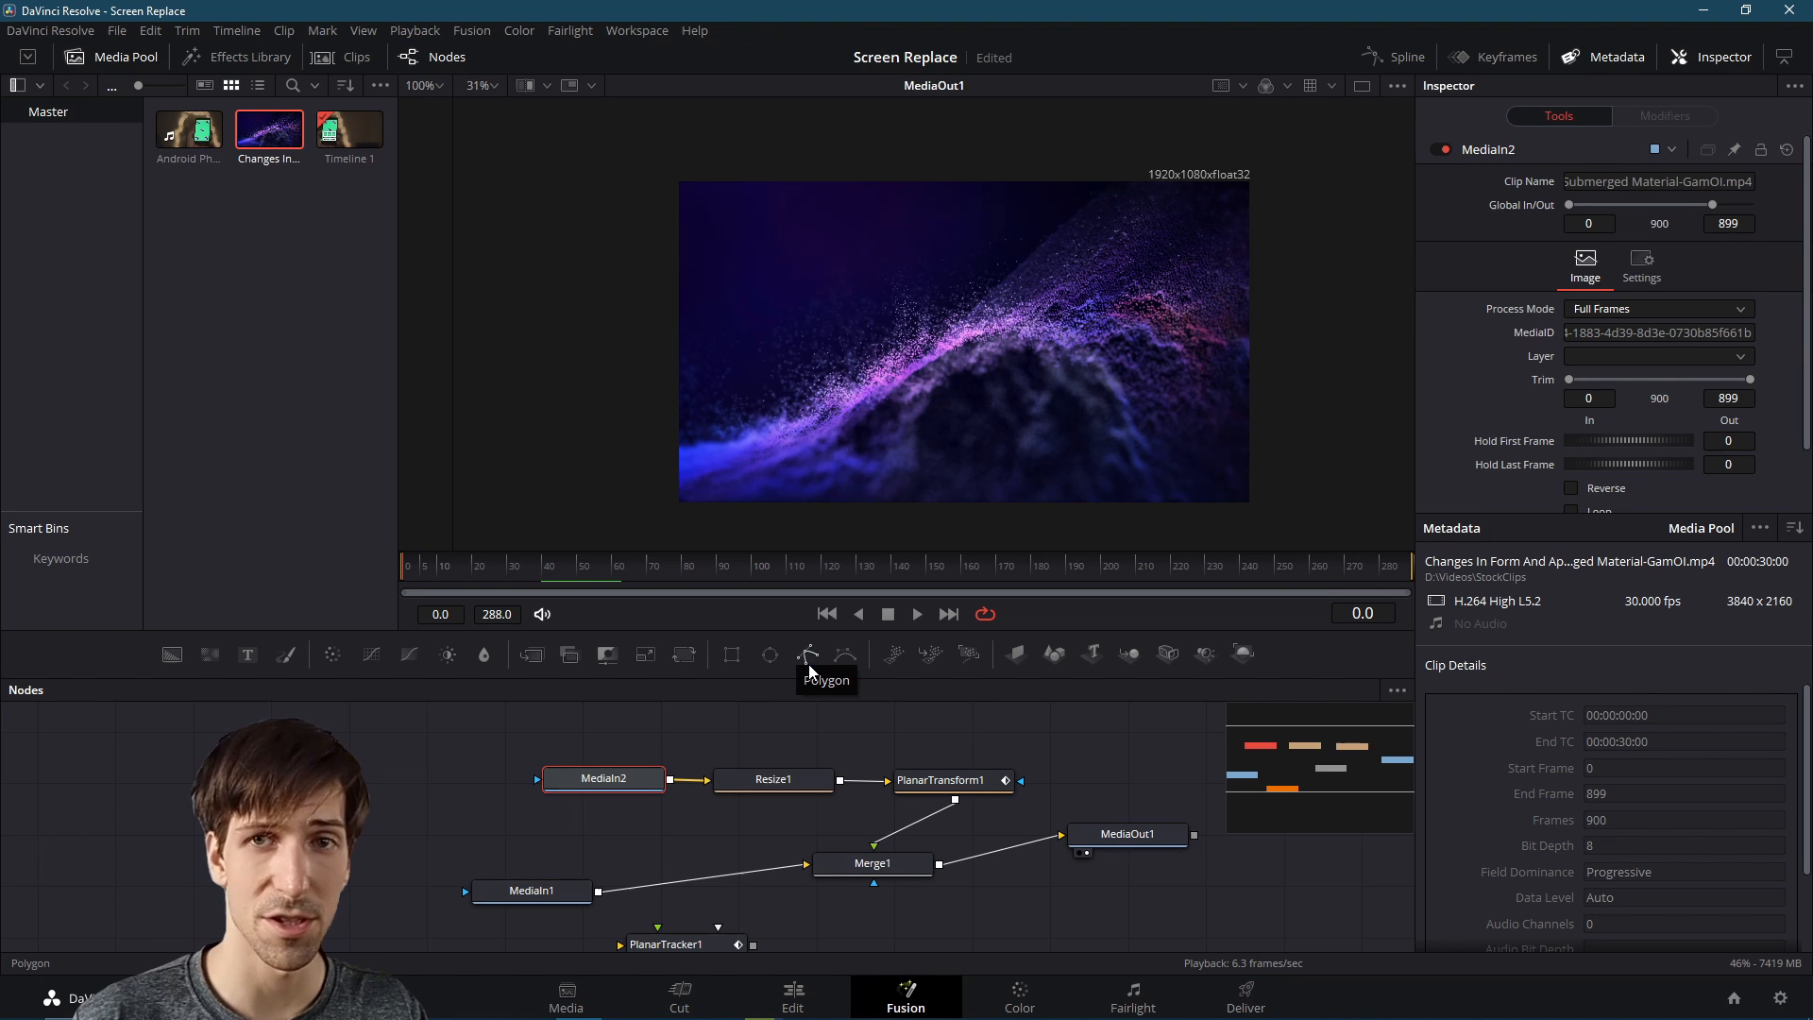
# Attach a Polygon mask node to MediaIn2 for outlining the screen
pyautogui.click(810, 656)
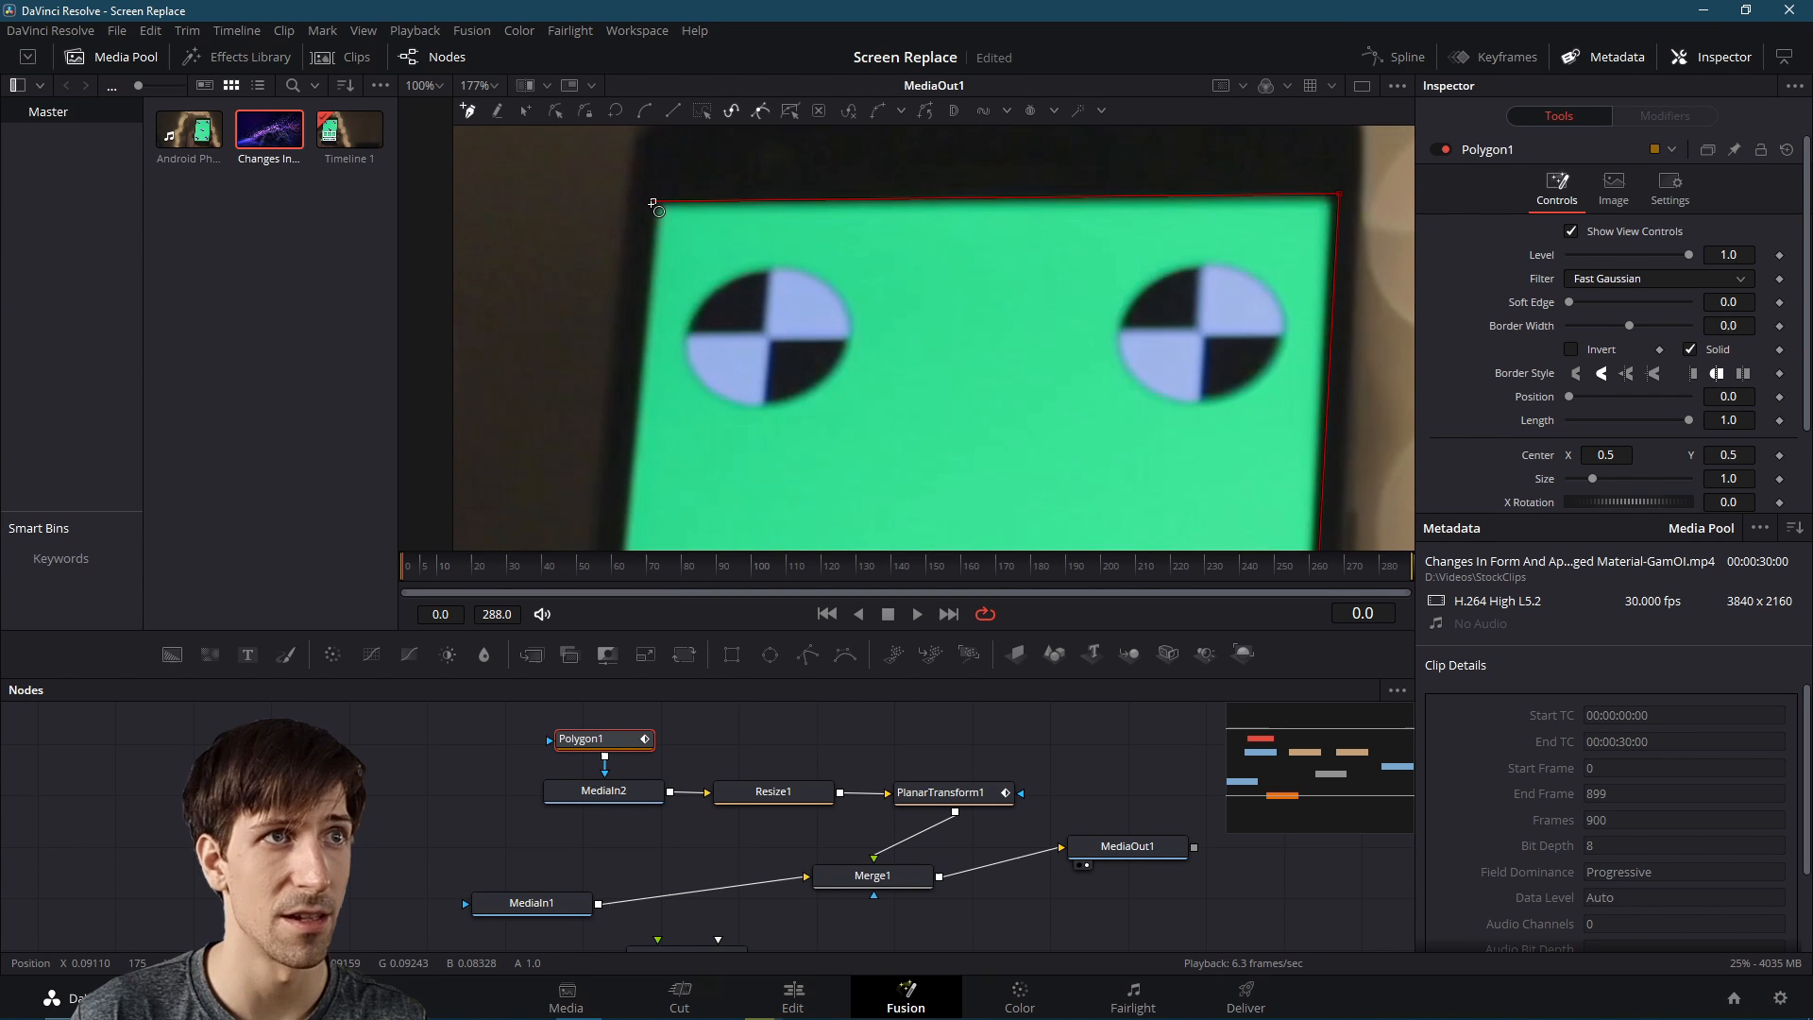
pyautogui.moveTo(654, 205)
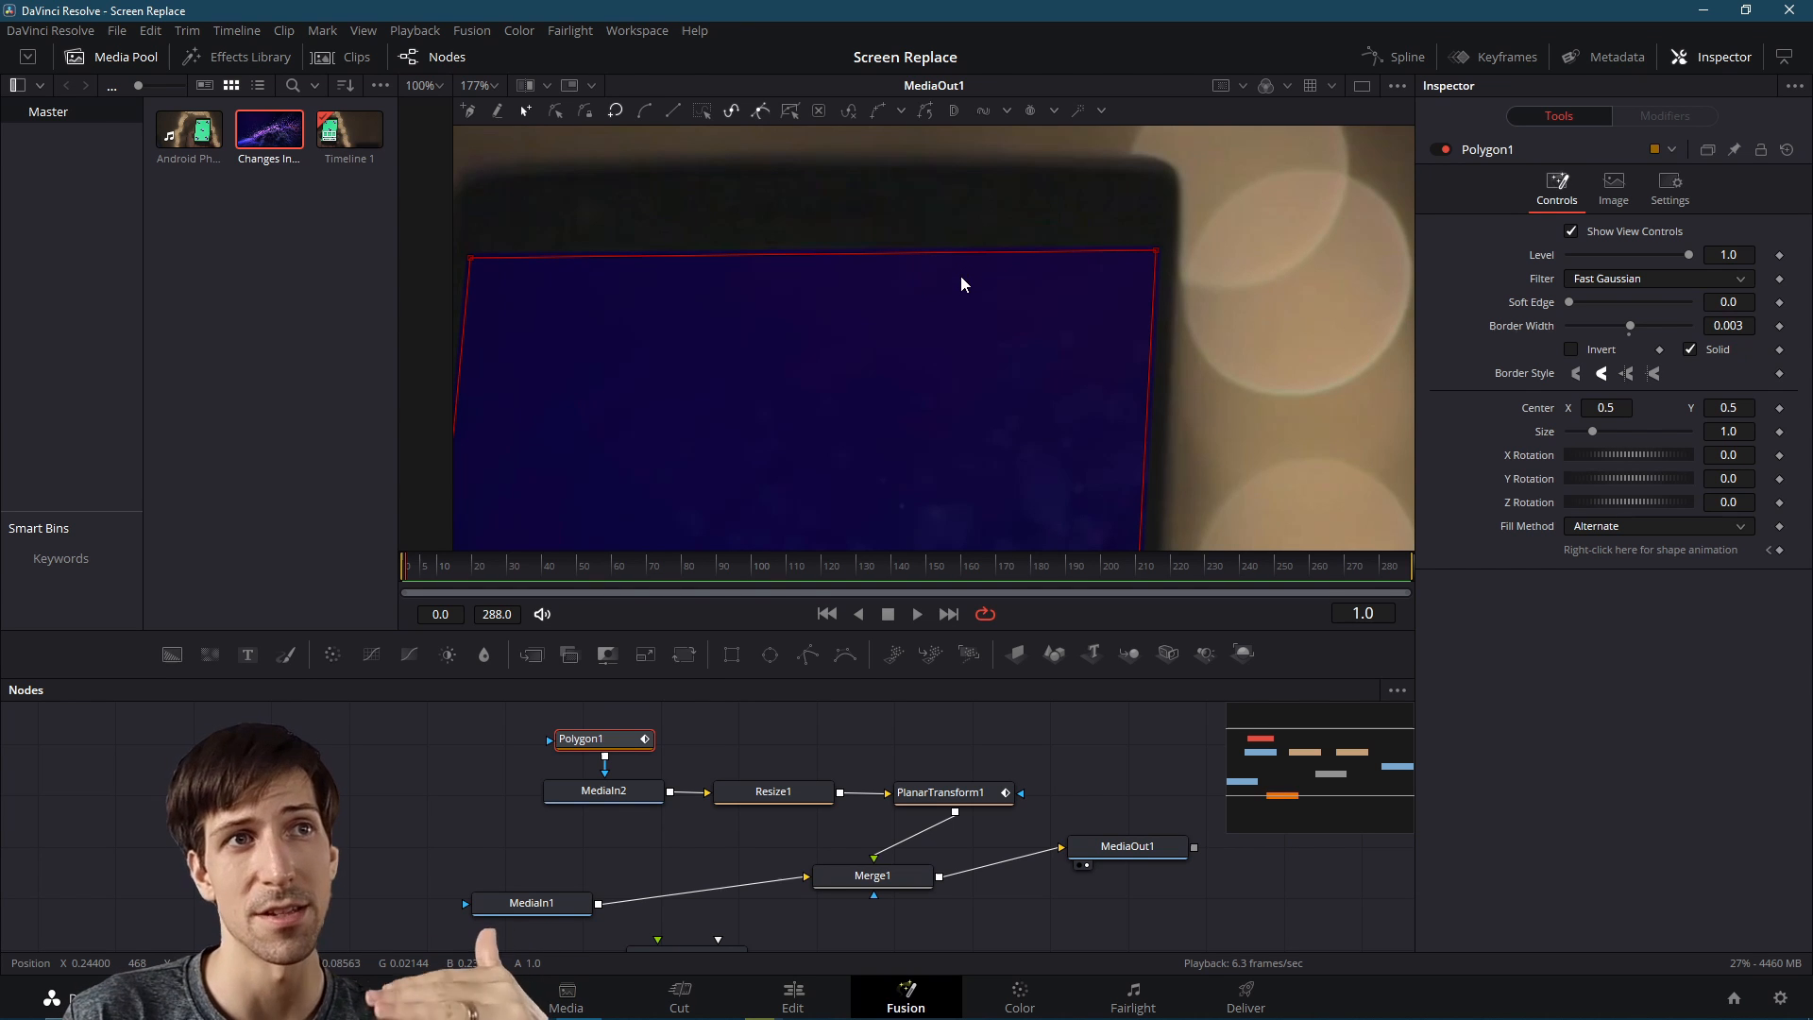
pyautogui.moveTo(967, 272)
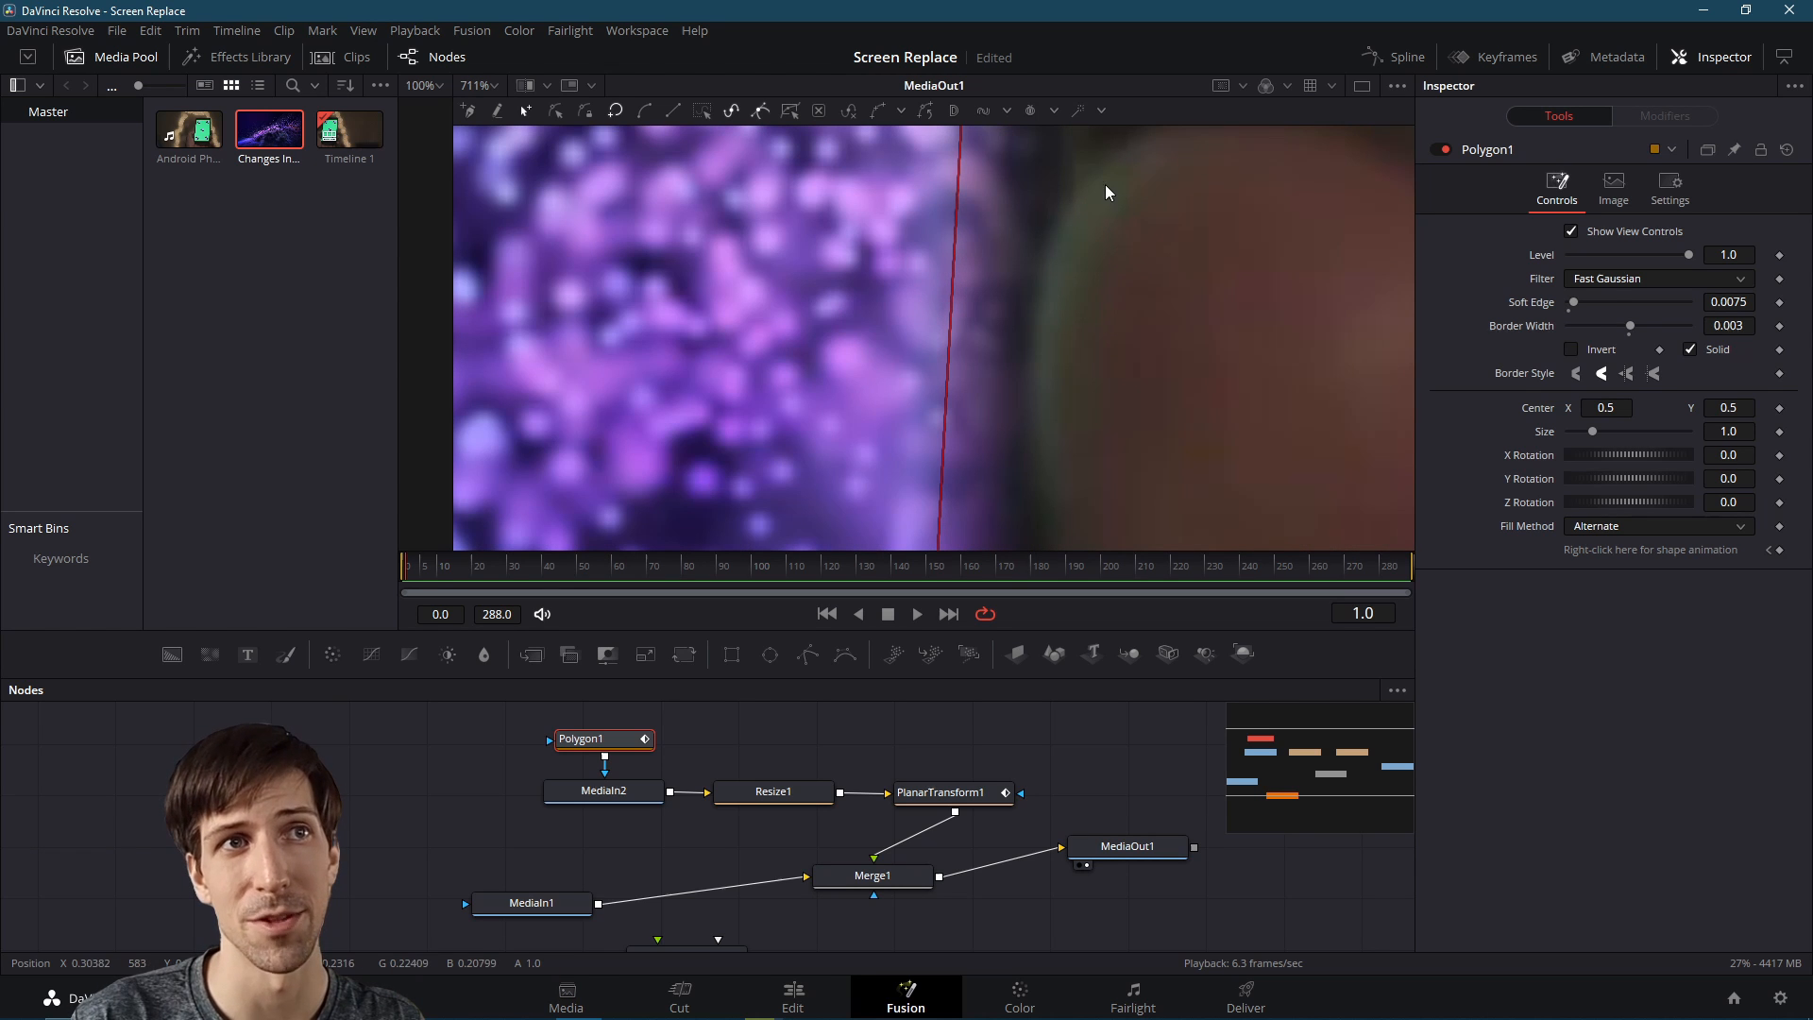
pyautogui.moveTo(1067, 384)
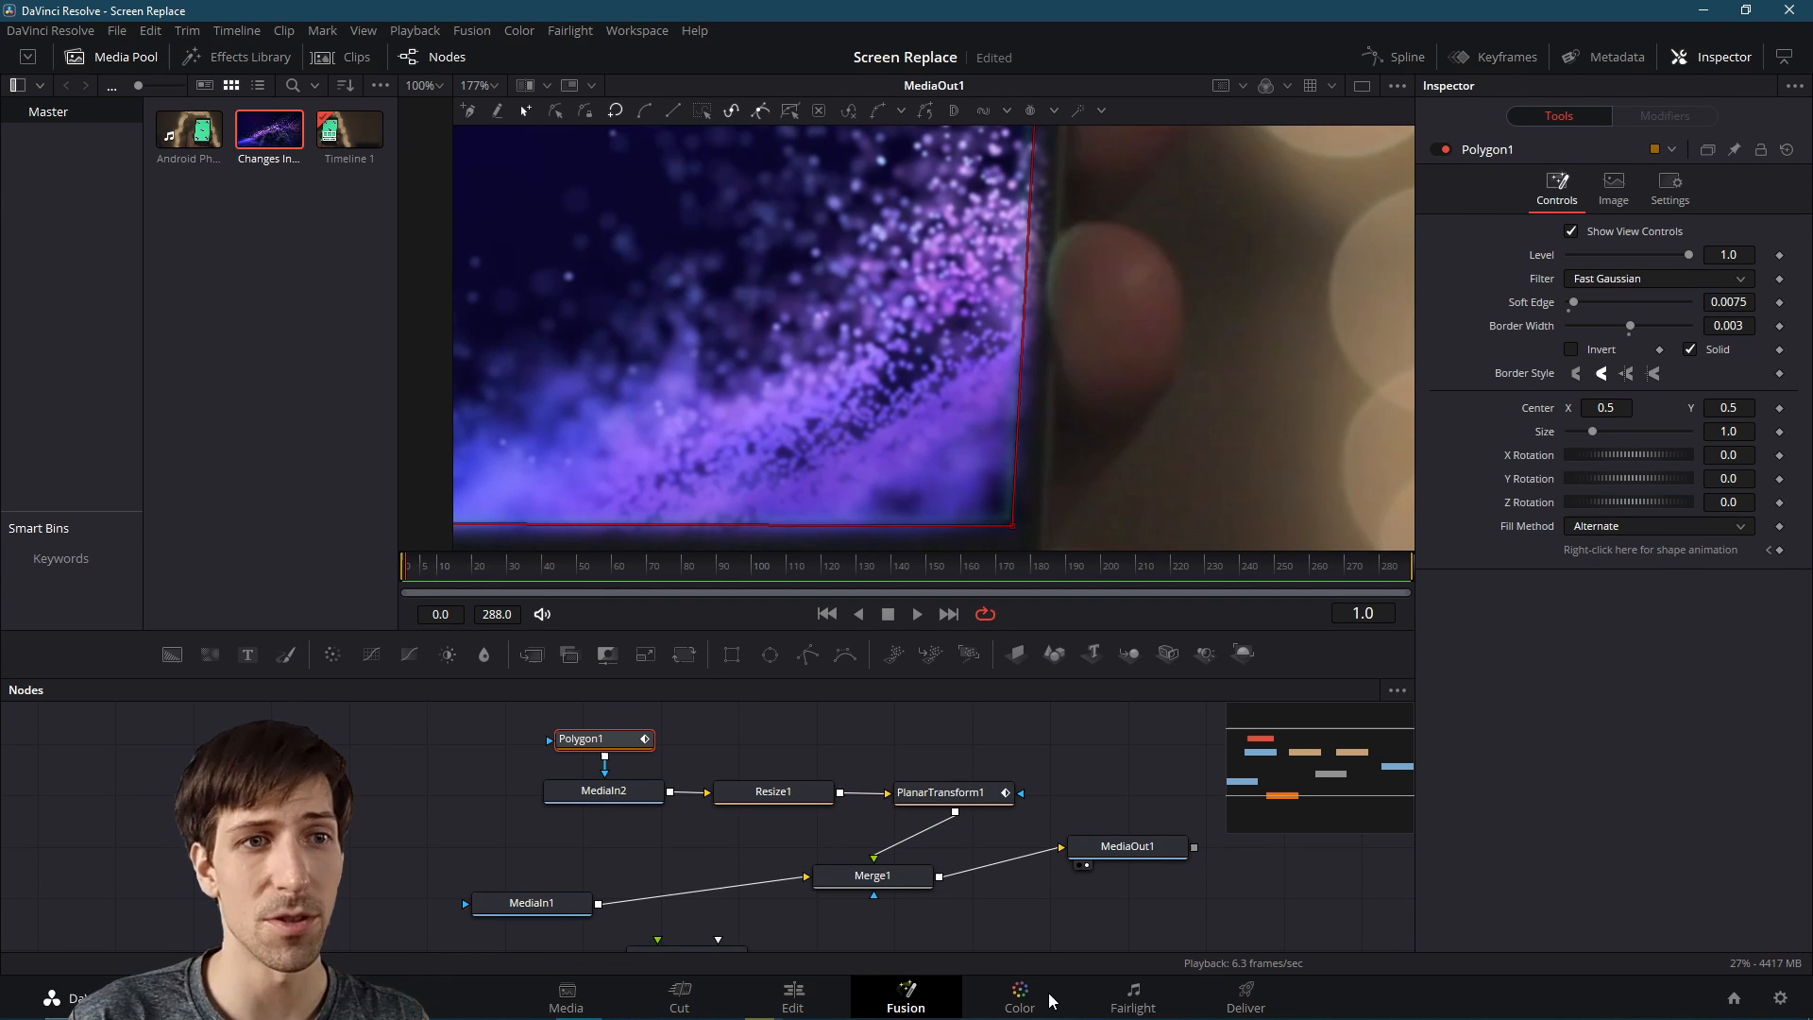
# Switch to the Color page and set Curves to Hue Vs Hue
pyautogui.click(1018, 997)
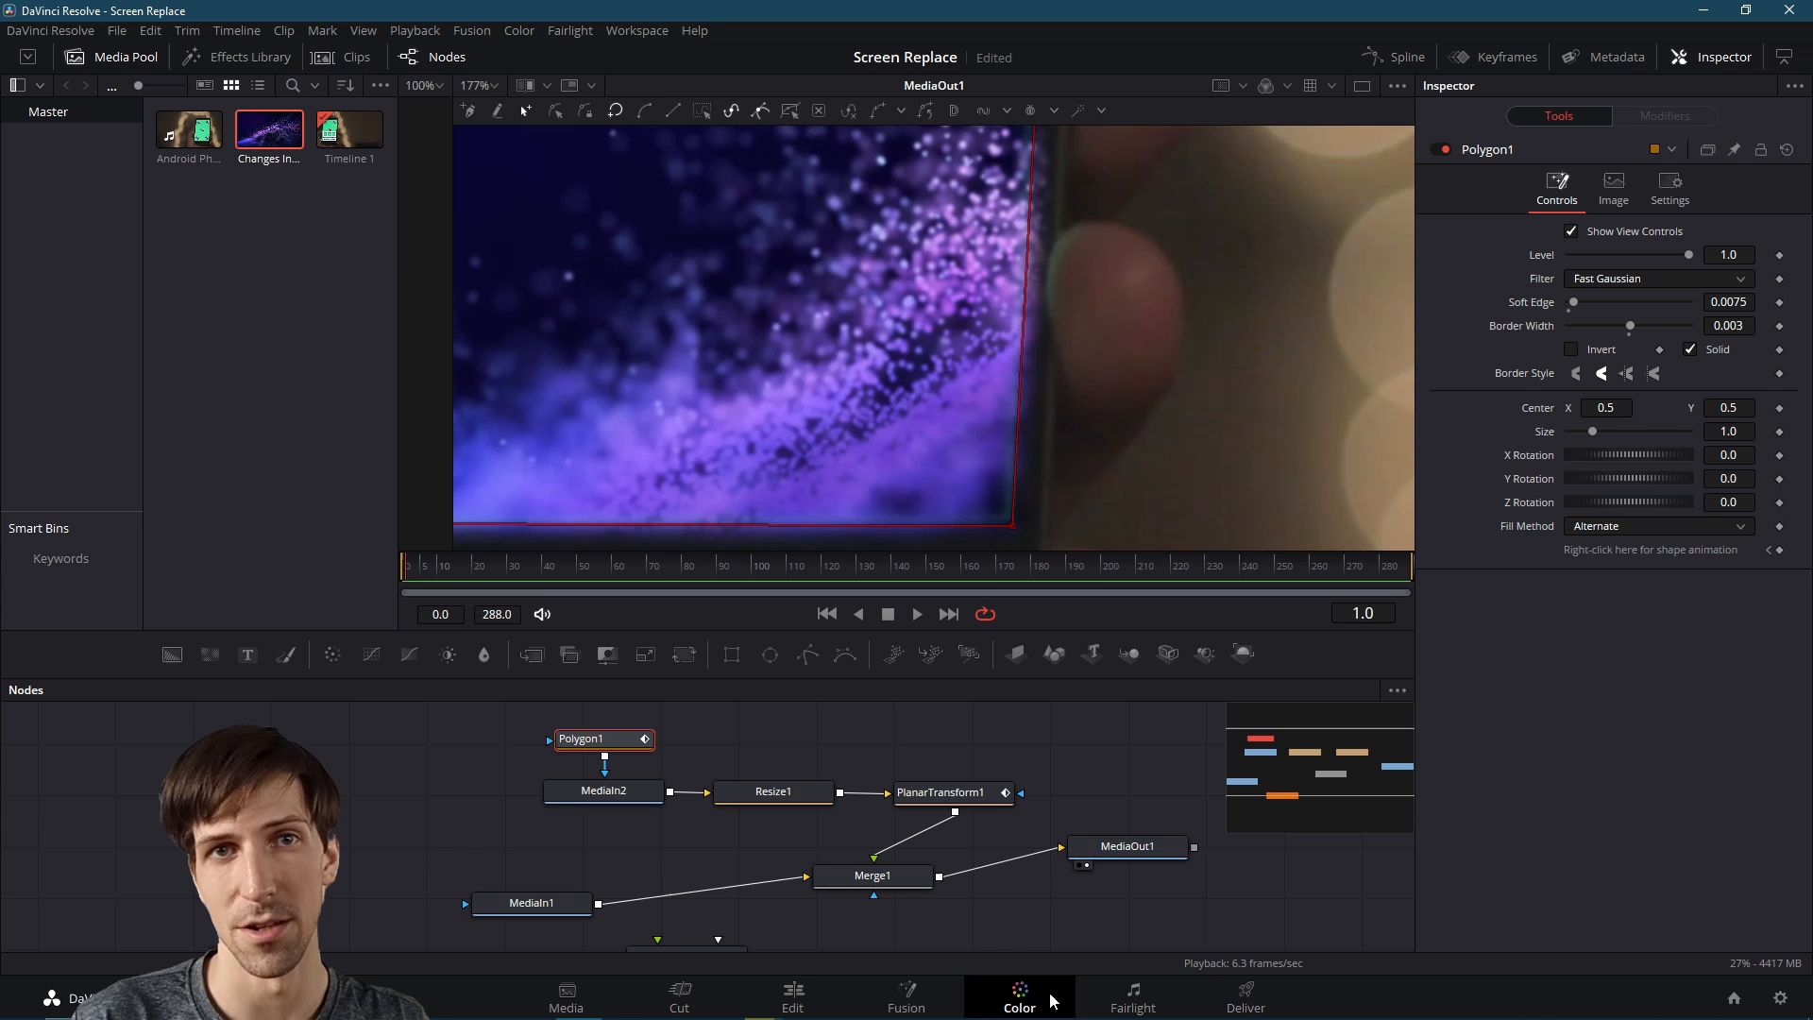
pyautogui.click(1018, 995)
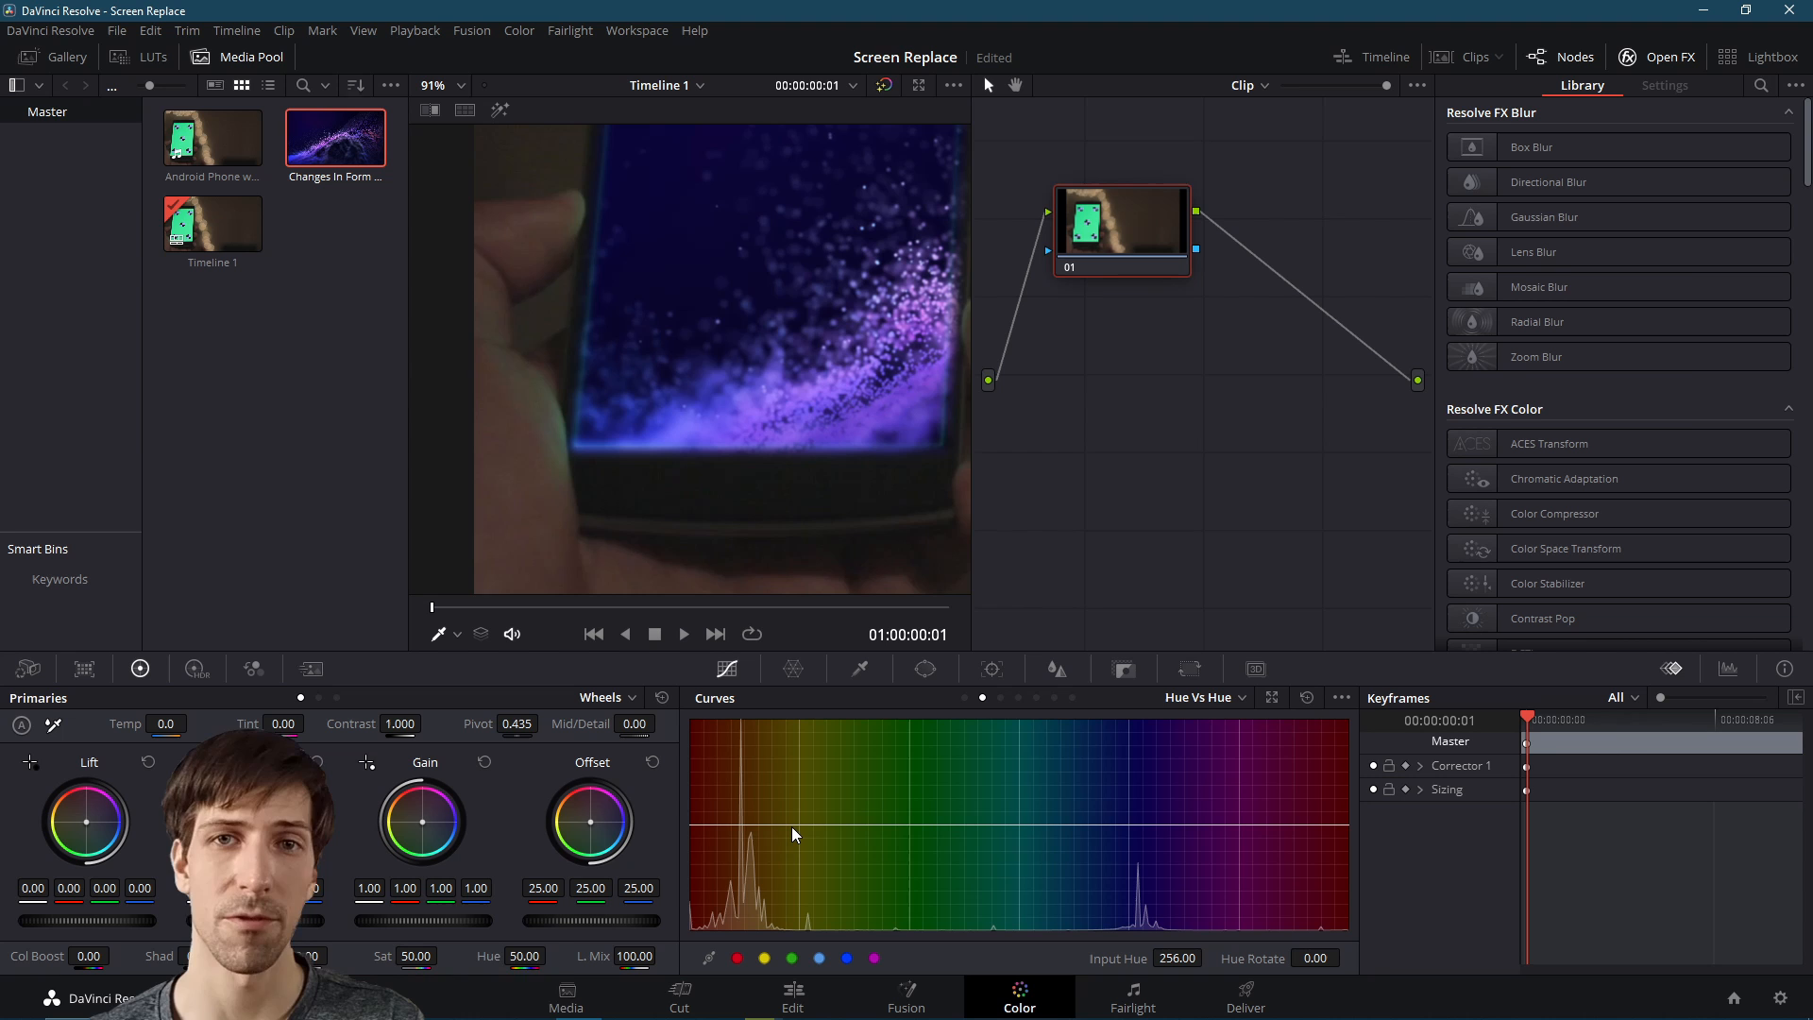
# Anchor the Hue vs Hue curve with points beside green and experiment shifting the green point
pyautogui.moveTo(791, 825); pyautogui.dragTo(792, 825)
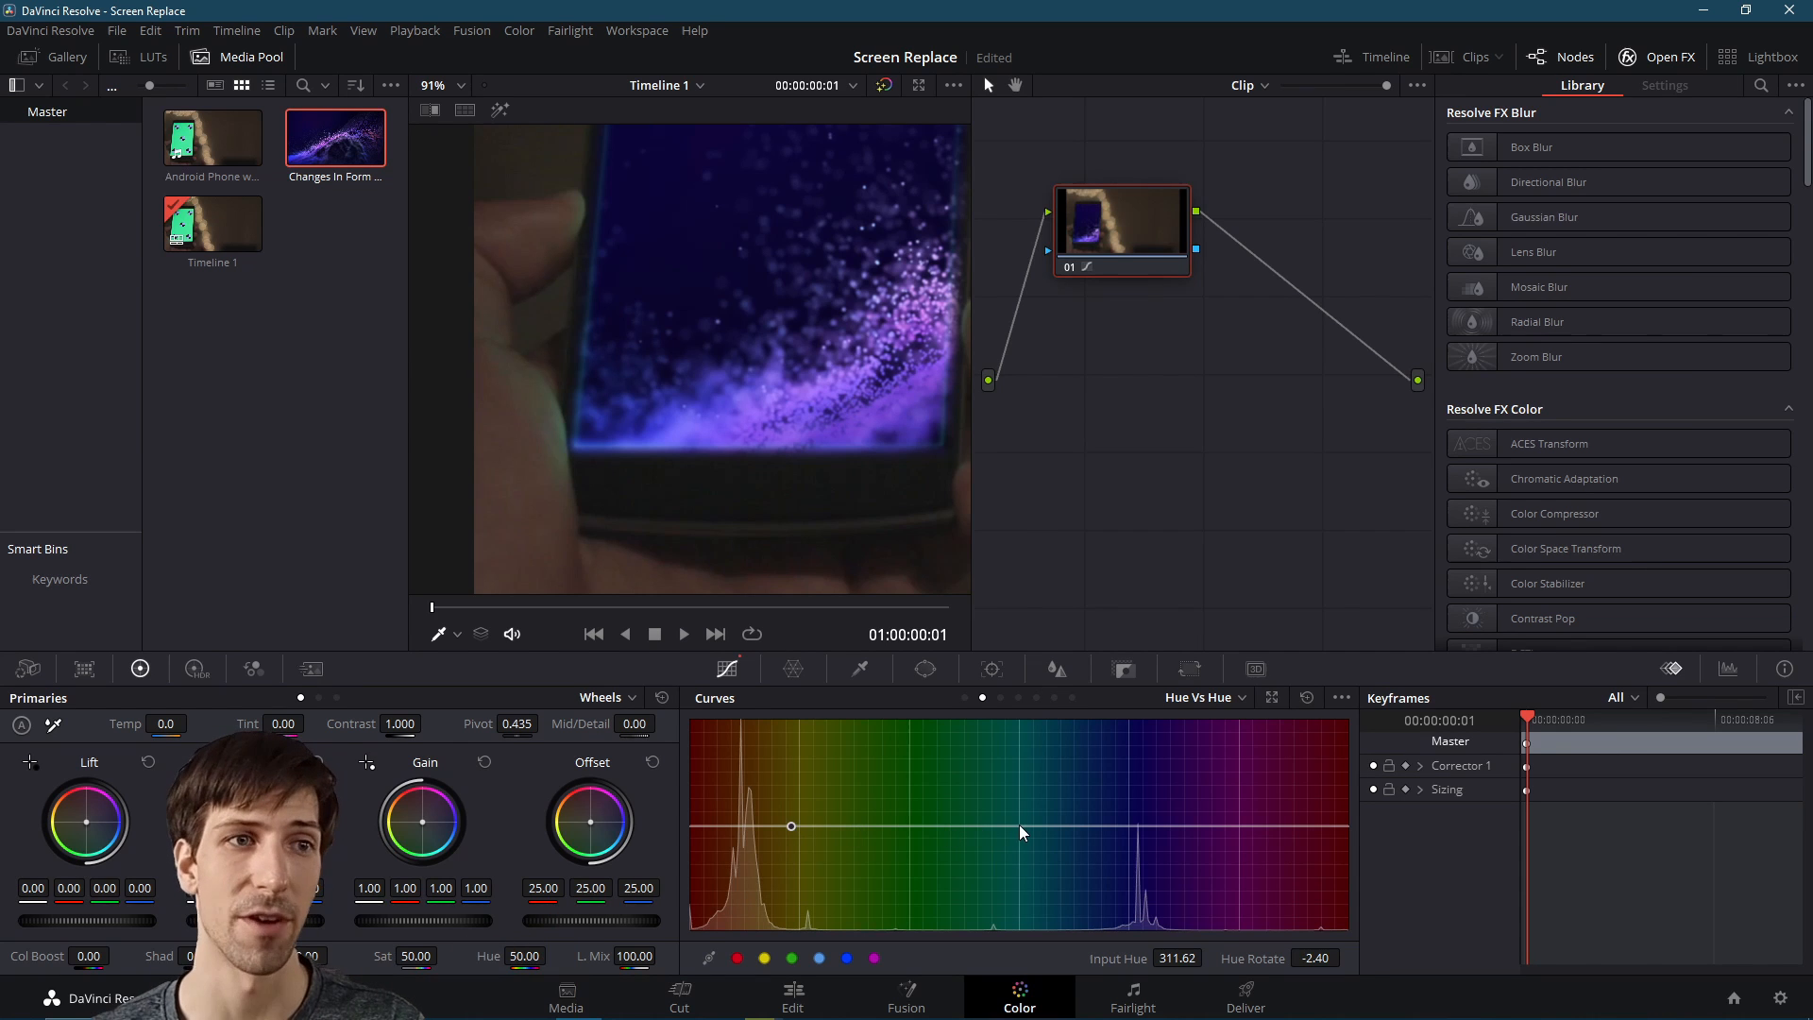
pyautogui.click(1008, 825)
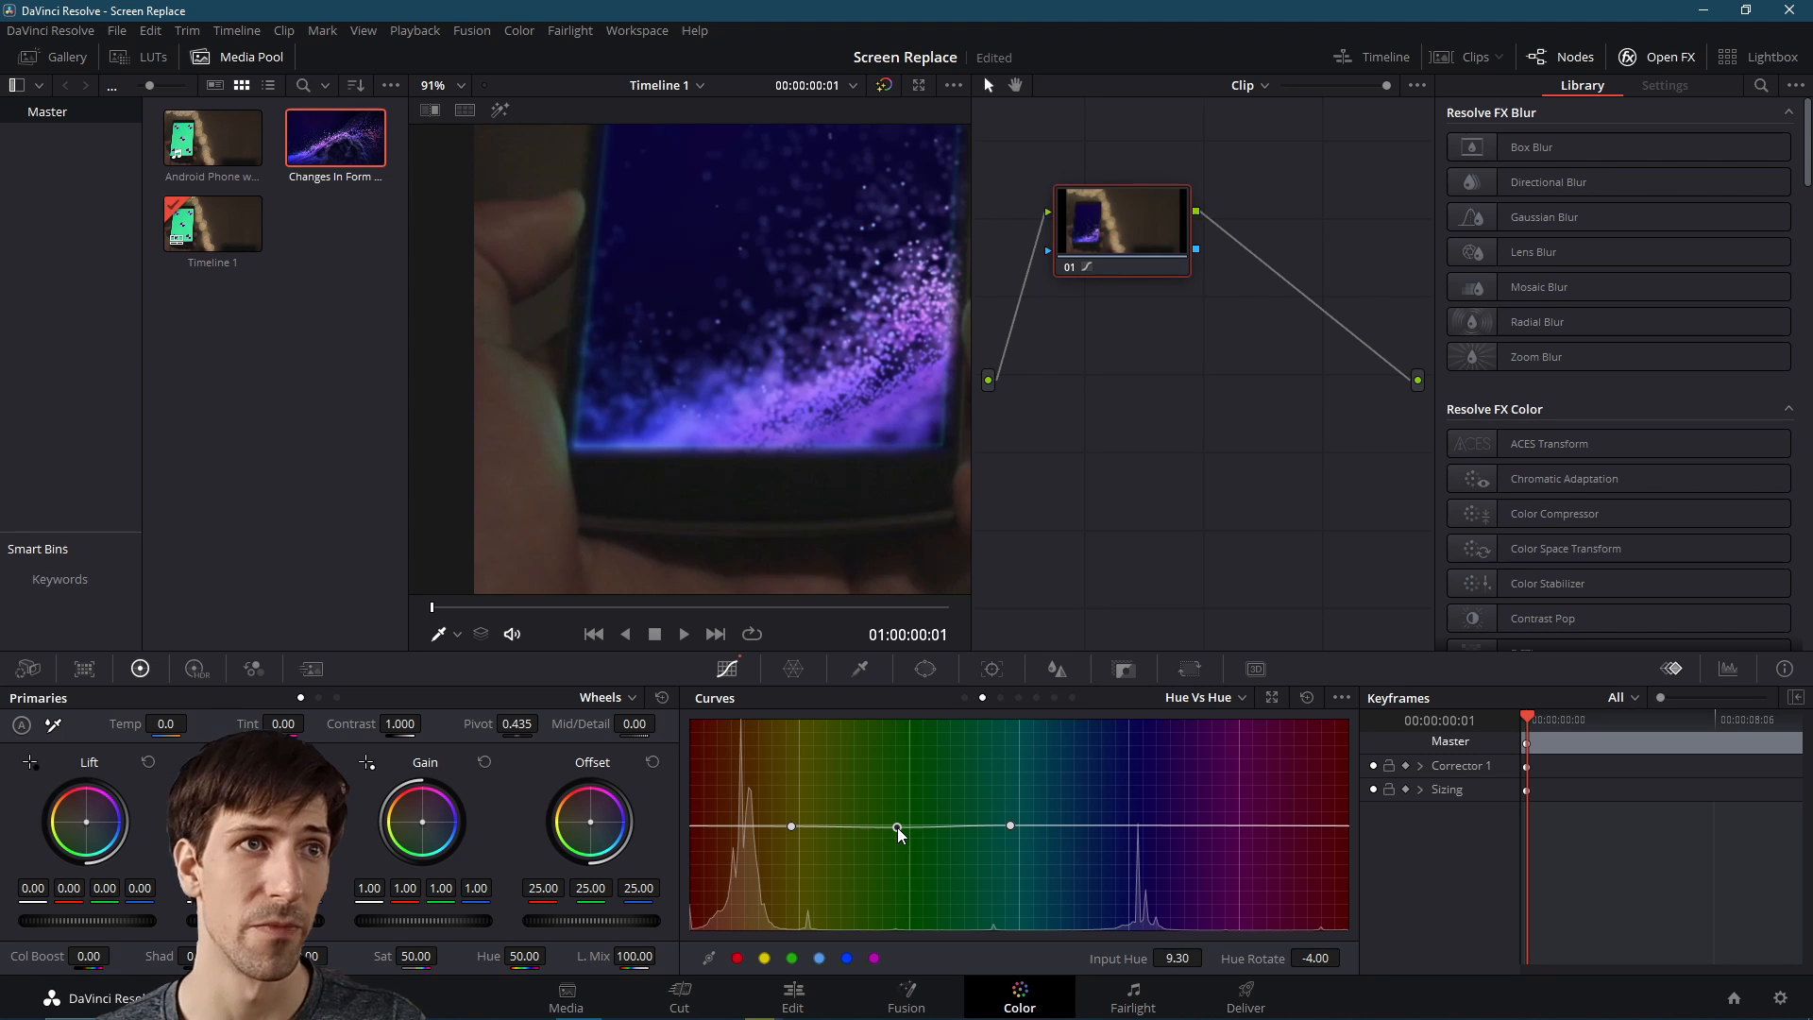
pyautogui.moveTo(900, 827); pyautogui.dragTo(895, 898)
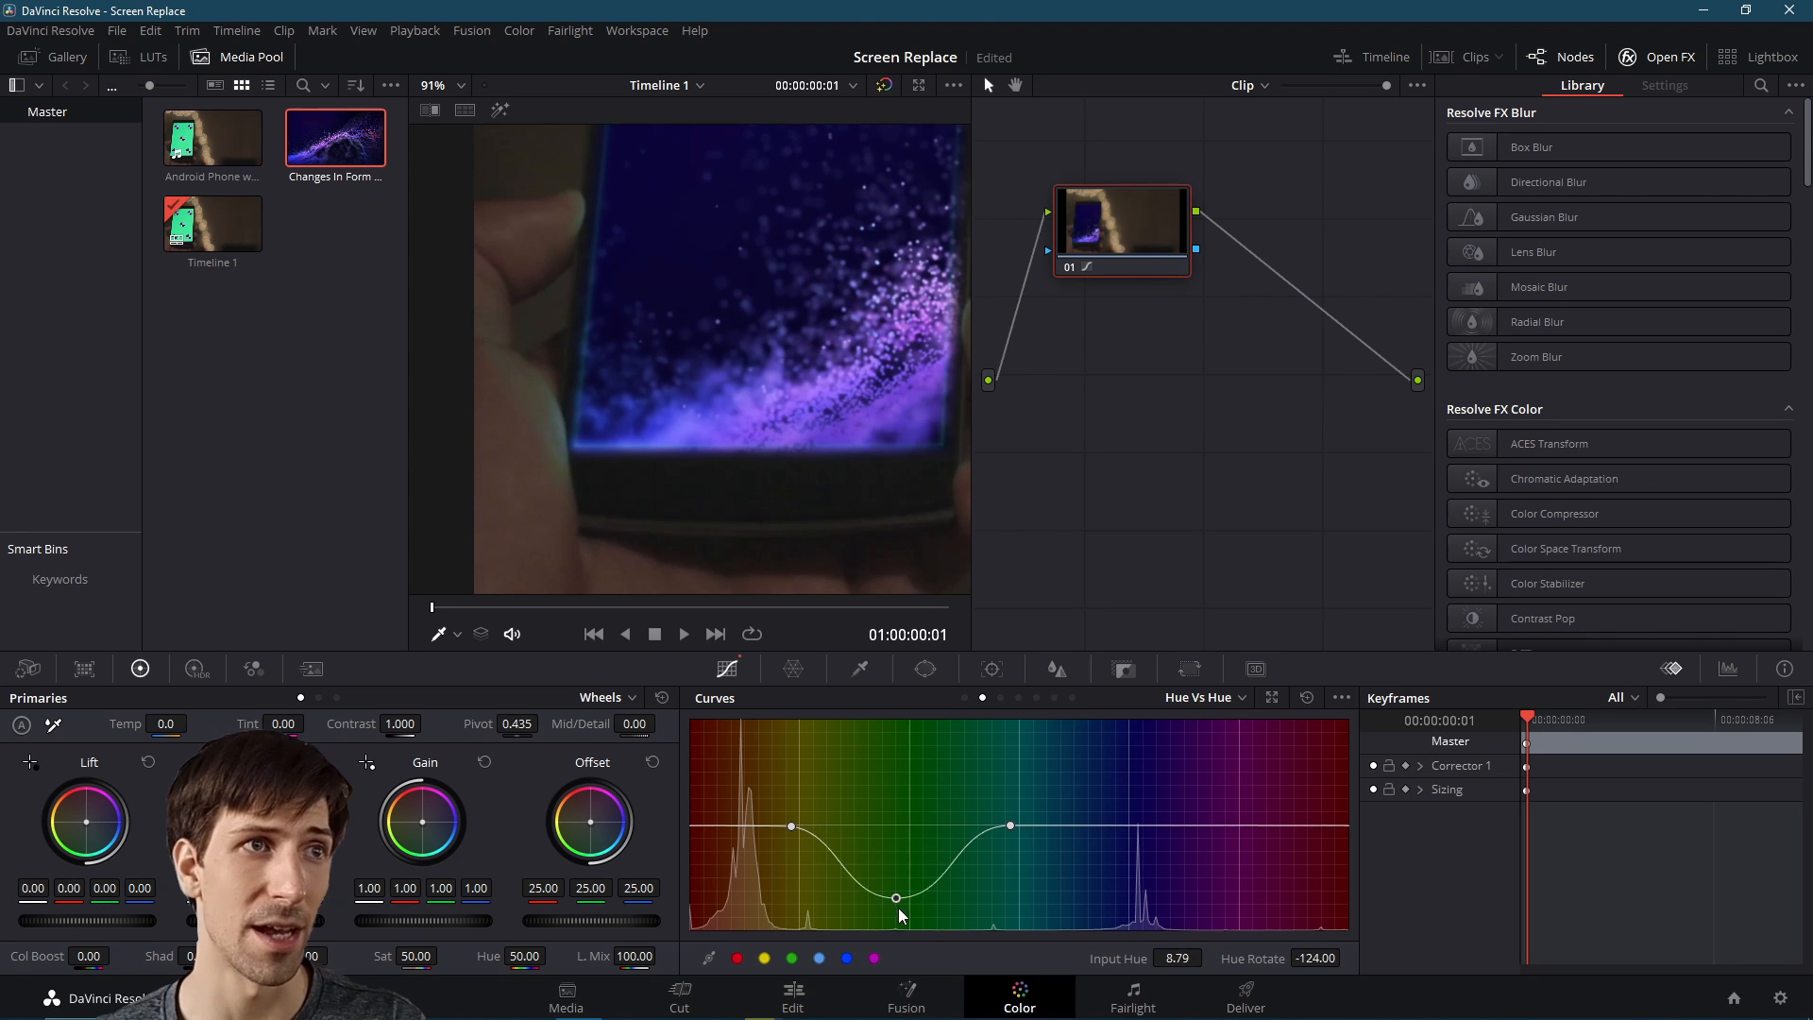
pyautogui.moveTo(895, 897); pyautogui.dragTo(895, 765)
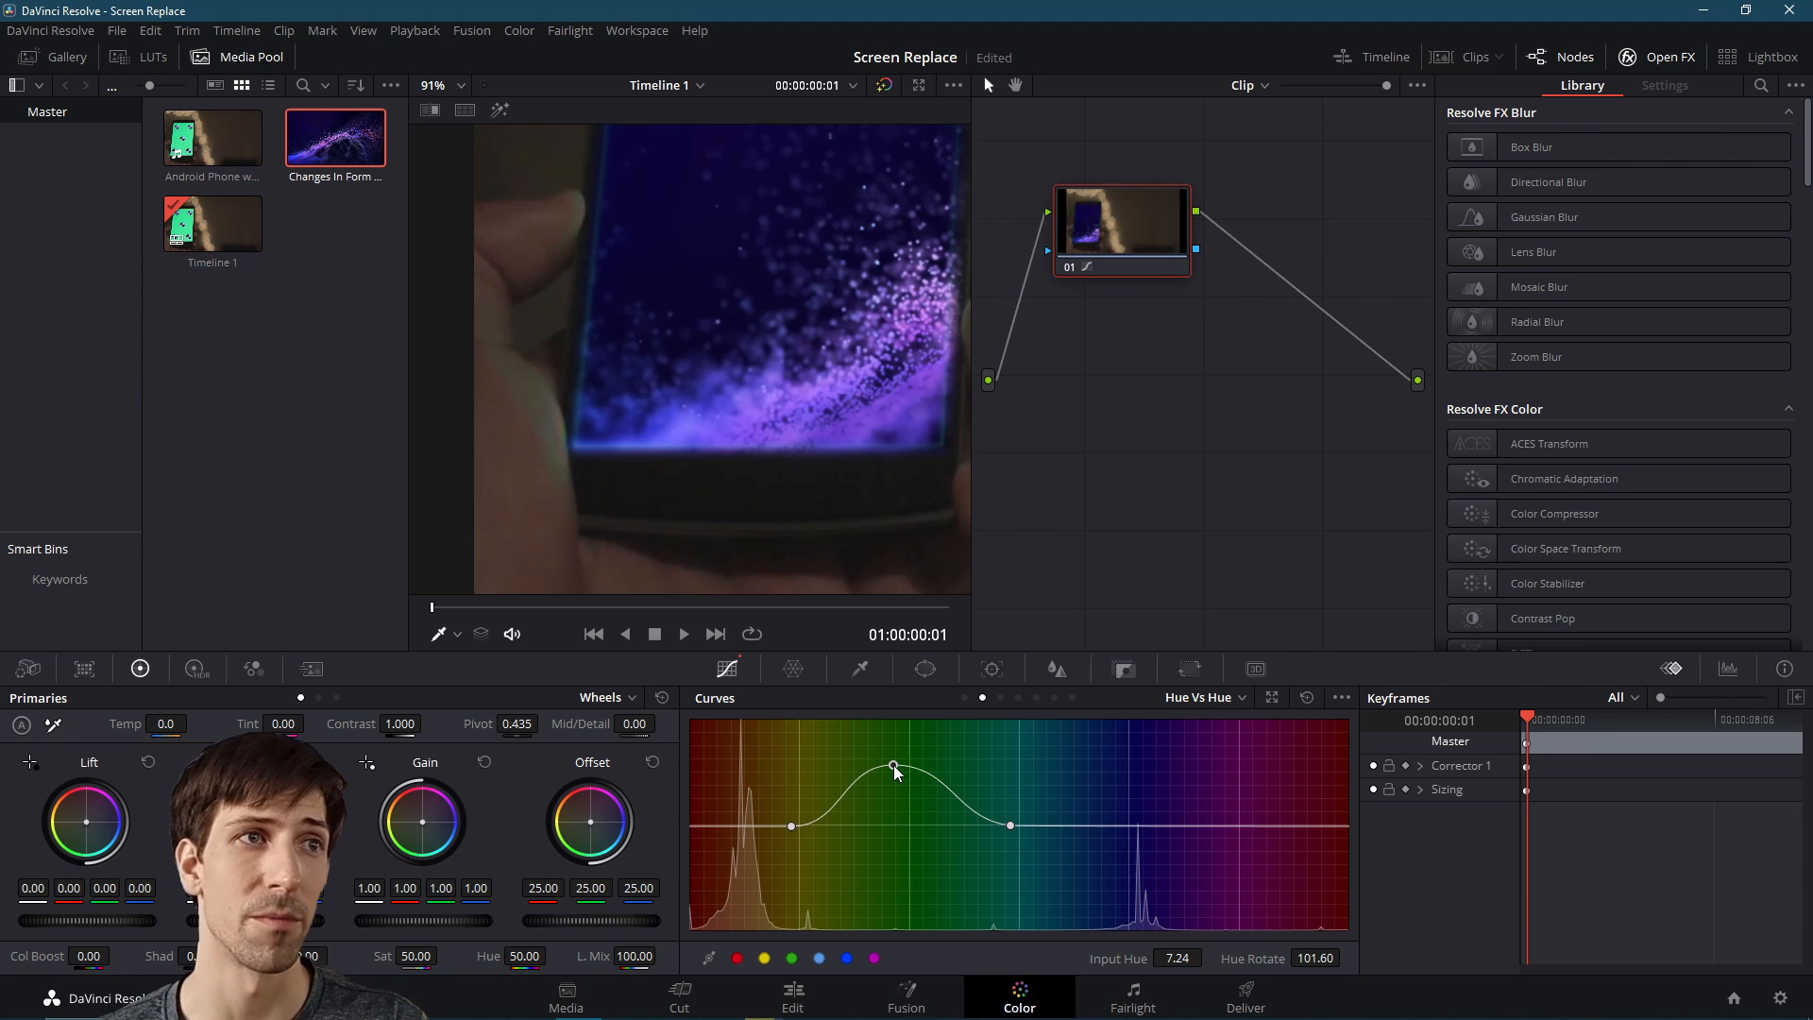
pyautogui.moveTo(893, 769); pyautogui.dragTo(901, 769)
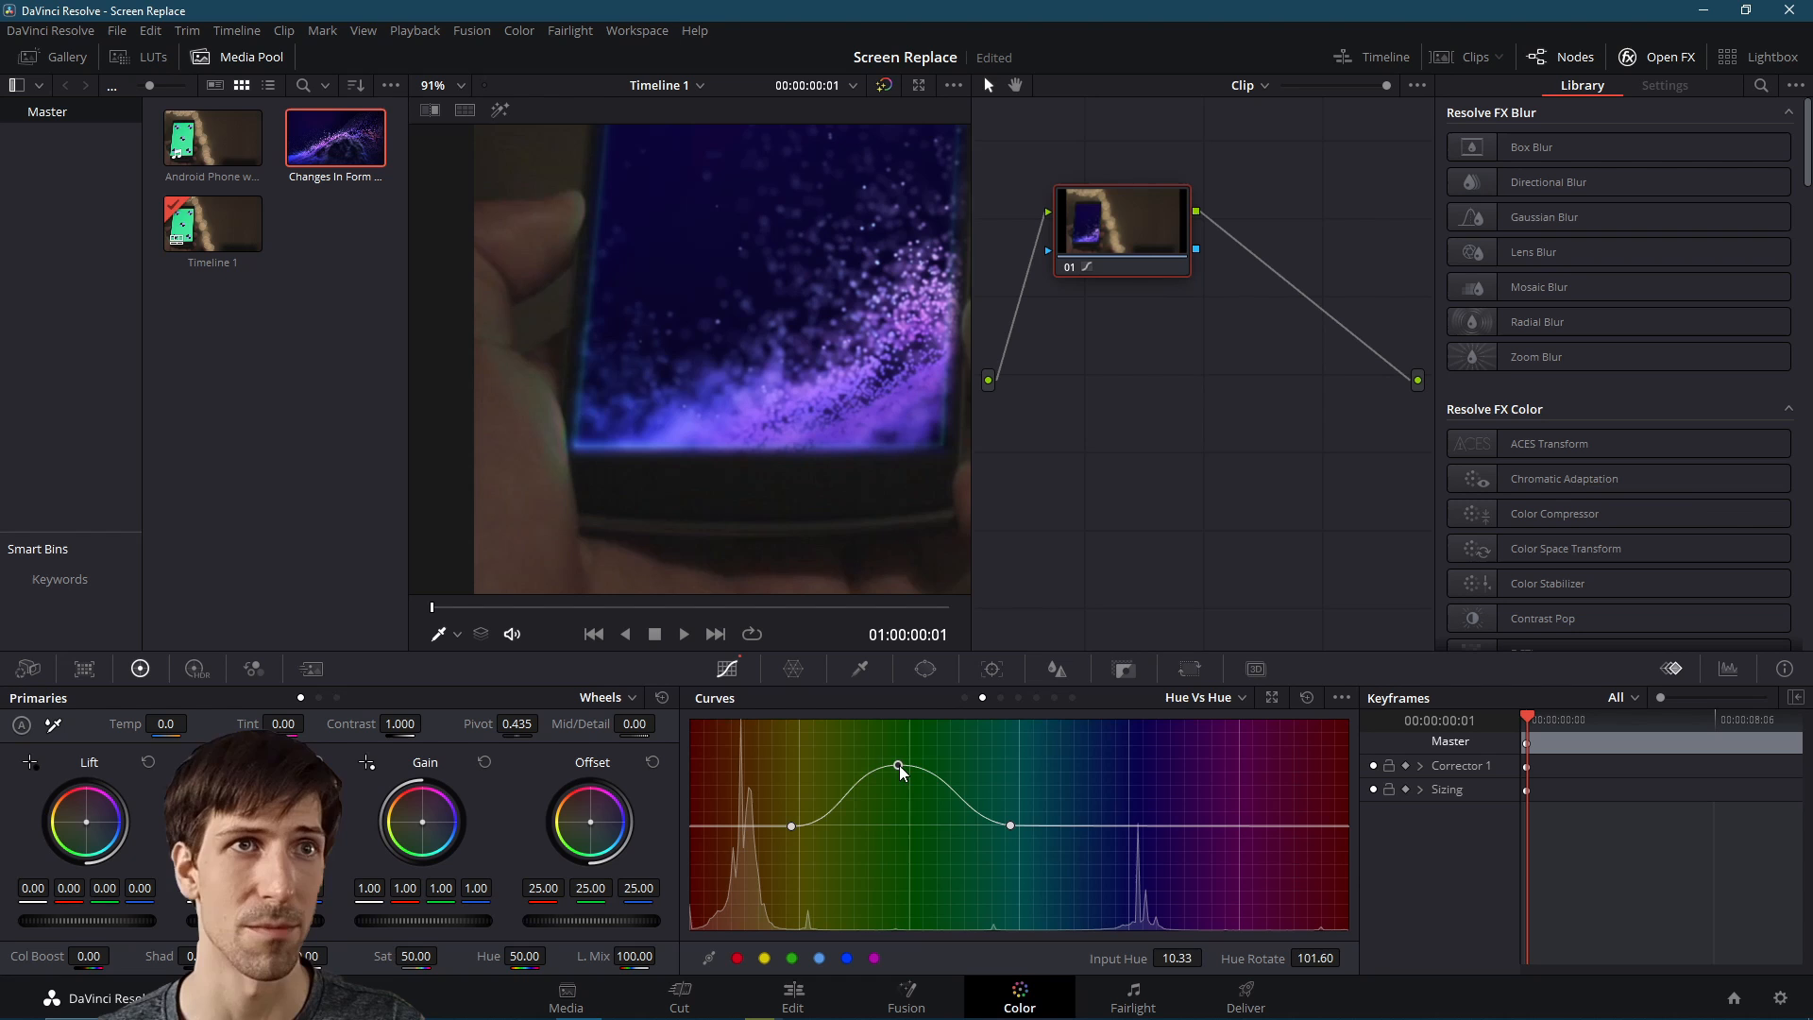
# Pull the green band down to about -117.6 Hue Rotate, turning the spill blue-purple
pyautogui.moveTo(899, 768); pyautogui.dragTo(903, 852)
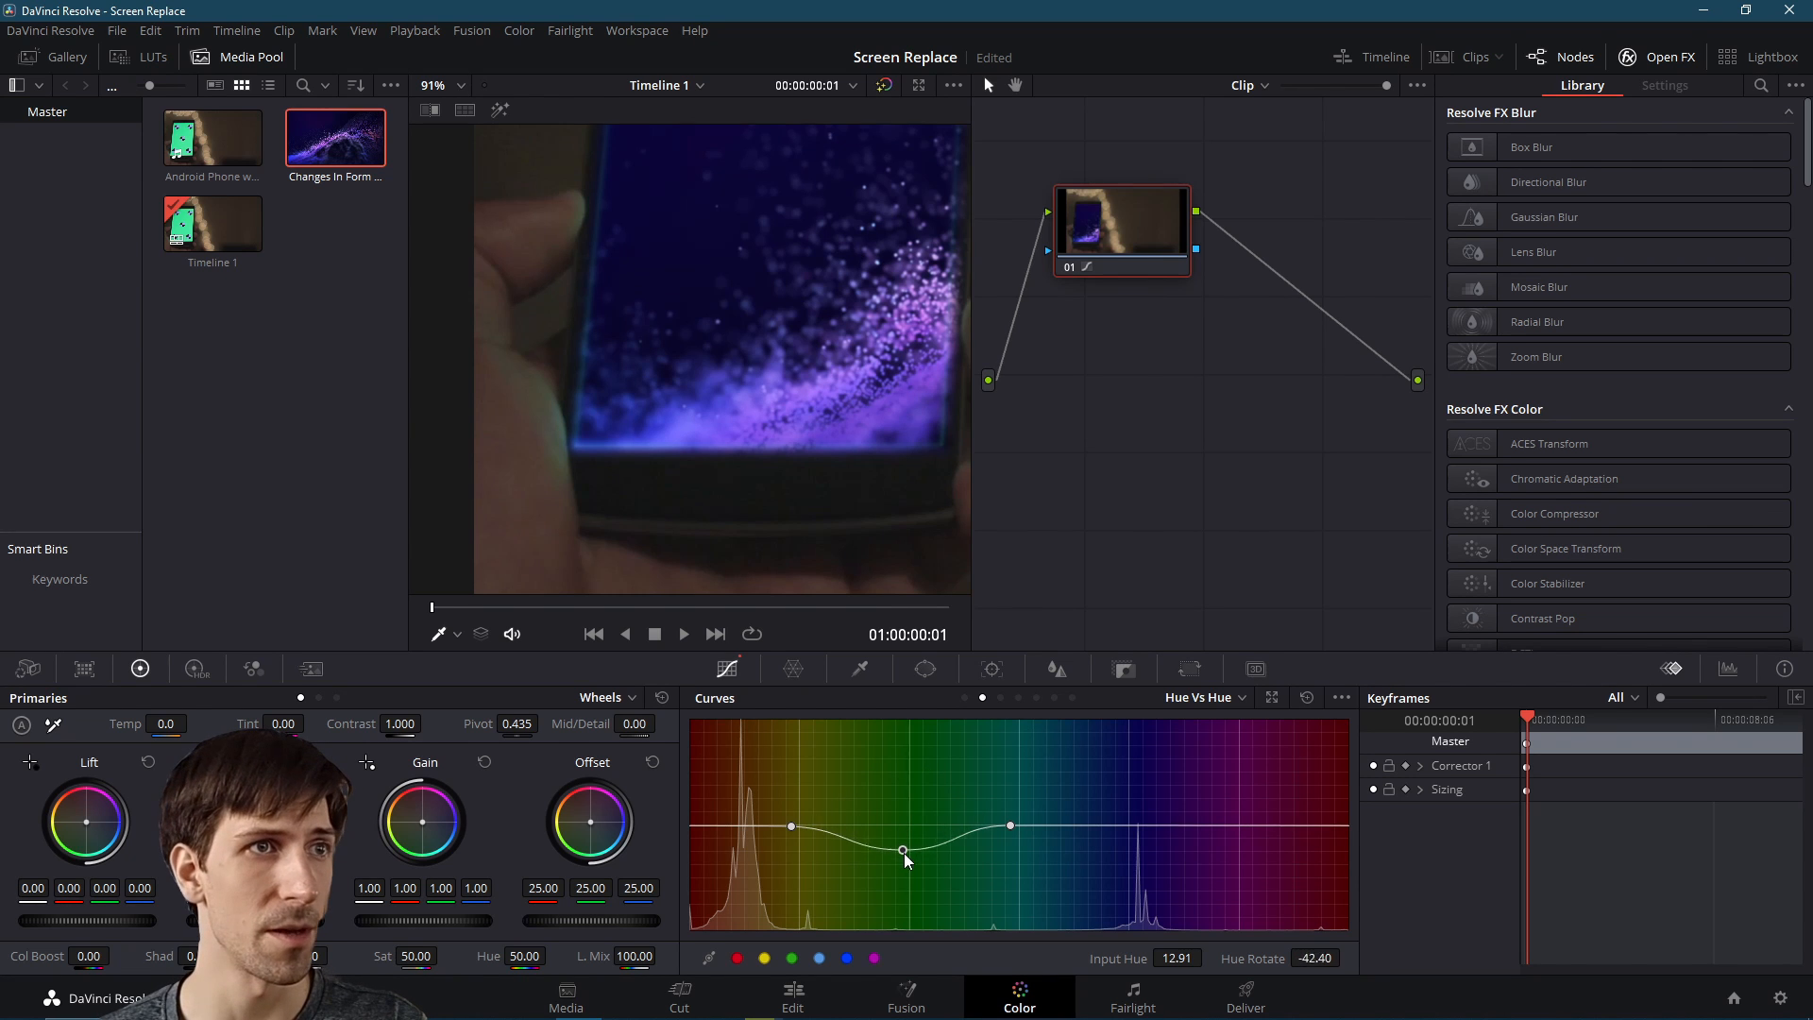
pyautogui.moveTo(903, 852); pyautogui.dragTo(903, 899)
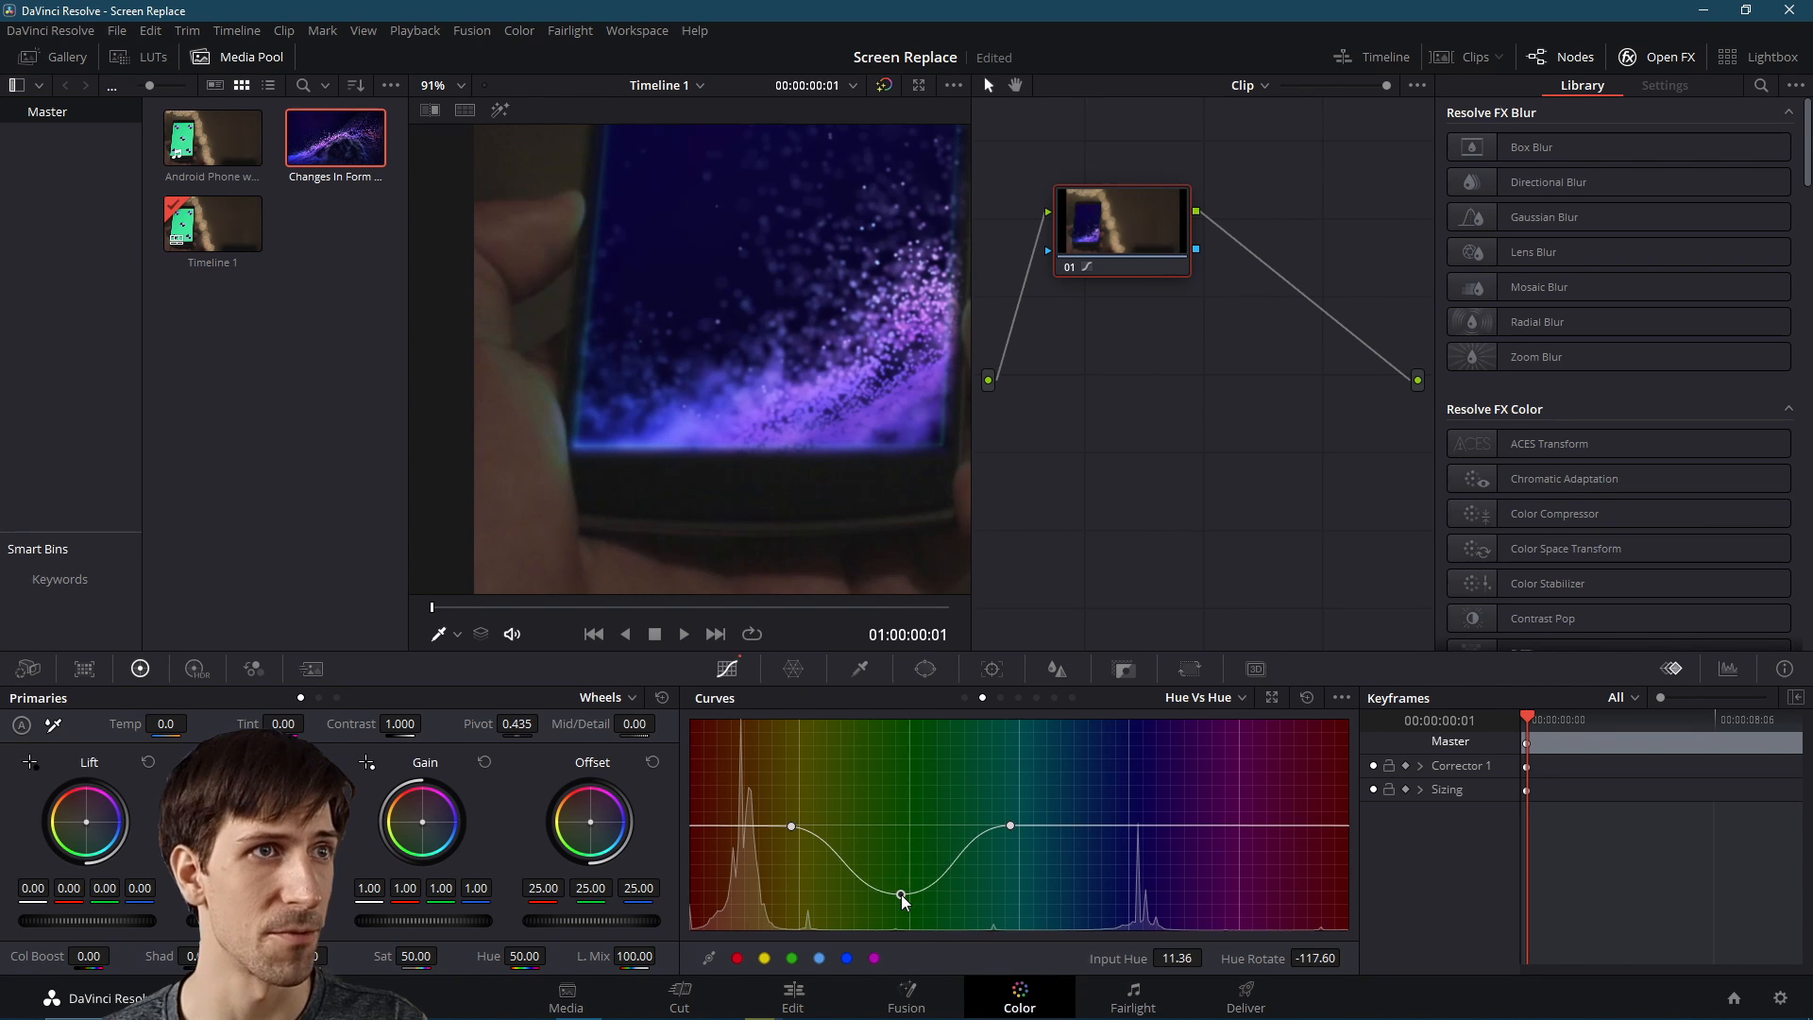
pyautogui.moveTo(901, 895); pyautogui.dragTo(896, 903)
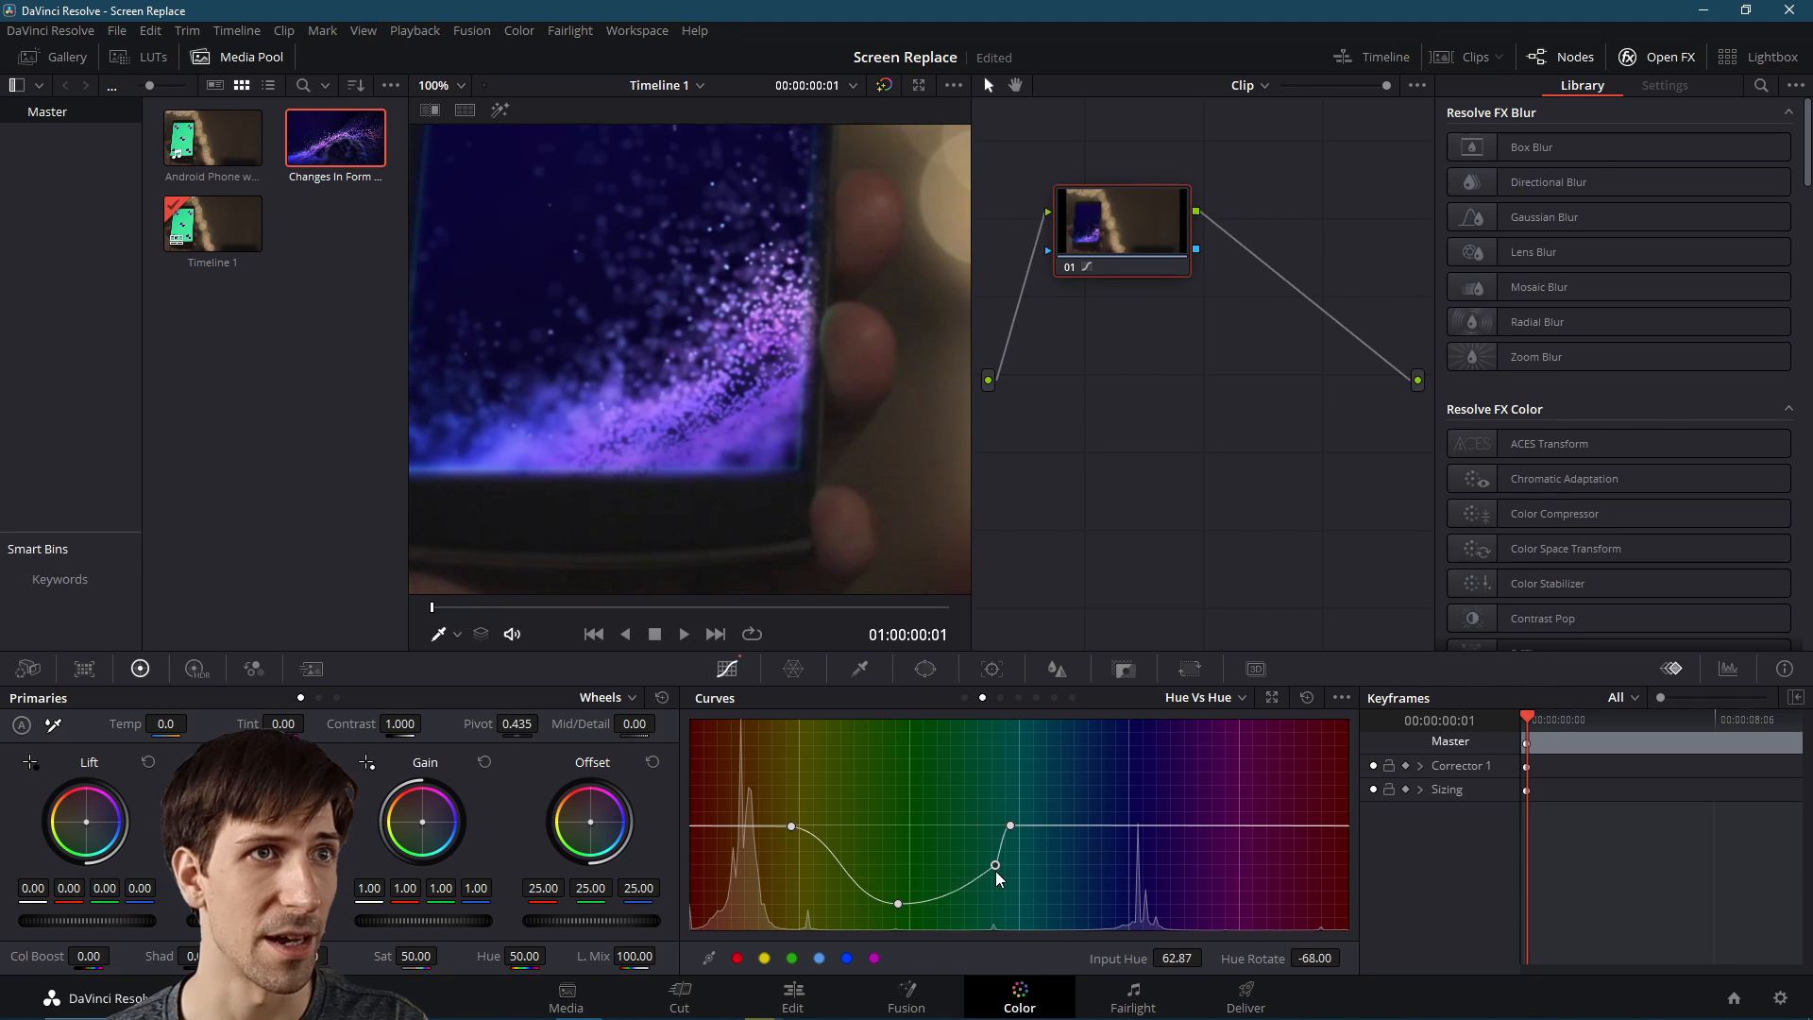
pyautogui.moveTo(995, 865); pyautogui.dragTo(995, 899)
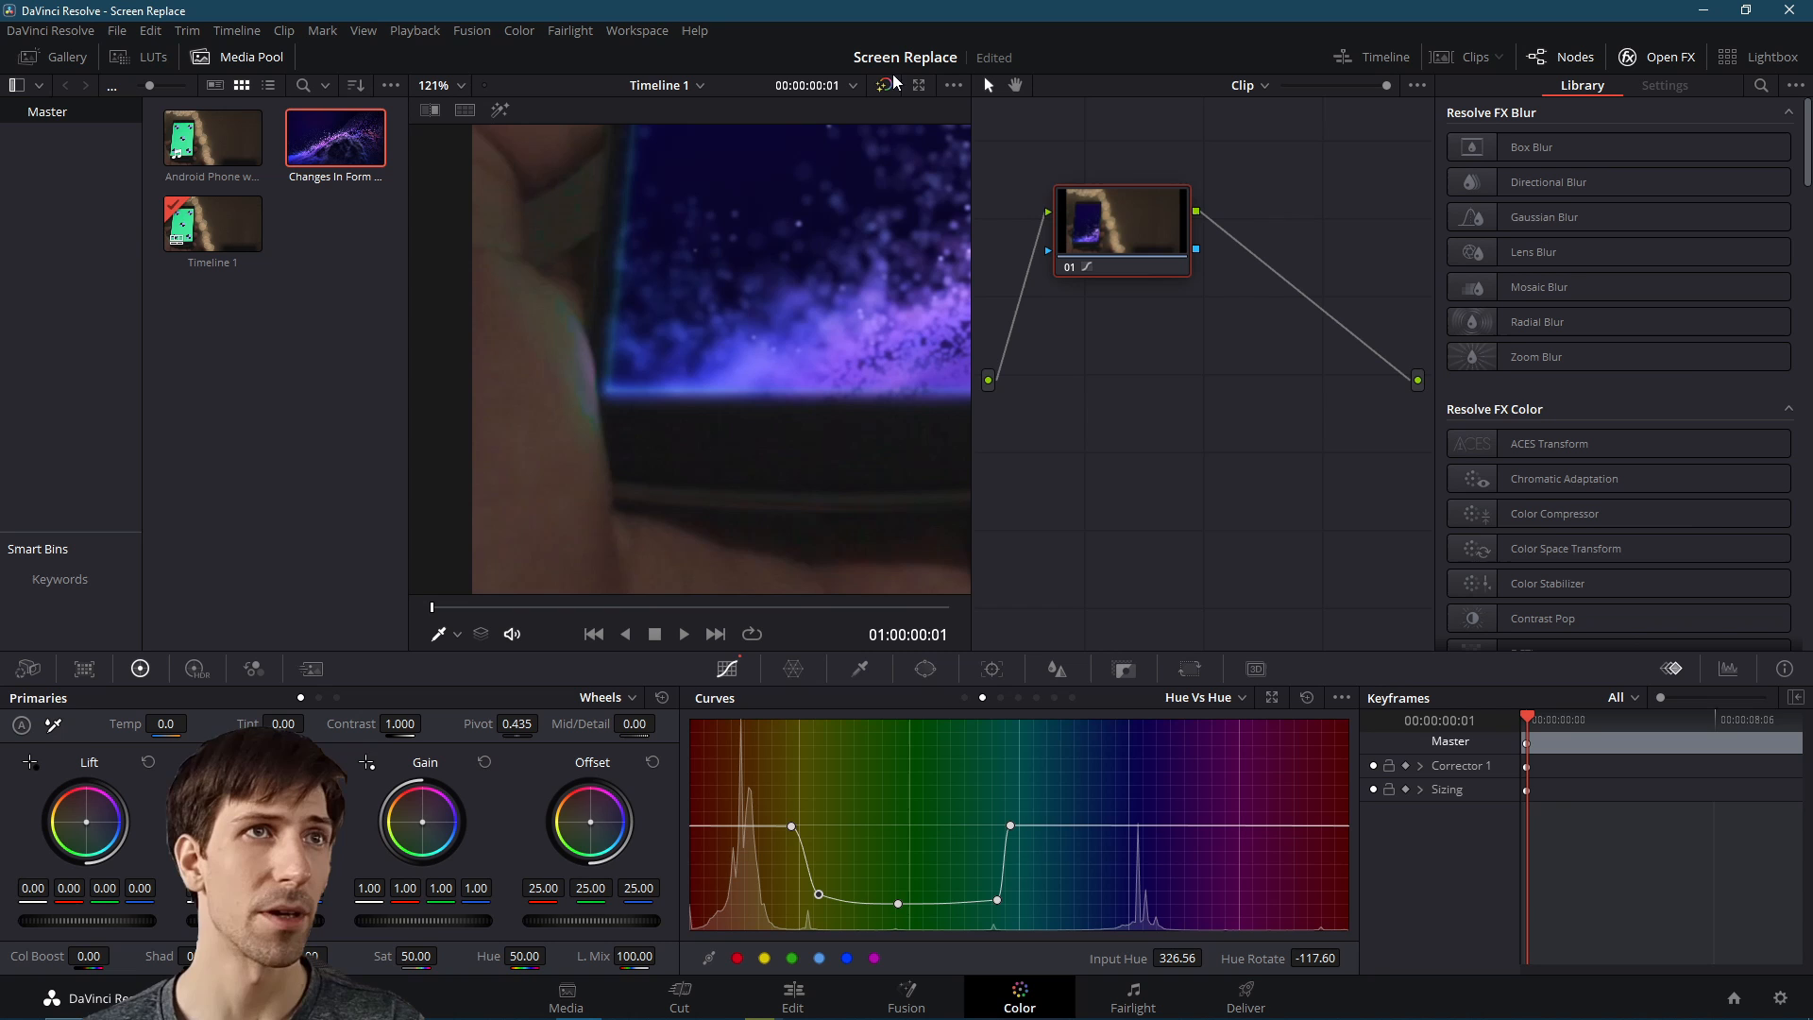
pyautogui.moveTo(884, 85)
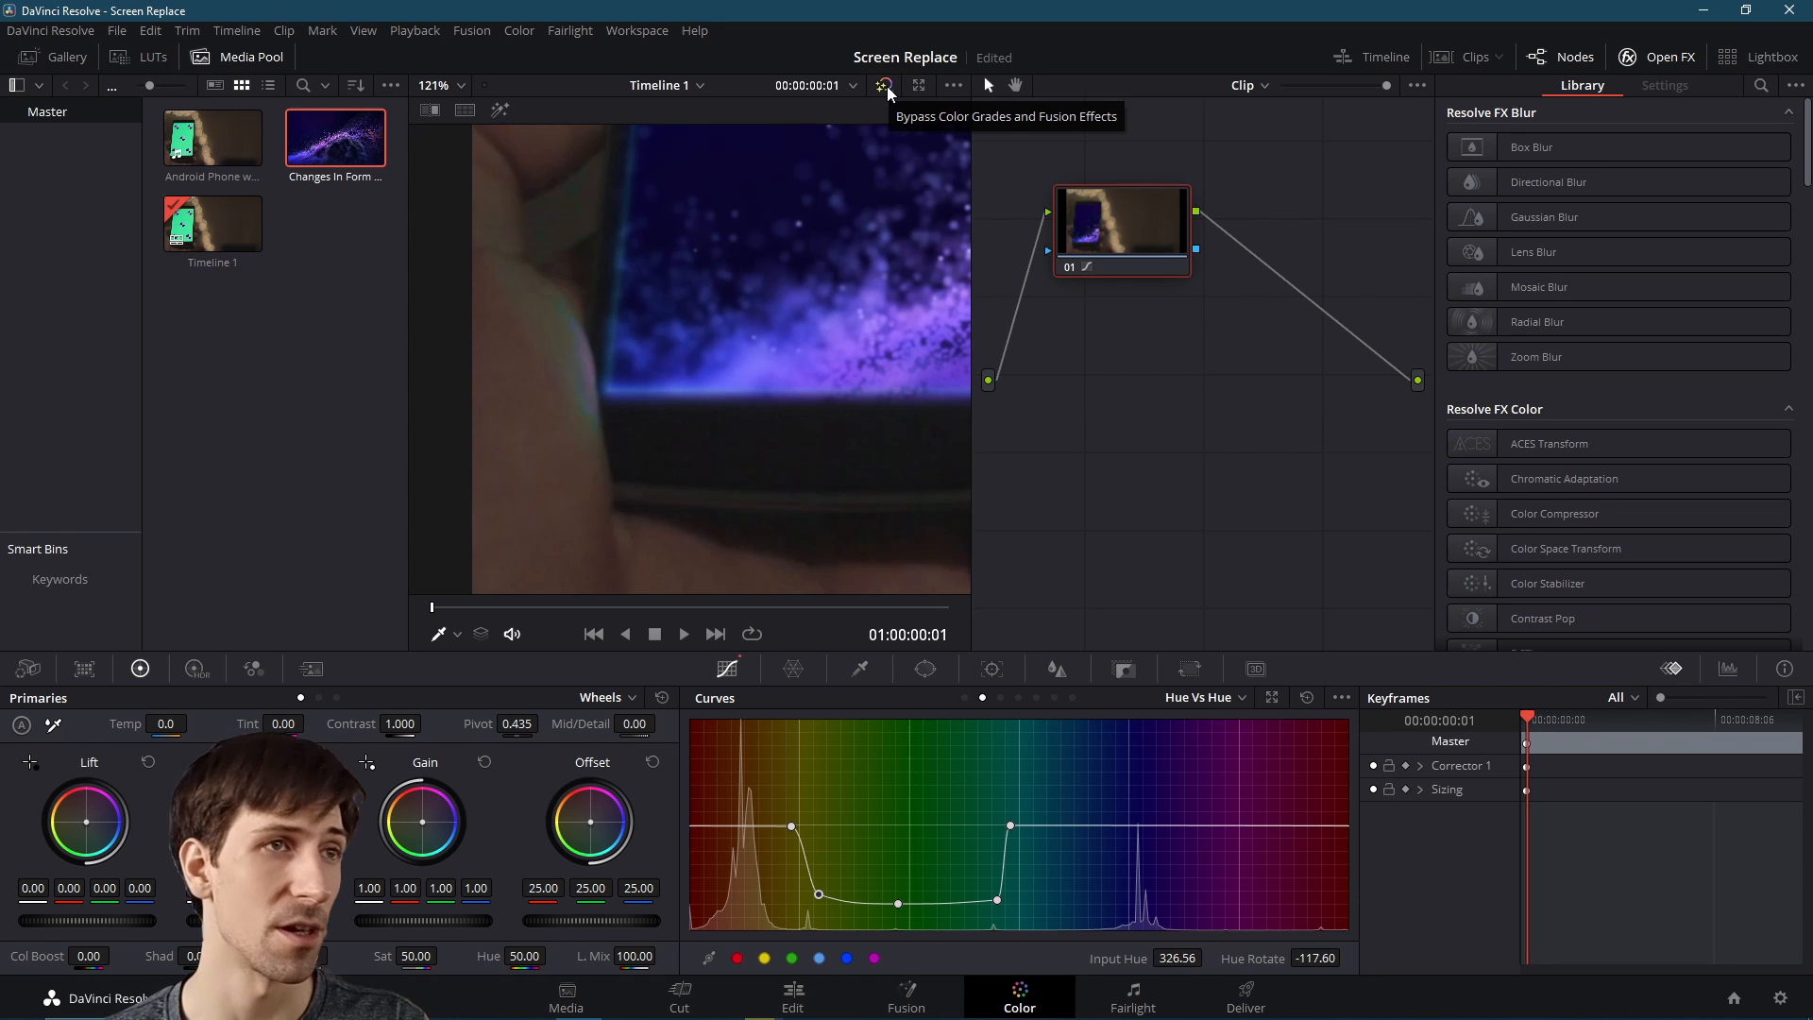
# Bypass all grades to view the original green screen, then re-enable them
pyautogui.click(884, 85)
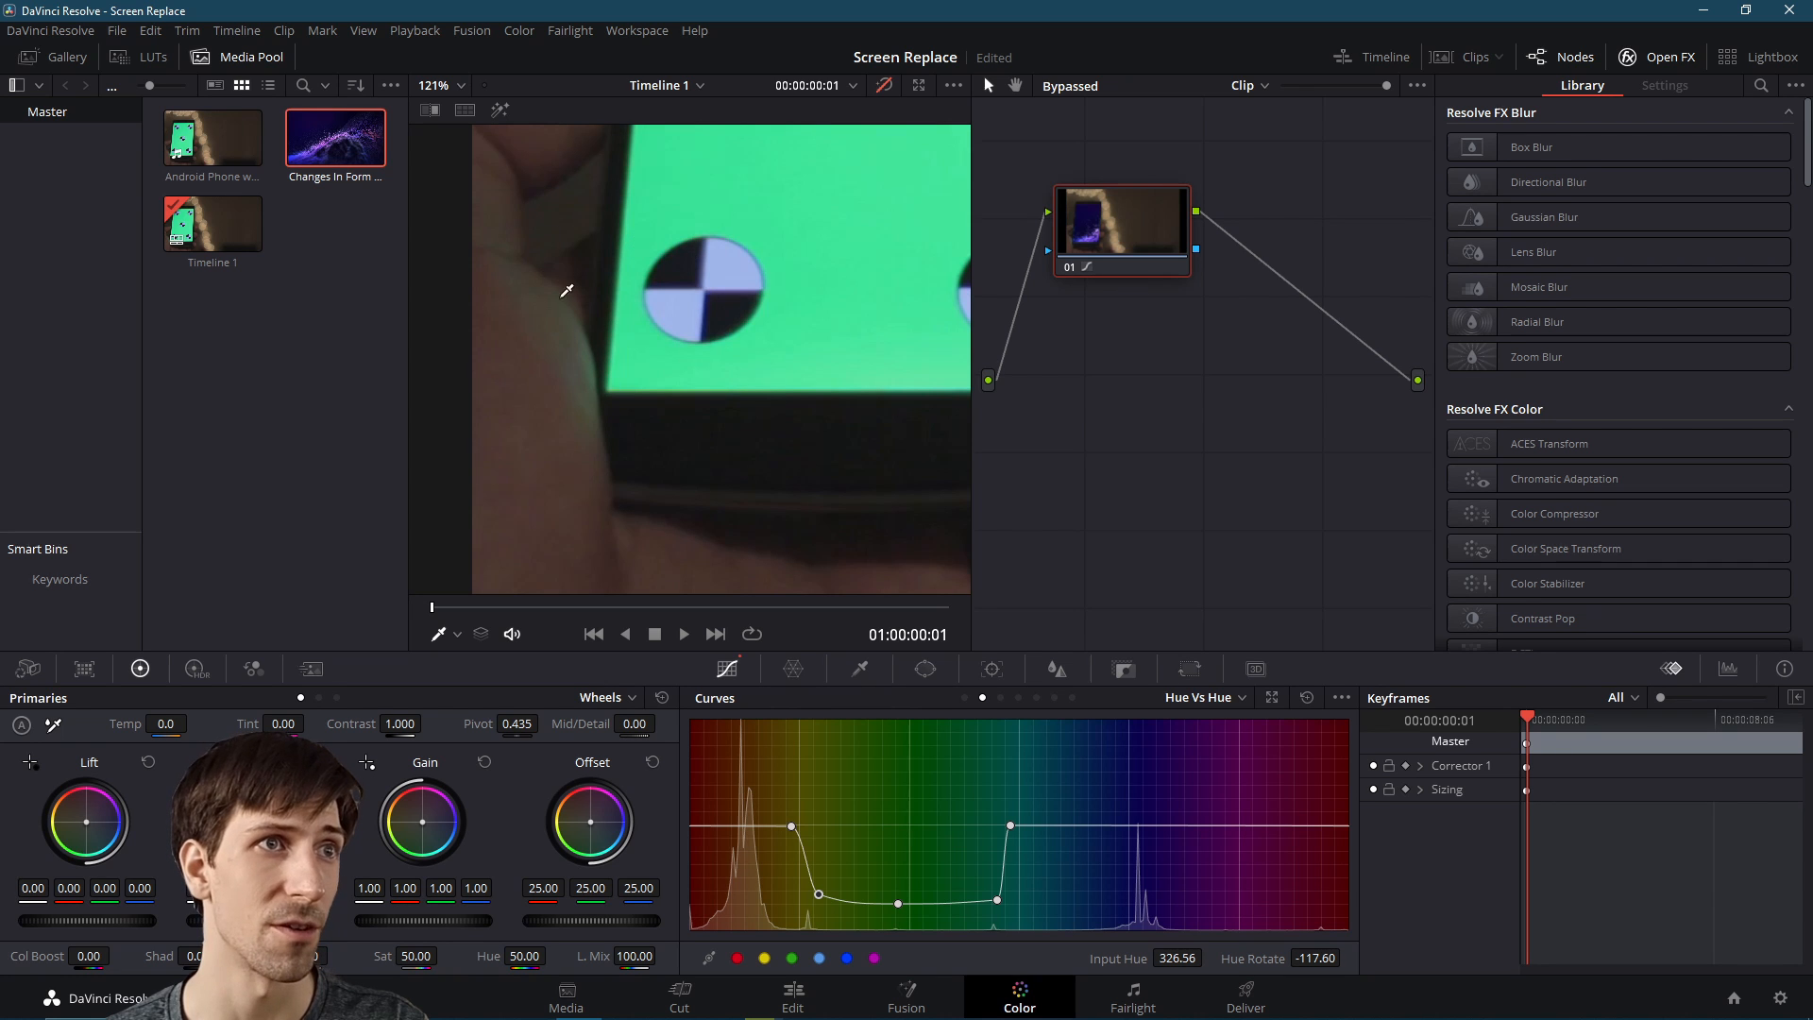
pyautogui.click(882, 85)
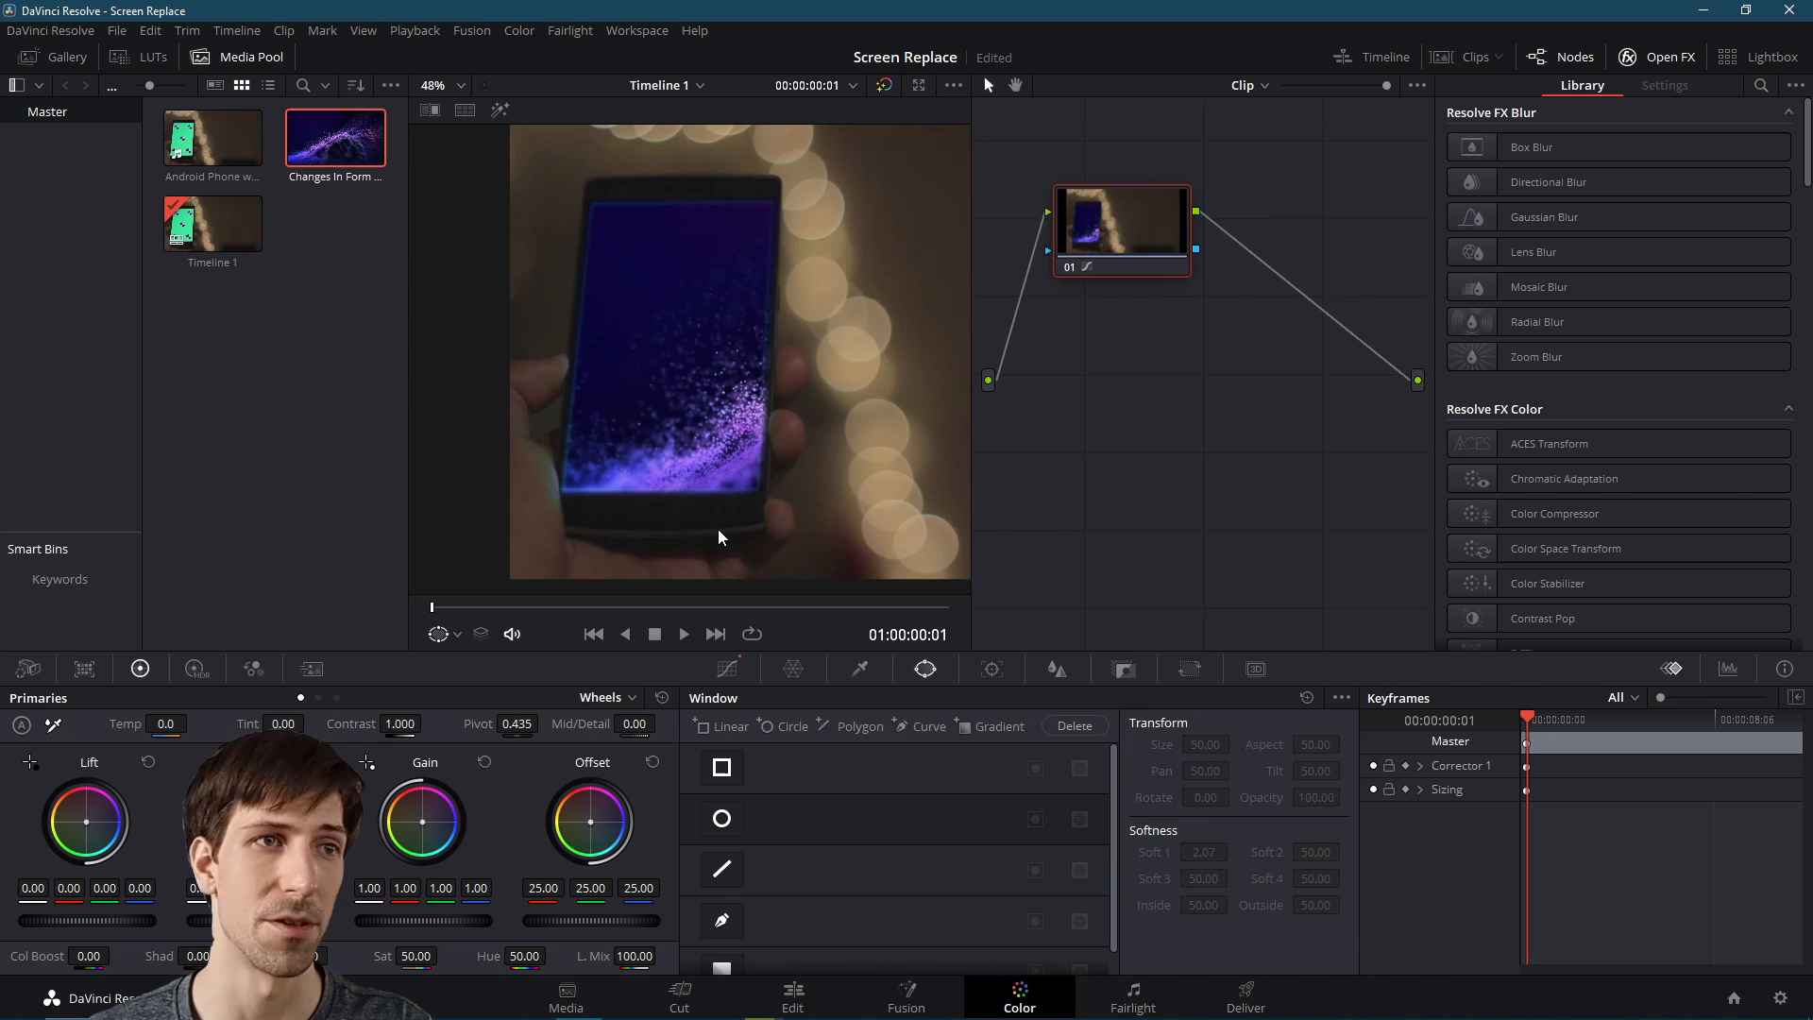
pyautogui.moveTo(742, 797)
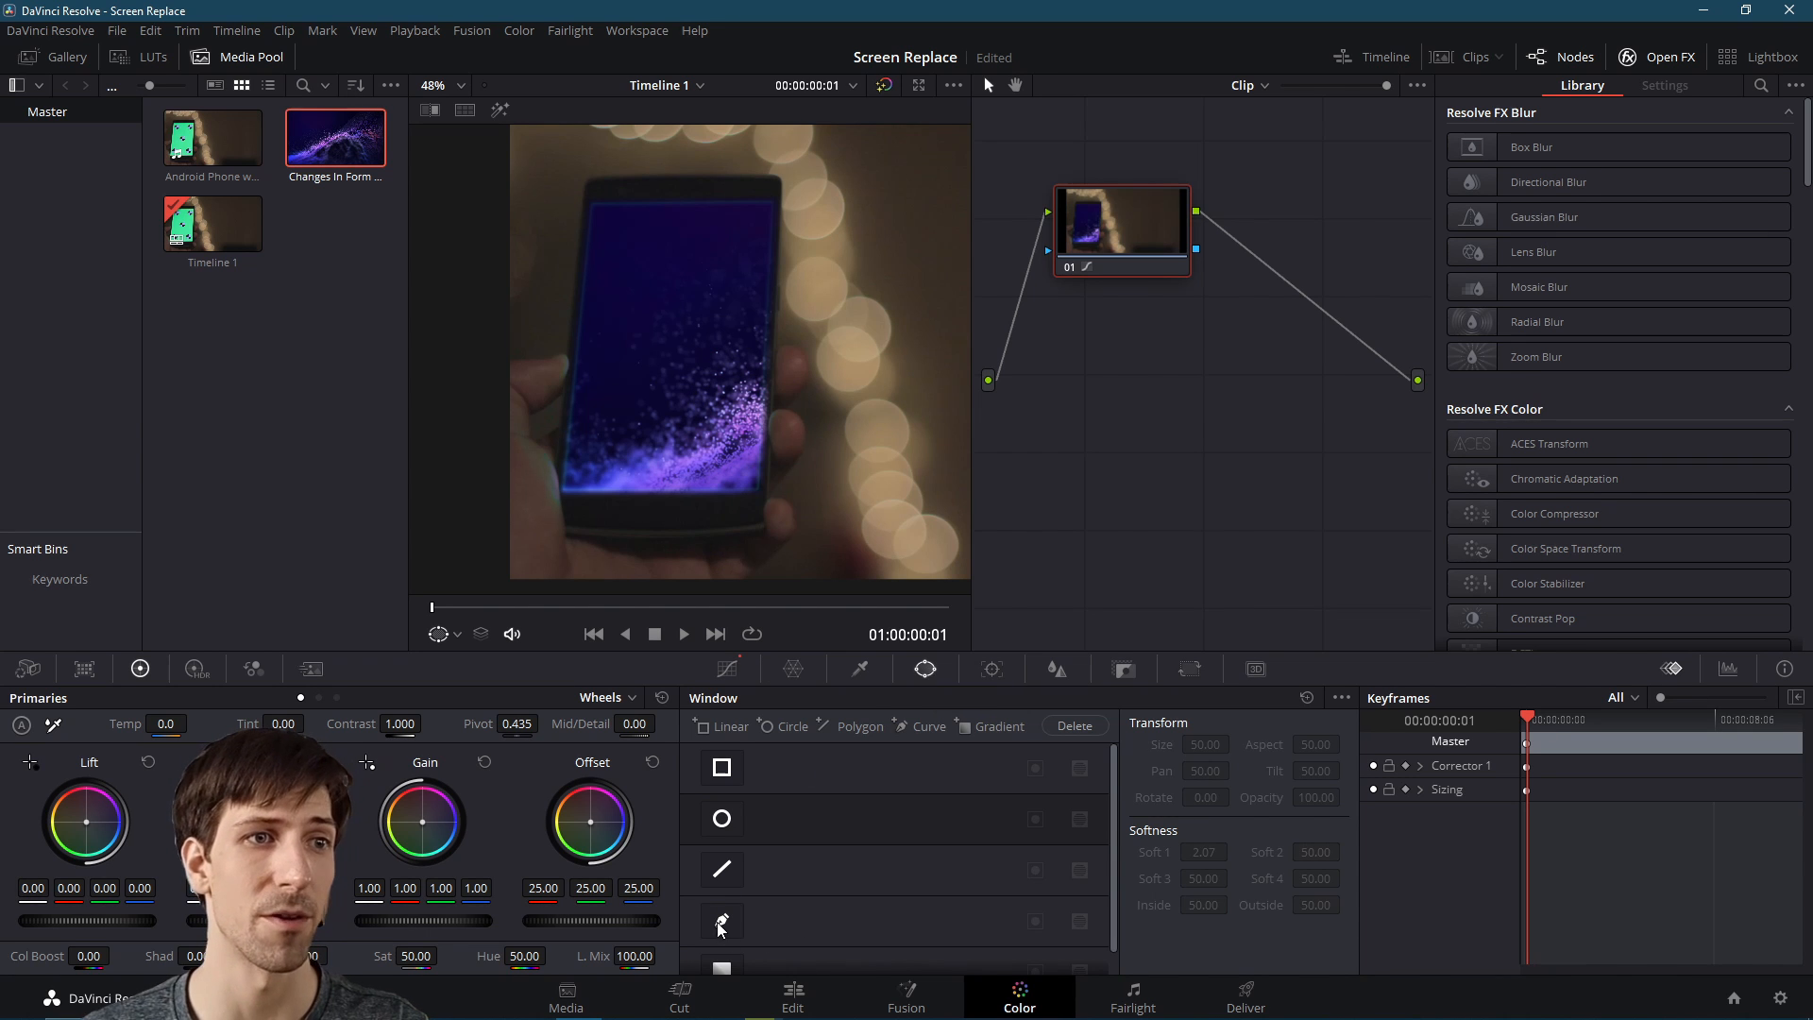
# Draw a Curve power window around the phone screen and return to the first frame
pyautogui.click(722, 922)
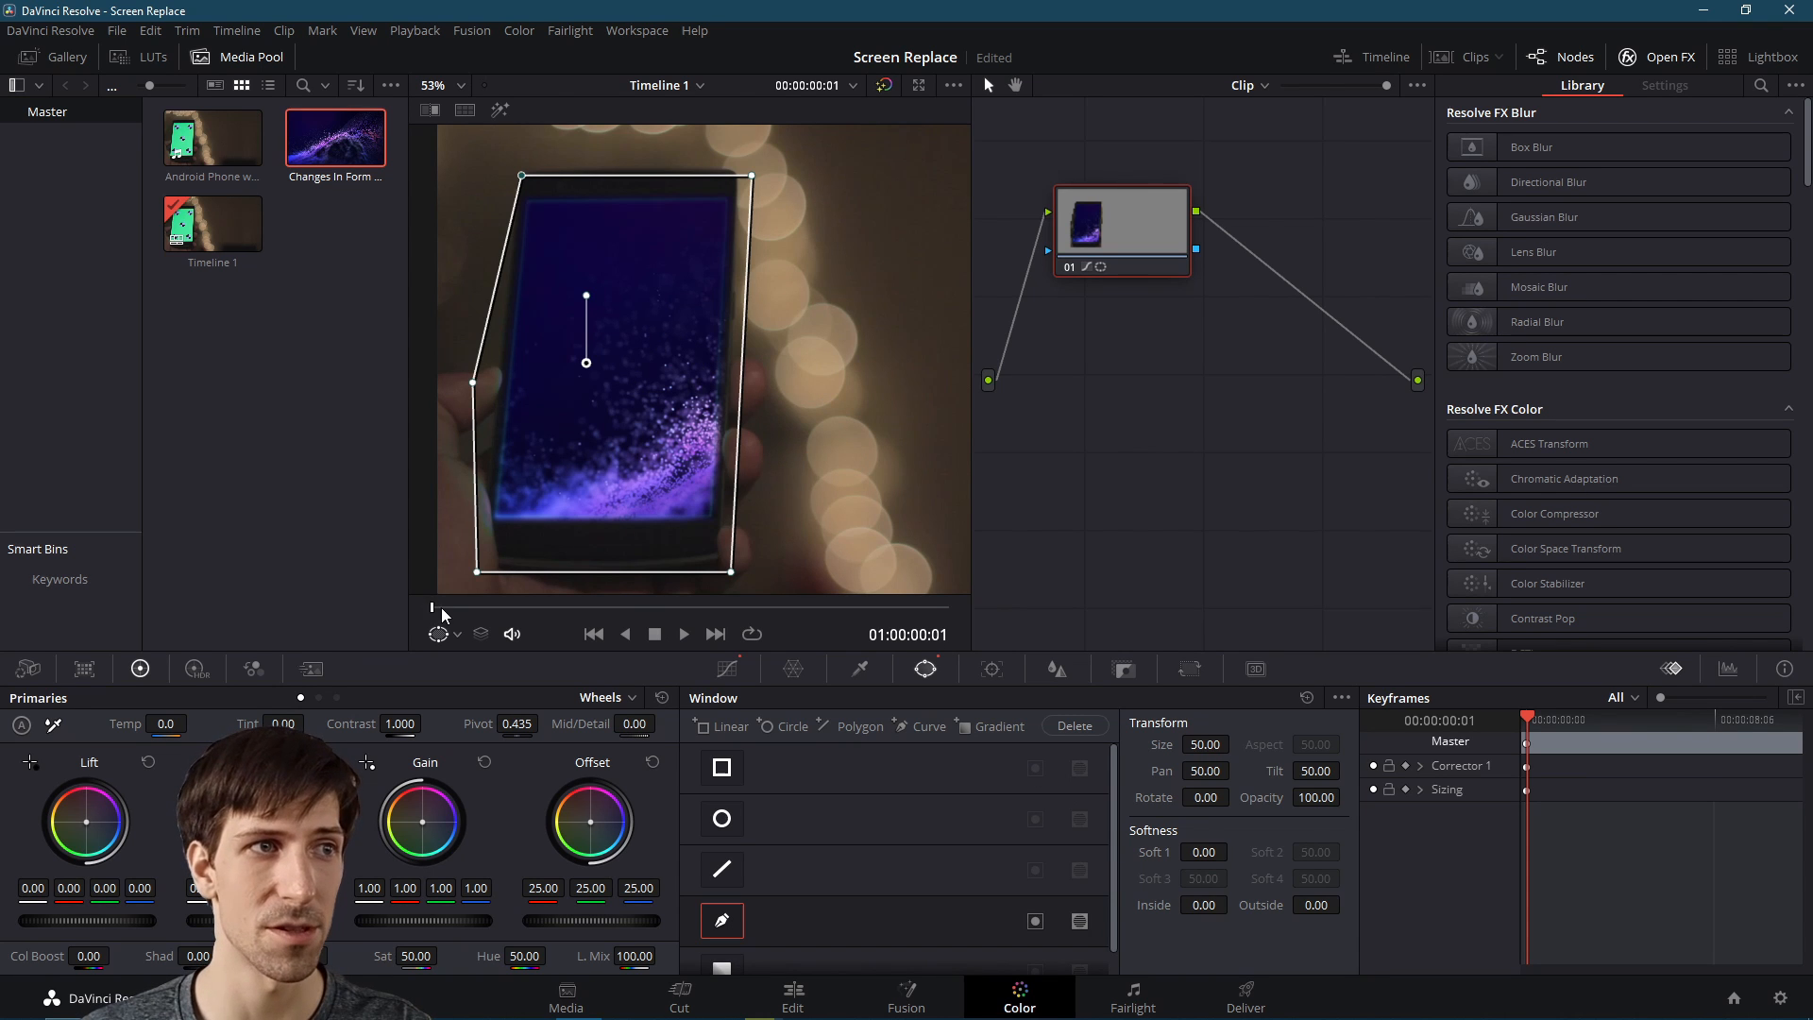
pyautogui.moveTo(440, 607); pyautogui.dragTo(737, 606)
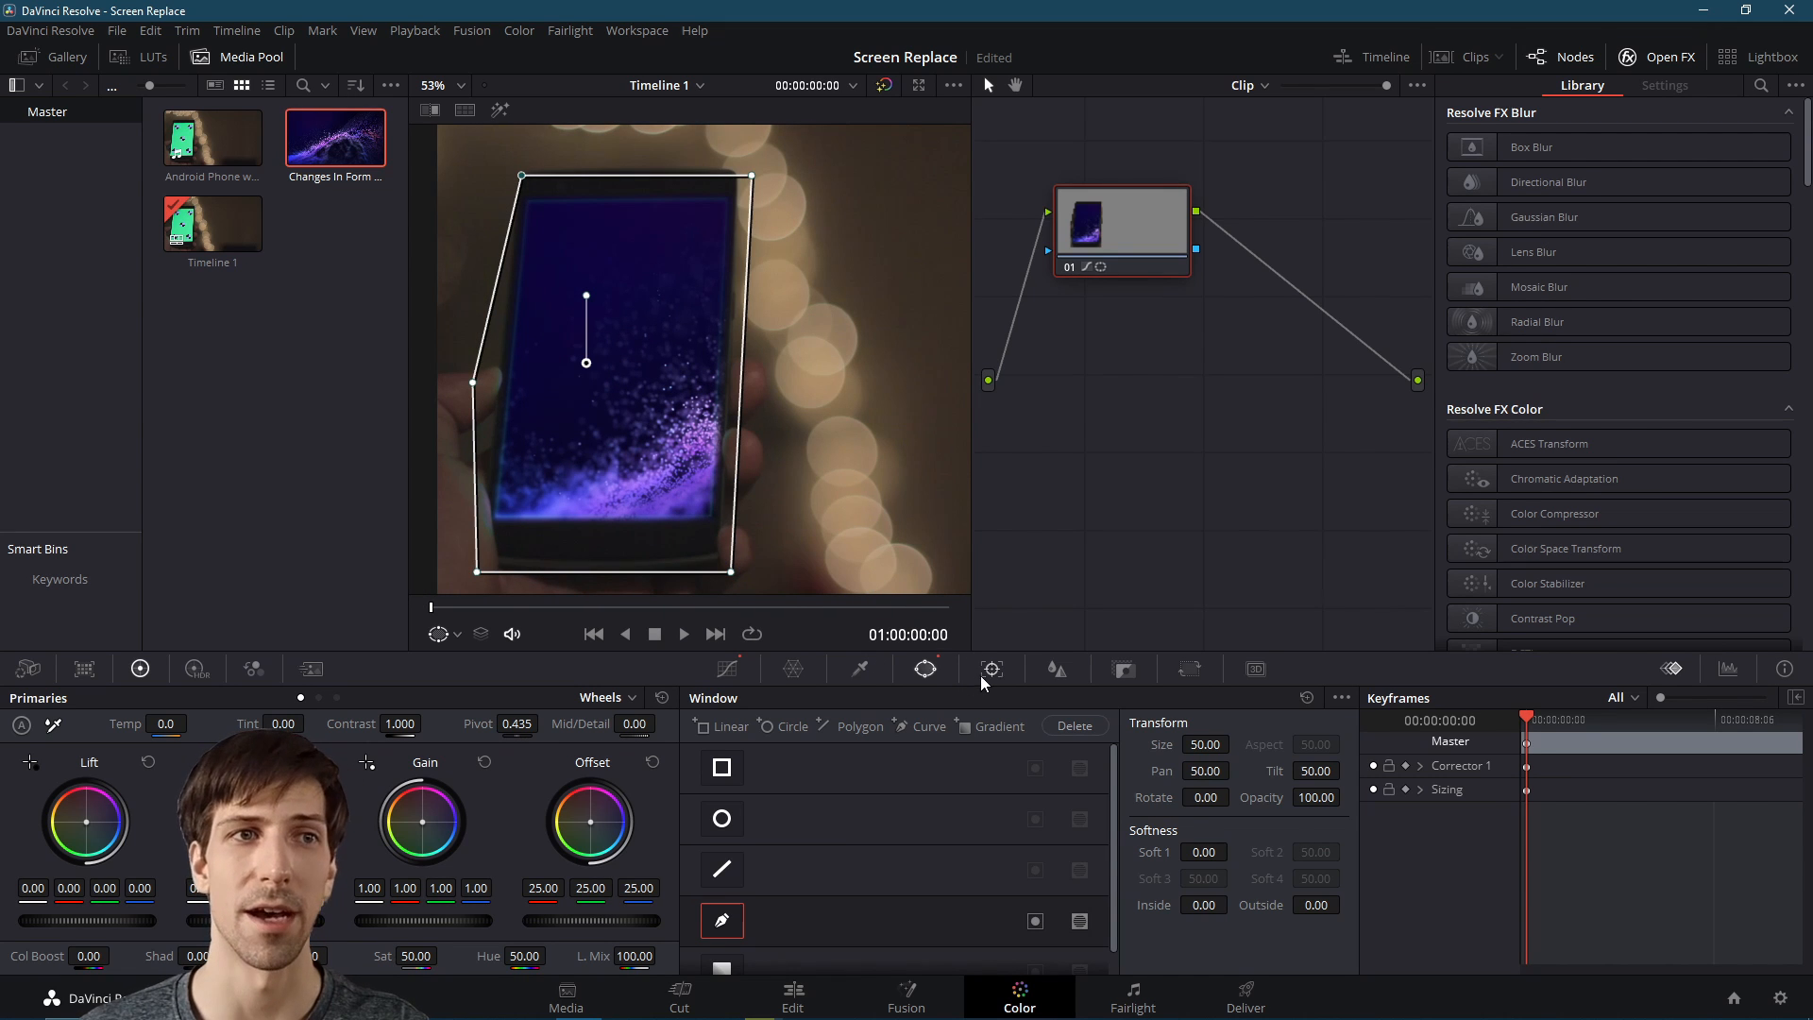
# Track the custom window forward through the clip and return to the Window palette
pyautogui.click(992, 669)
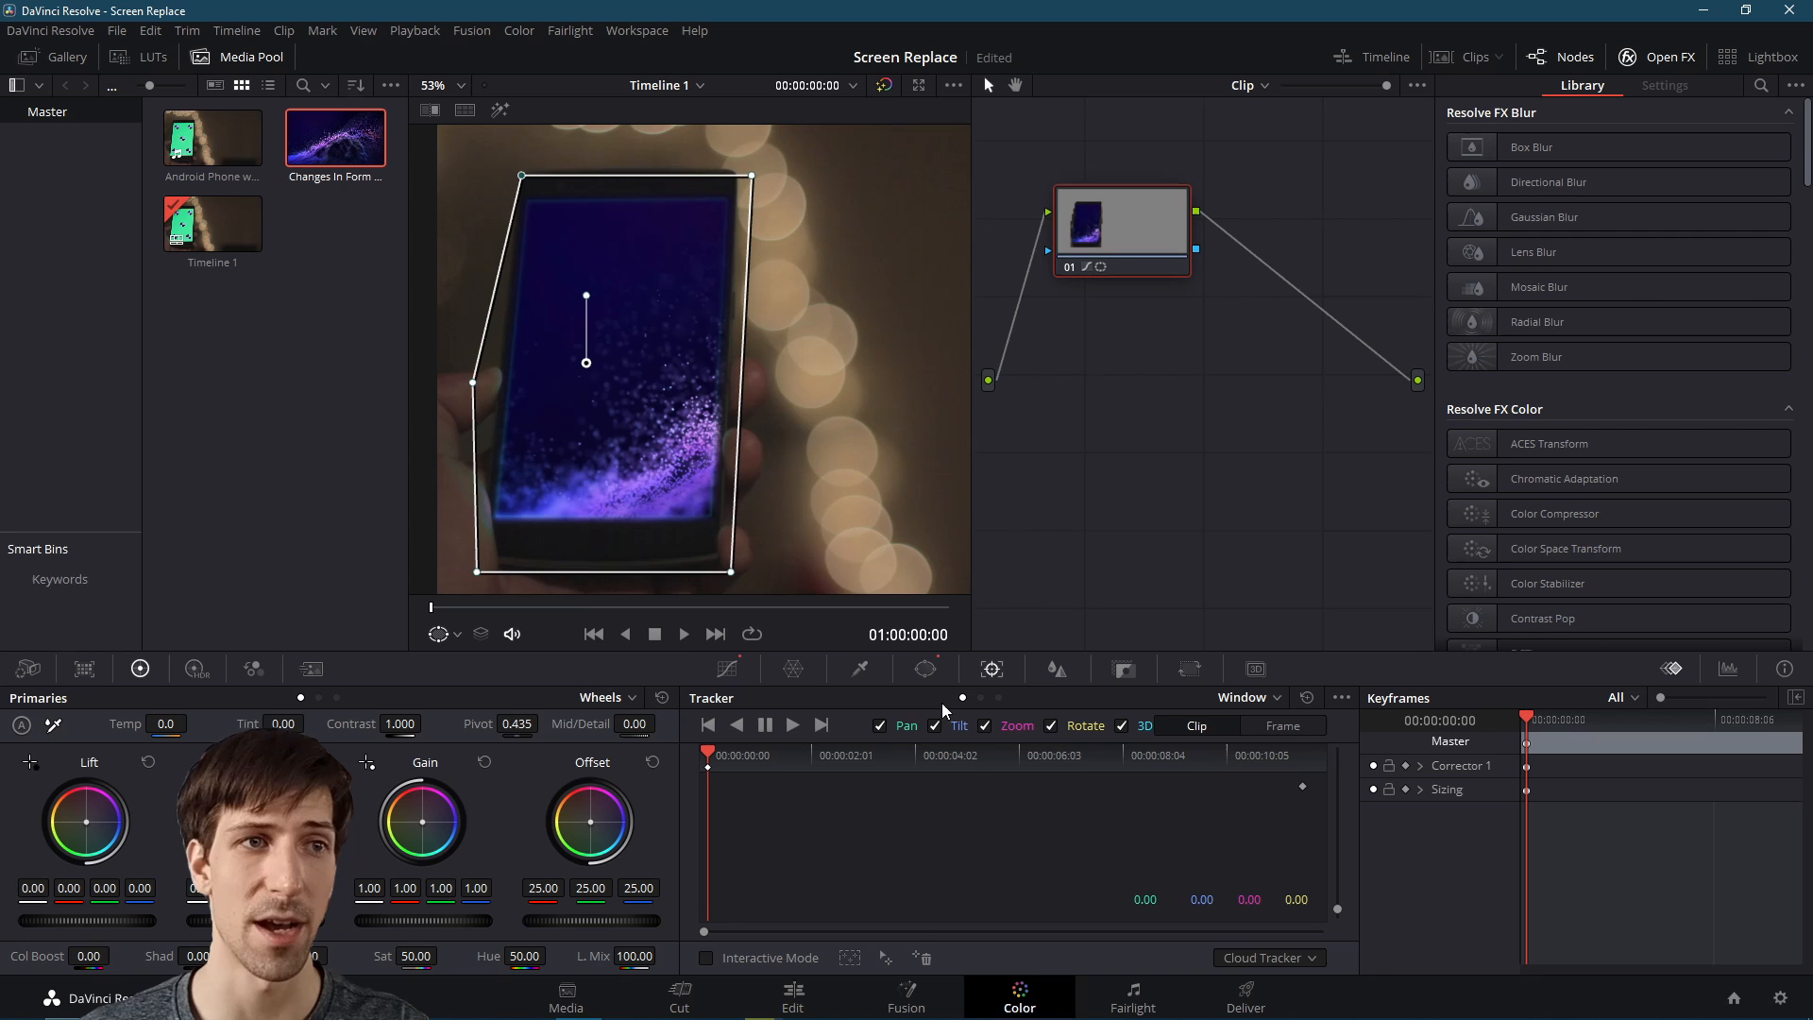
pyautogui.click(761, 723)
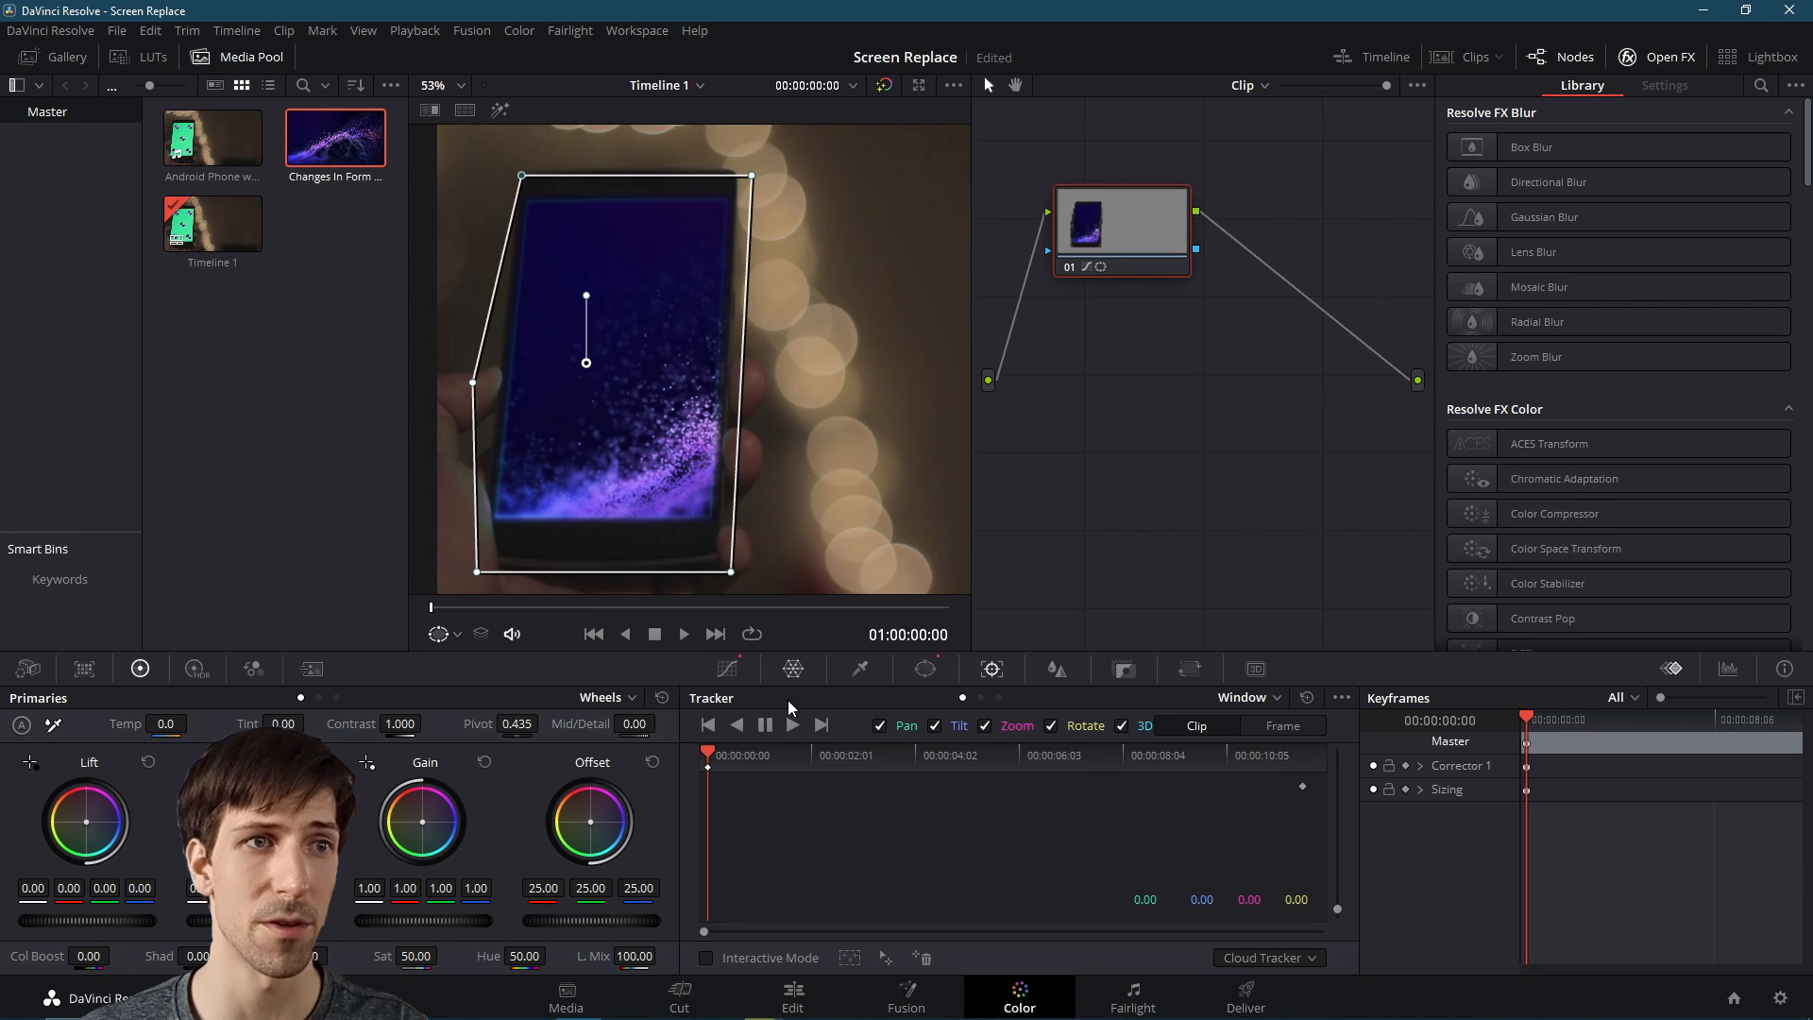
pyautogui.click(791, 725)
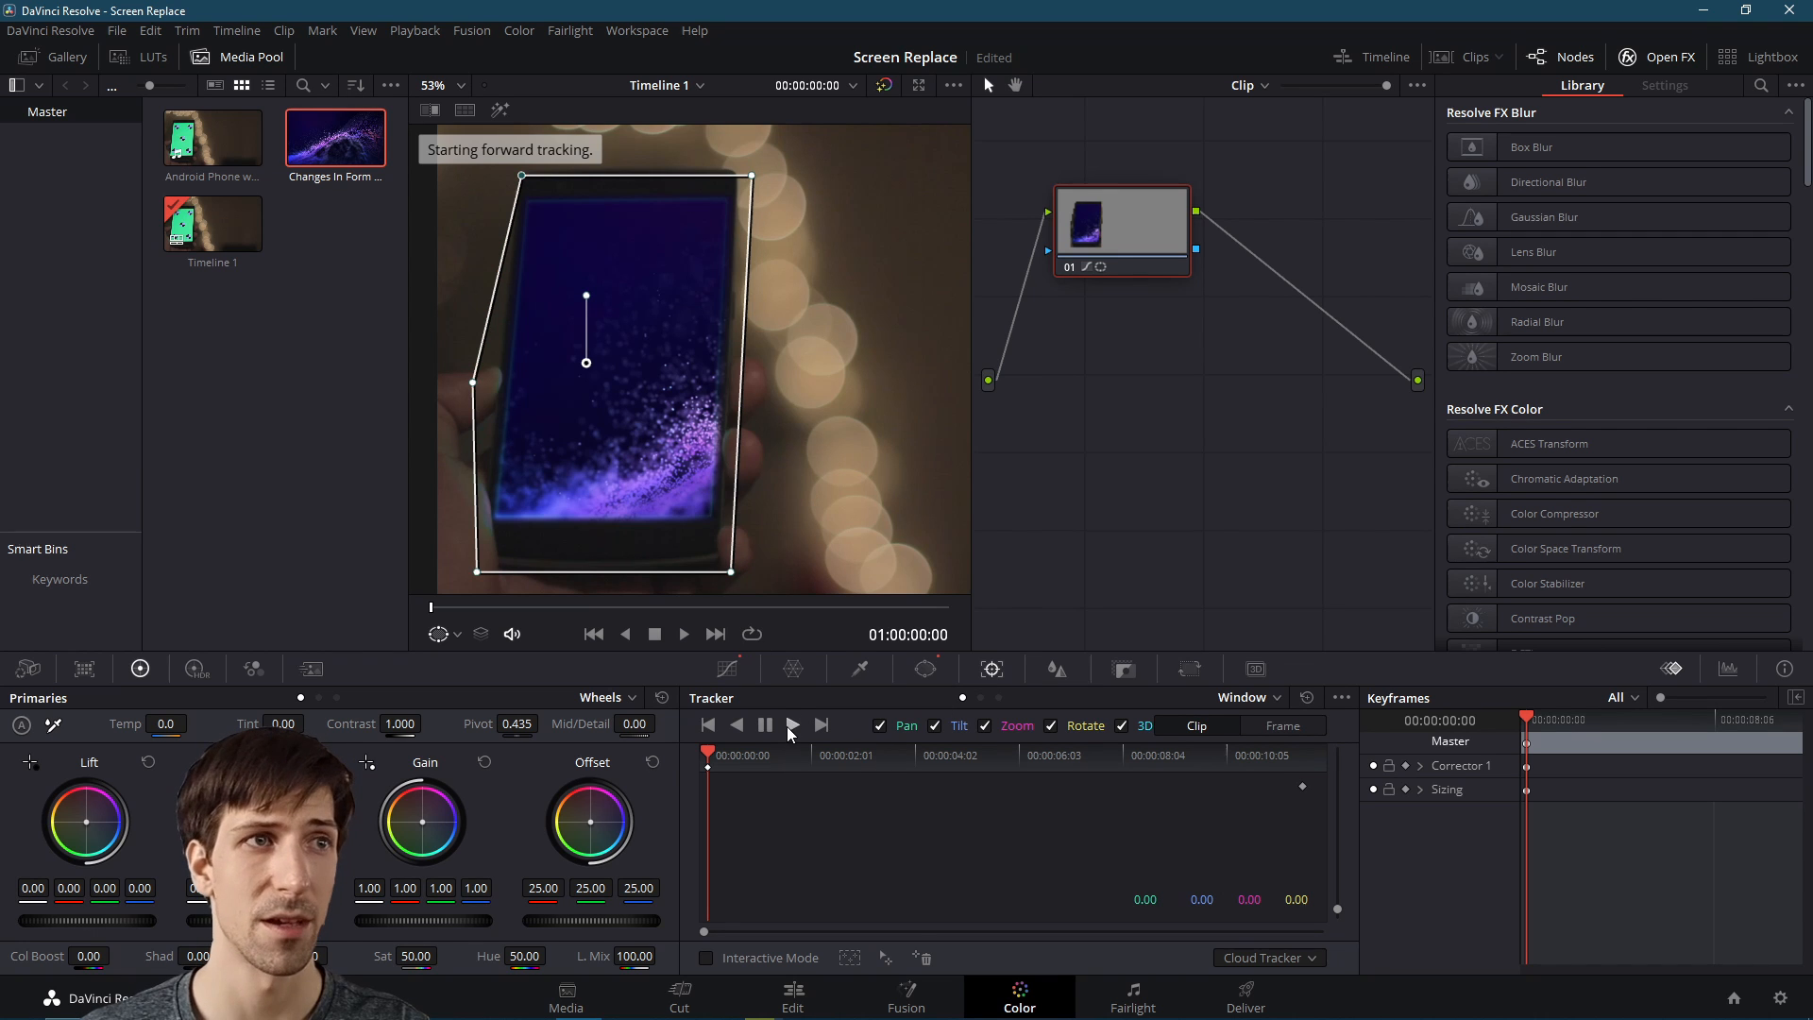
pyautogui.click(765, 725)
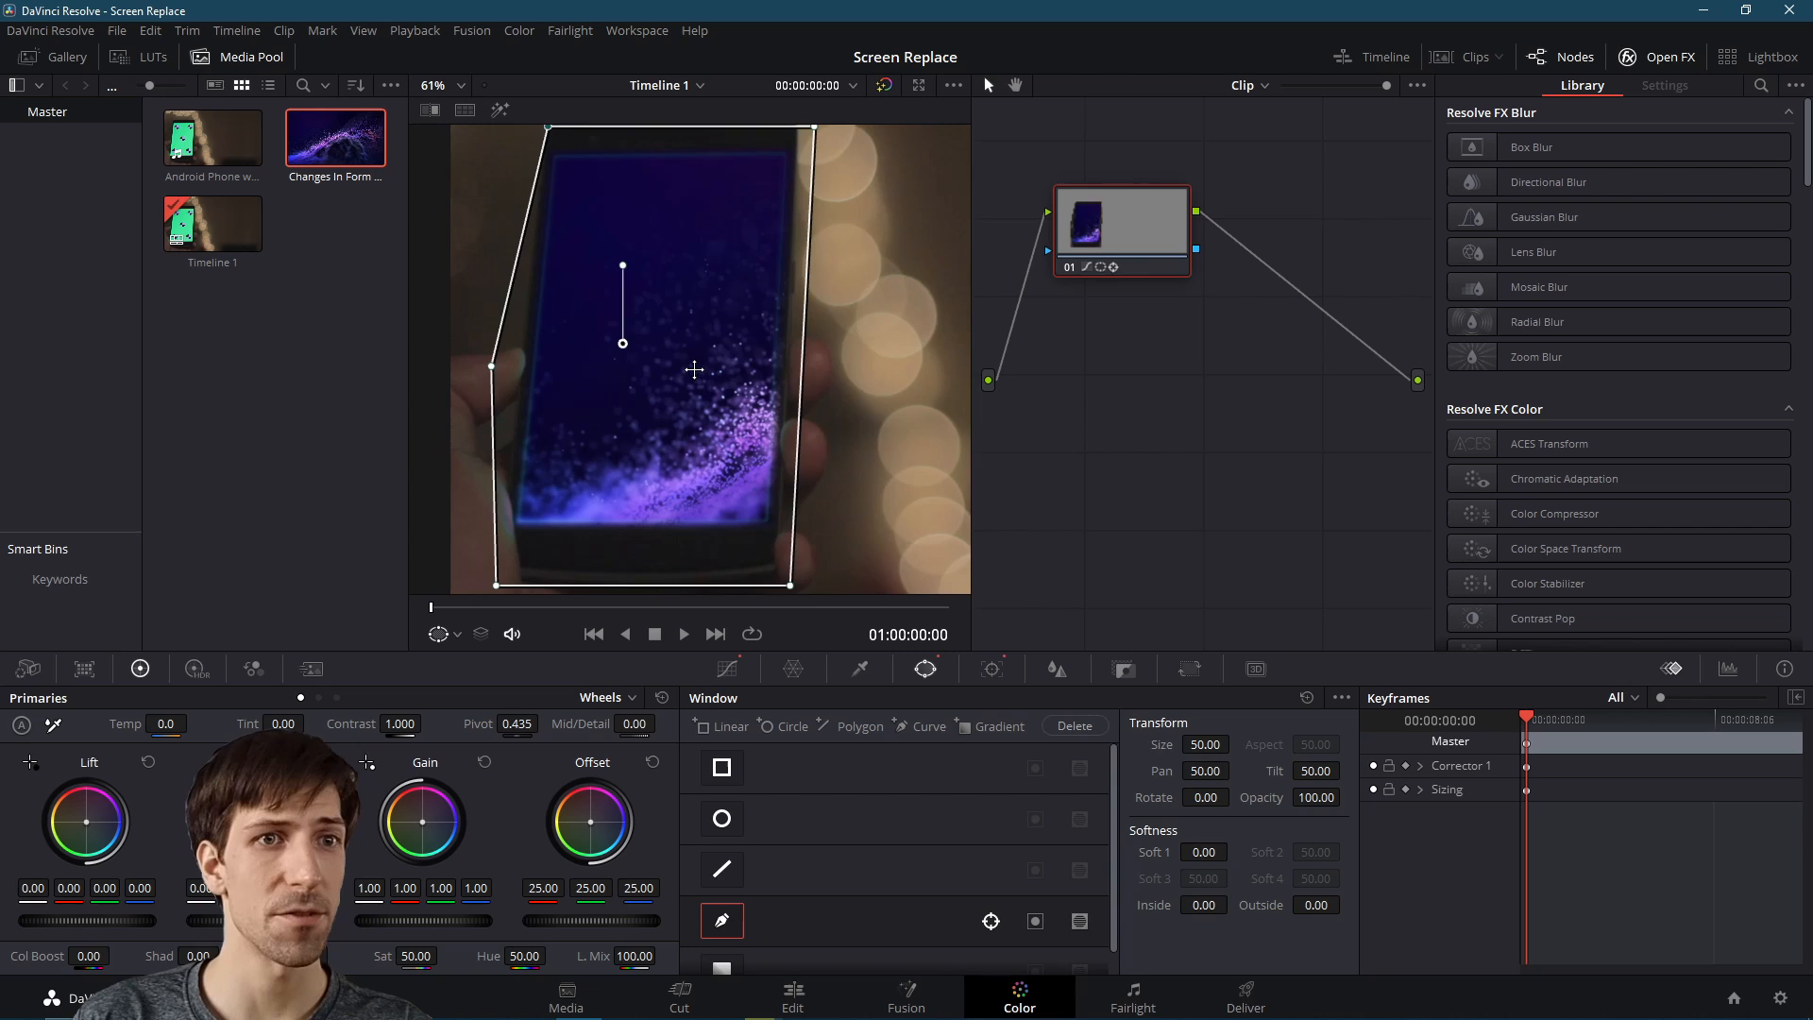
# Refit the window points over the screen and raise its edge softness, then move to Fusion
pyautogui.moveTo(812, 127); pyautogui.dragTo(833, 130)
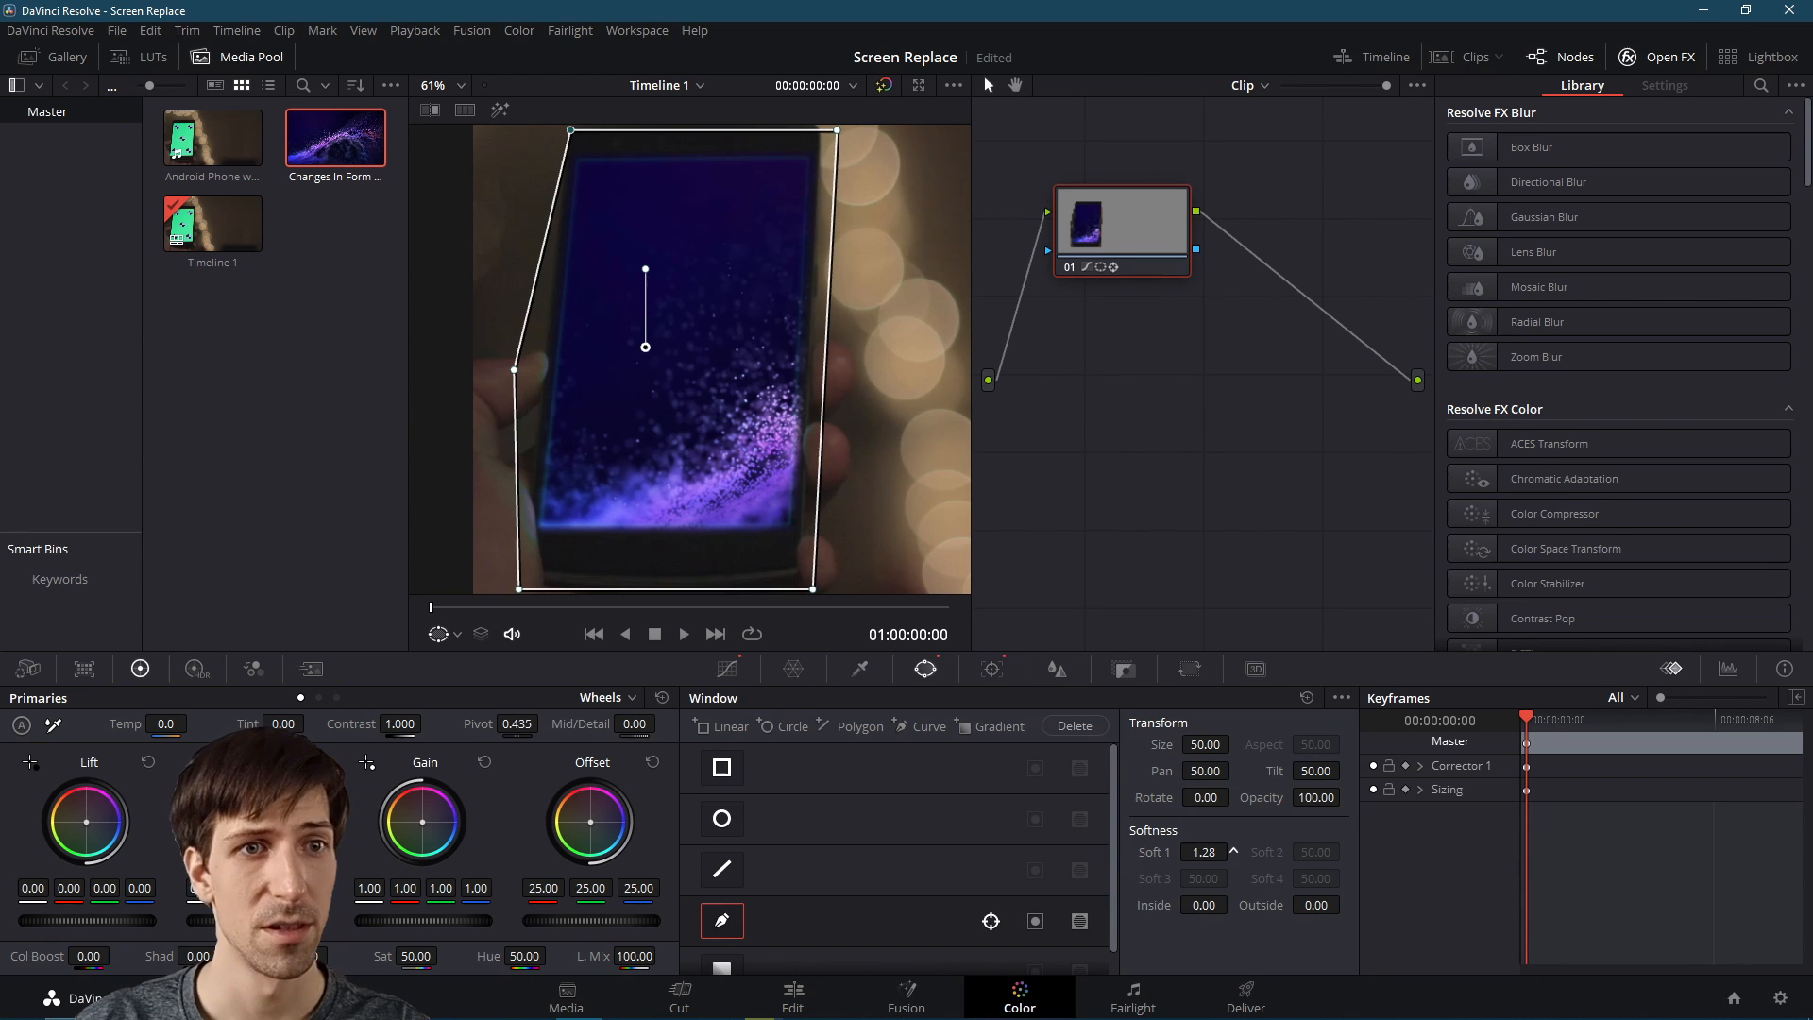
pyautogui.click(1231, 905)
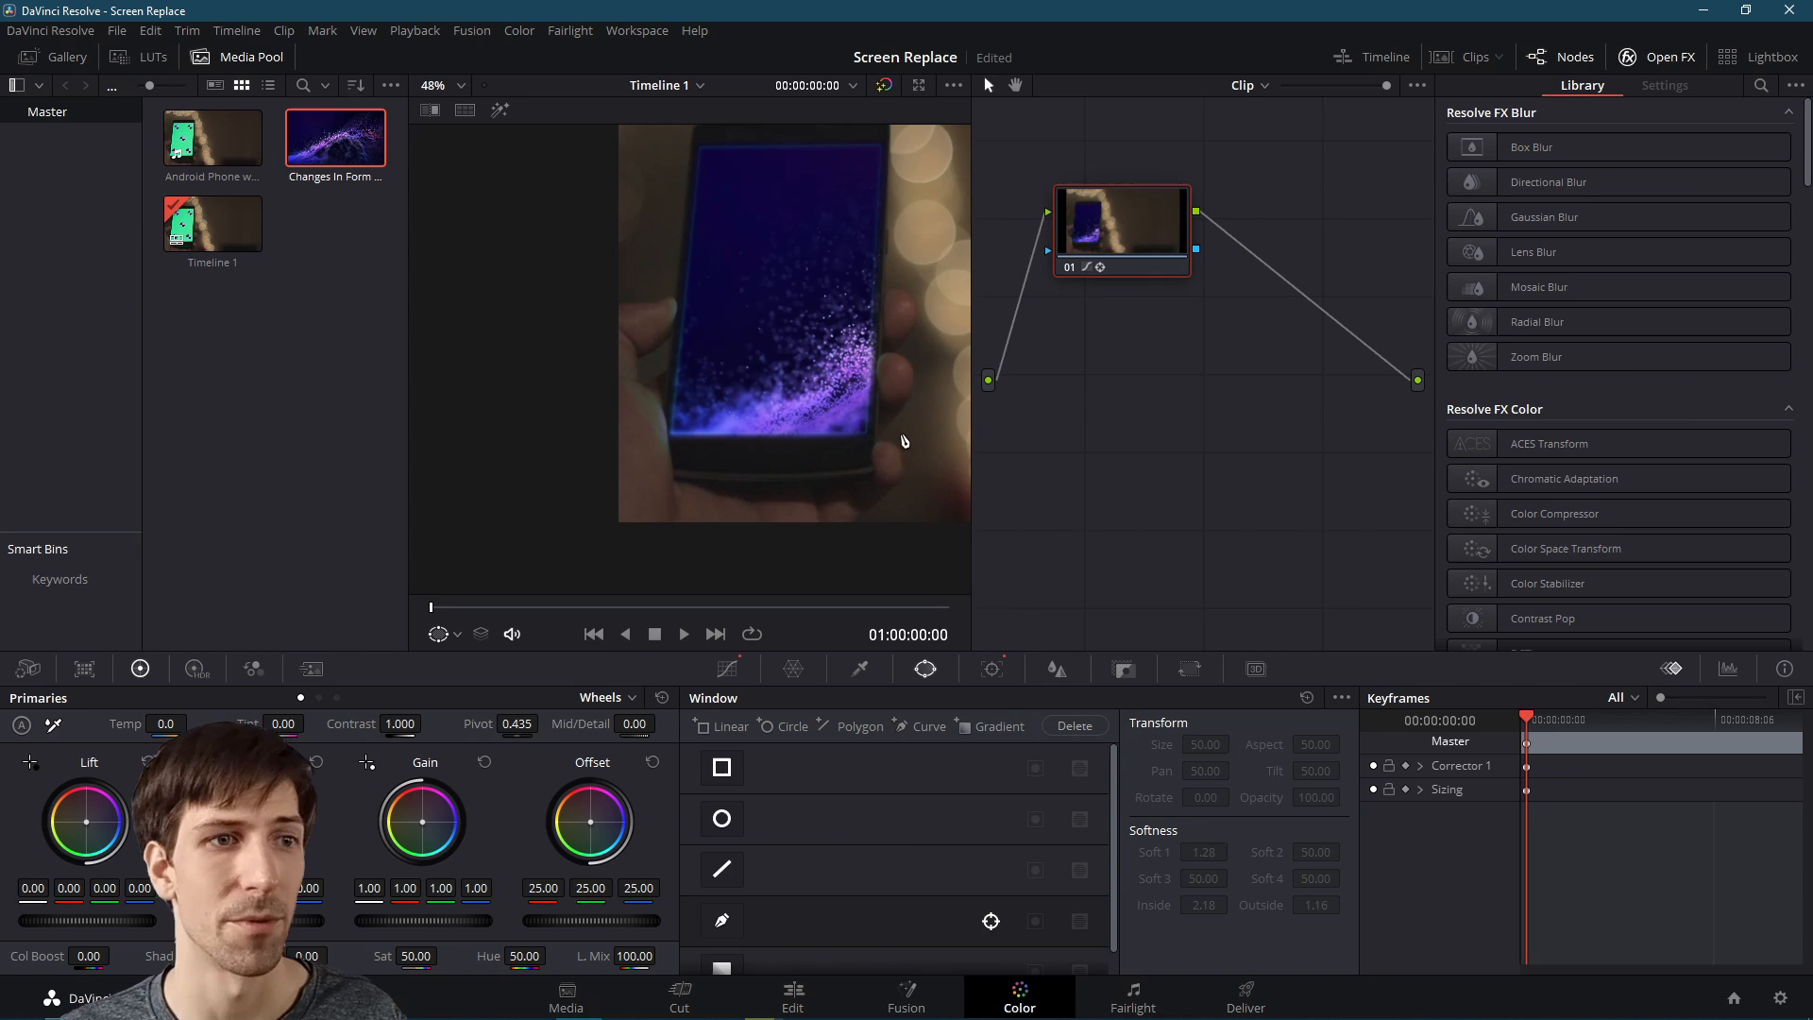
pyautogui.click(905, 995)
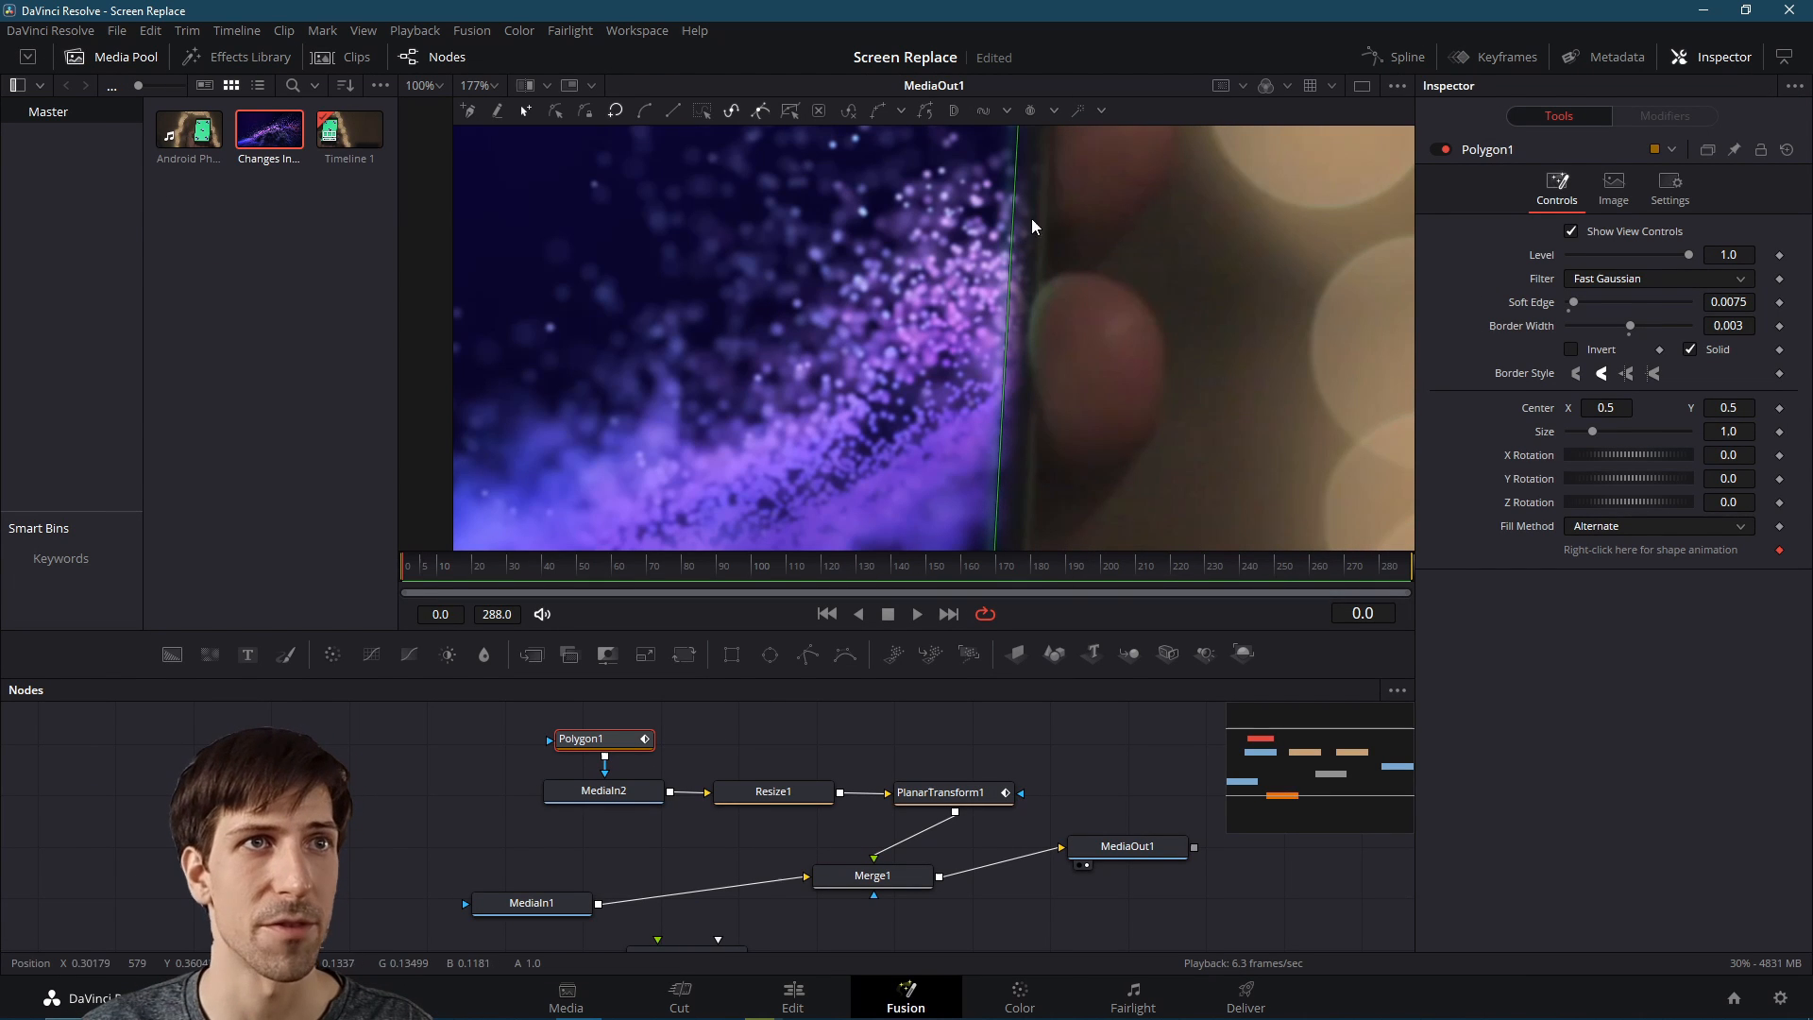
# Set Polygon1 Border Width near 0 and Soft Edge 0.0025, then go to the Edit page
pyautogui.write('0.0001')
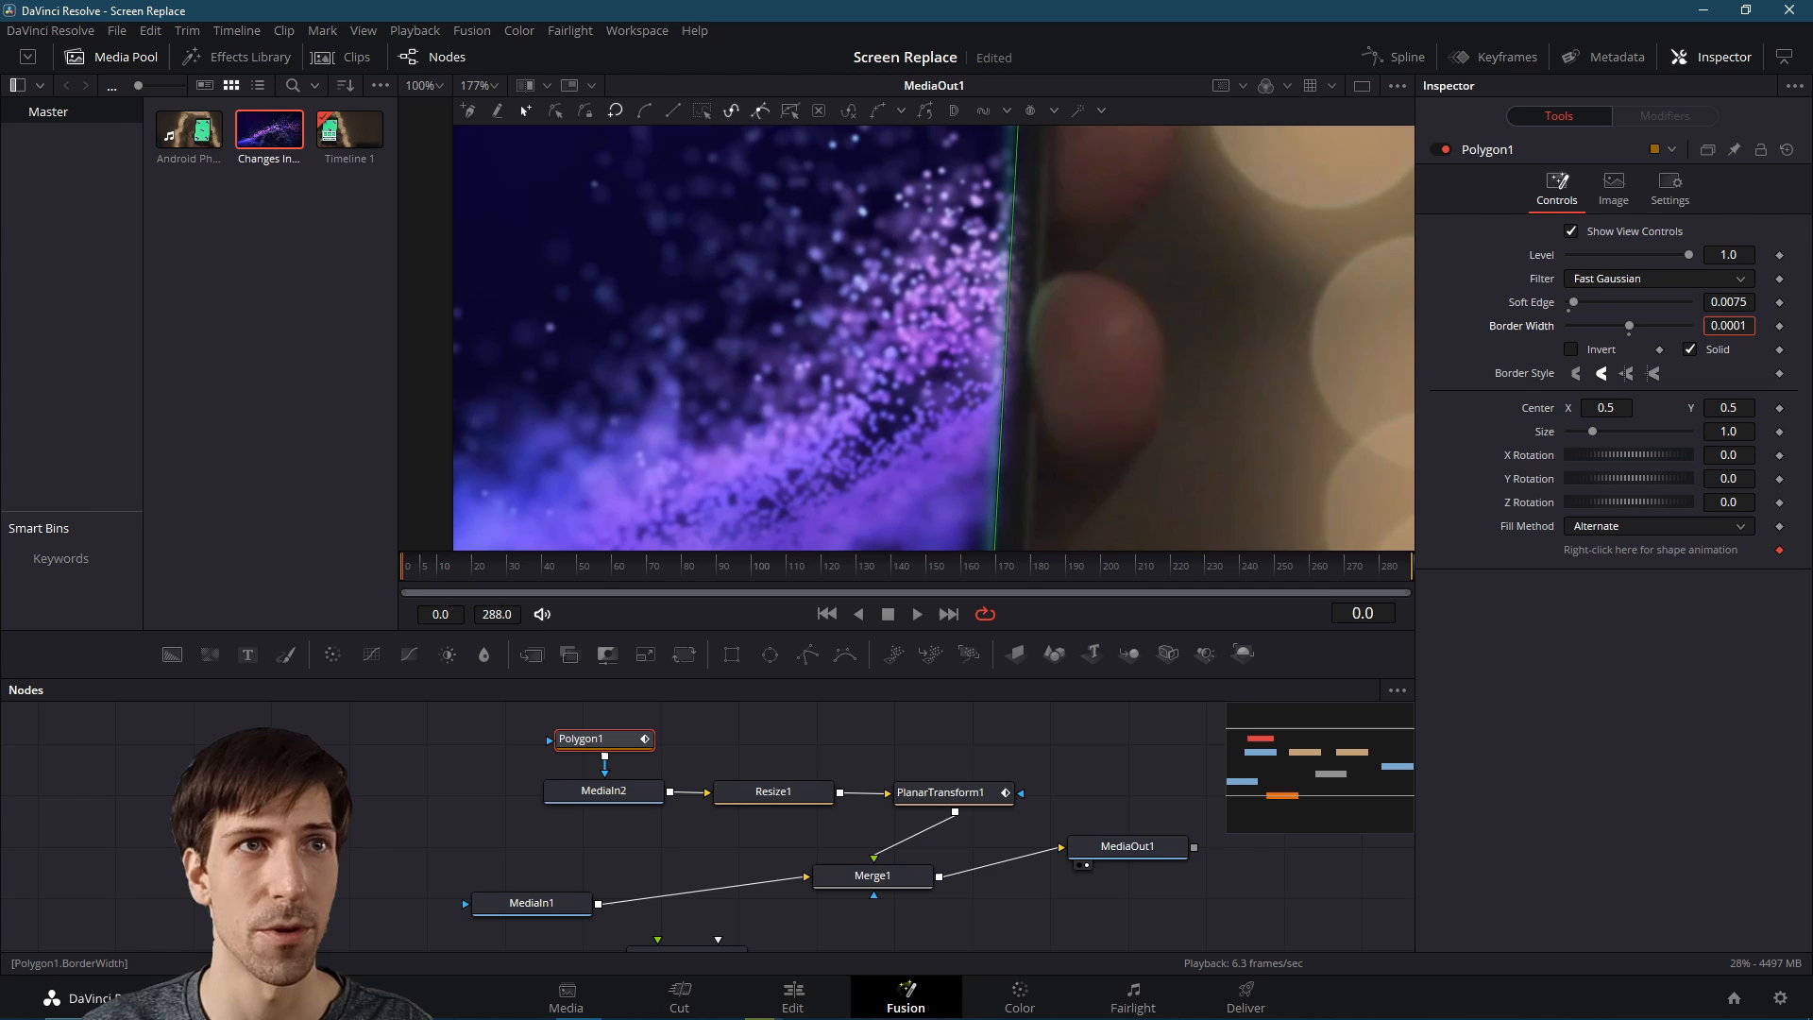
pyautogui.write('0.0025')
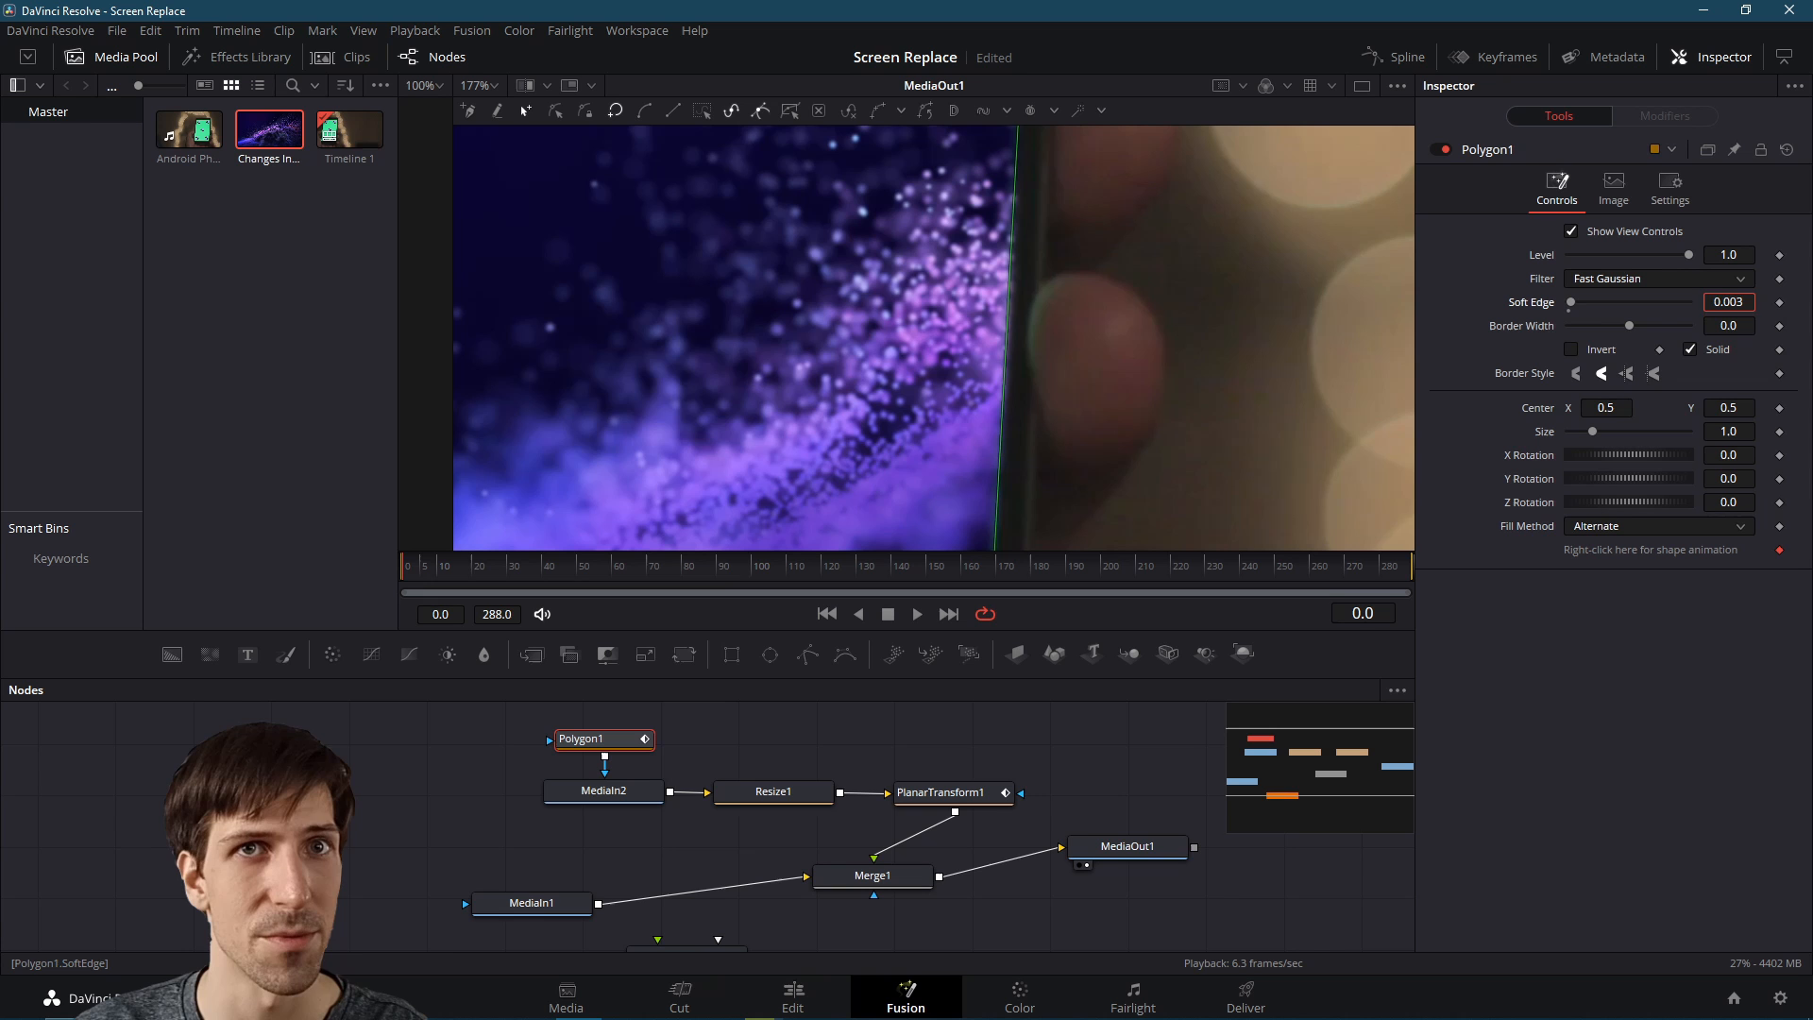
pyautogui.moveTo(1044, 471)
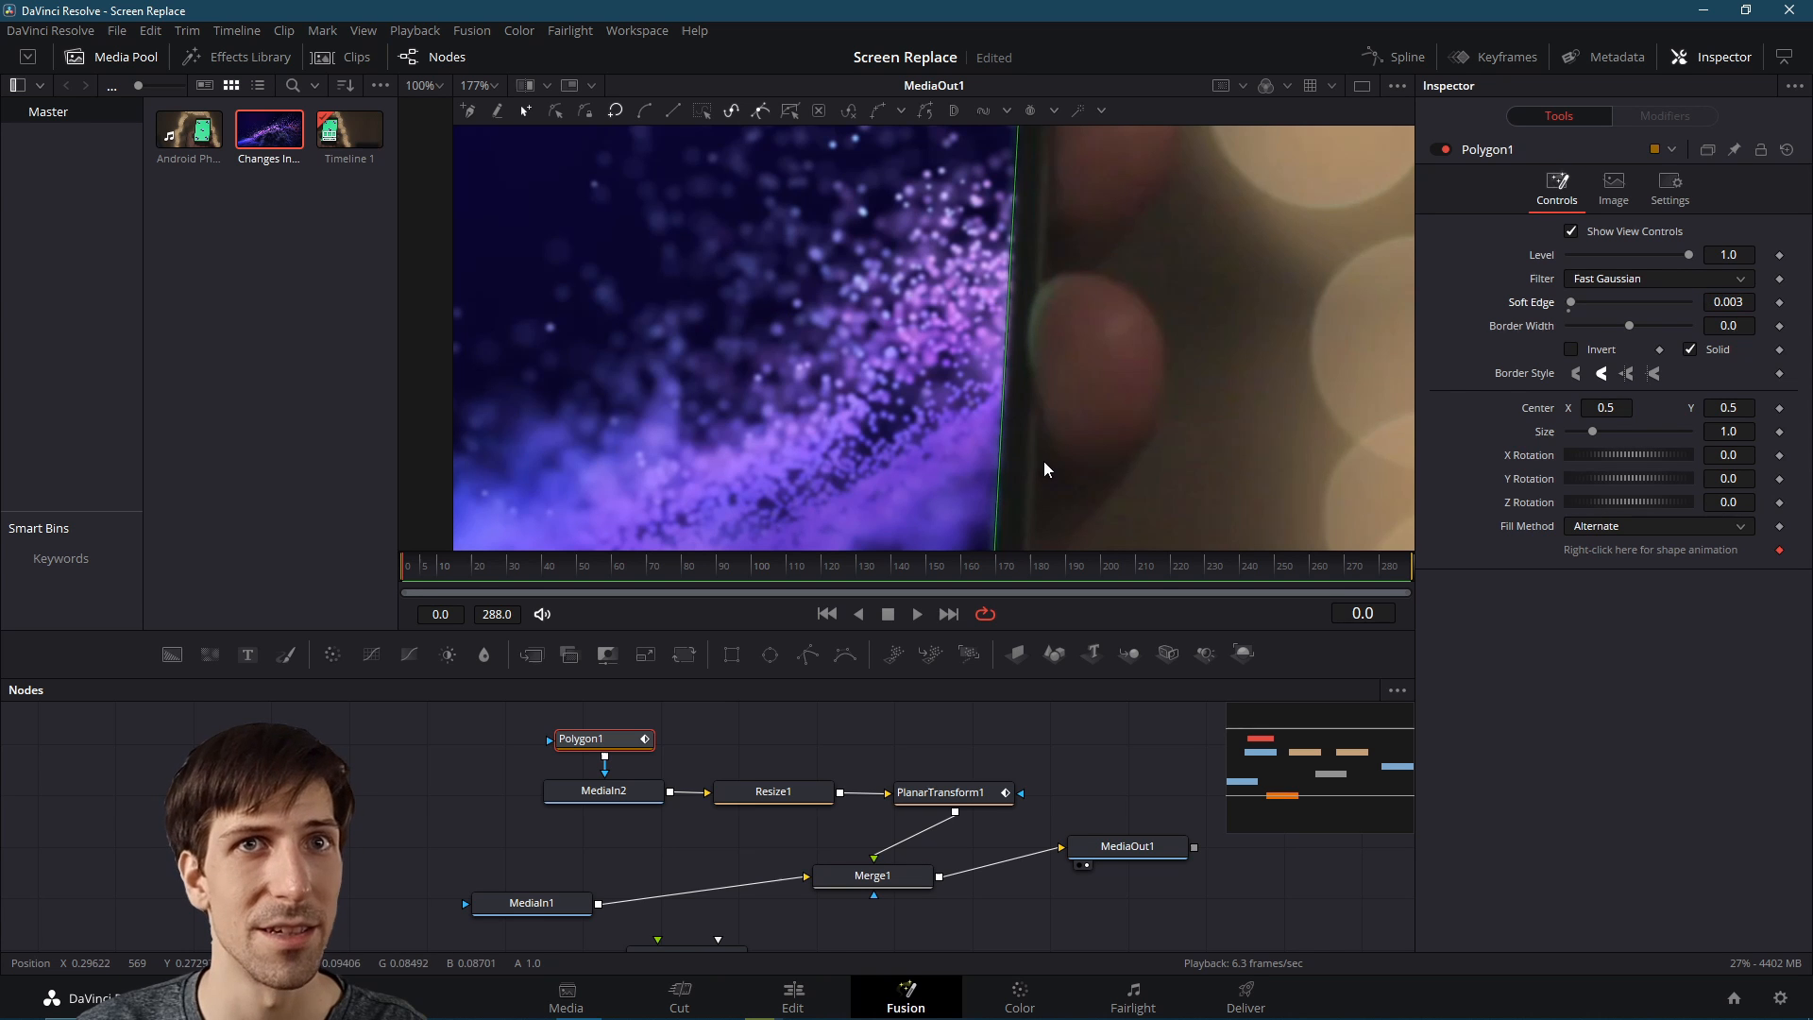
pyautogui.click(791, 998)
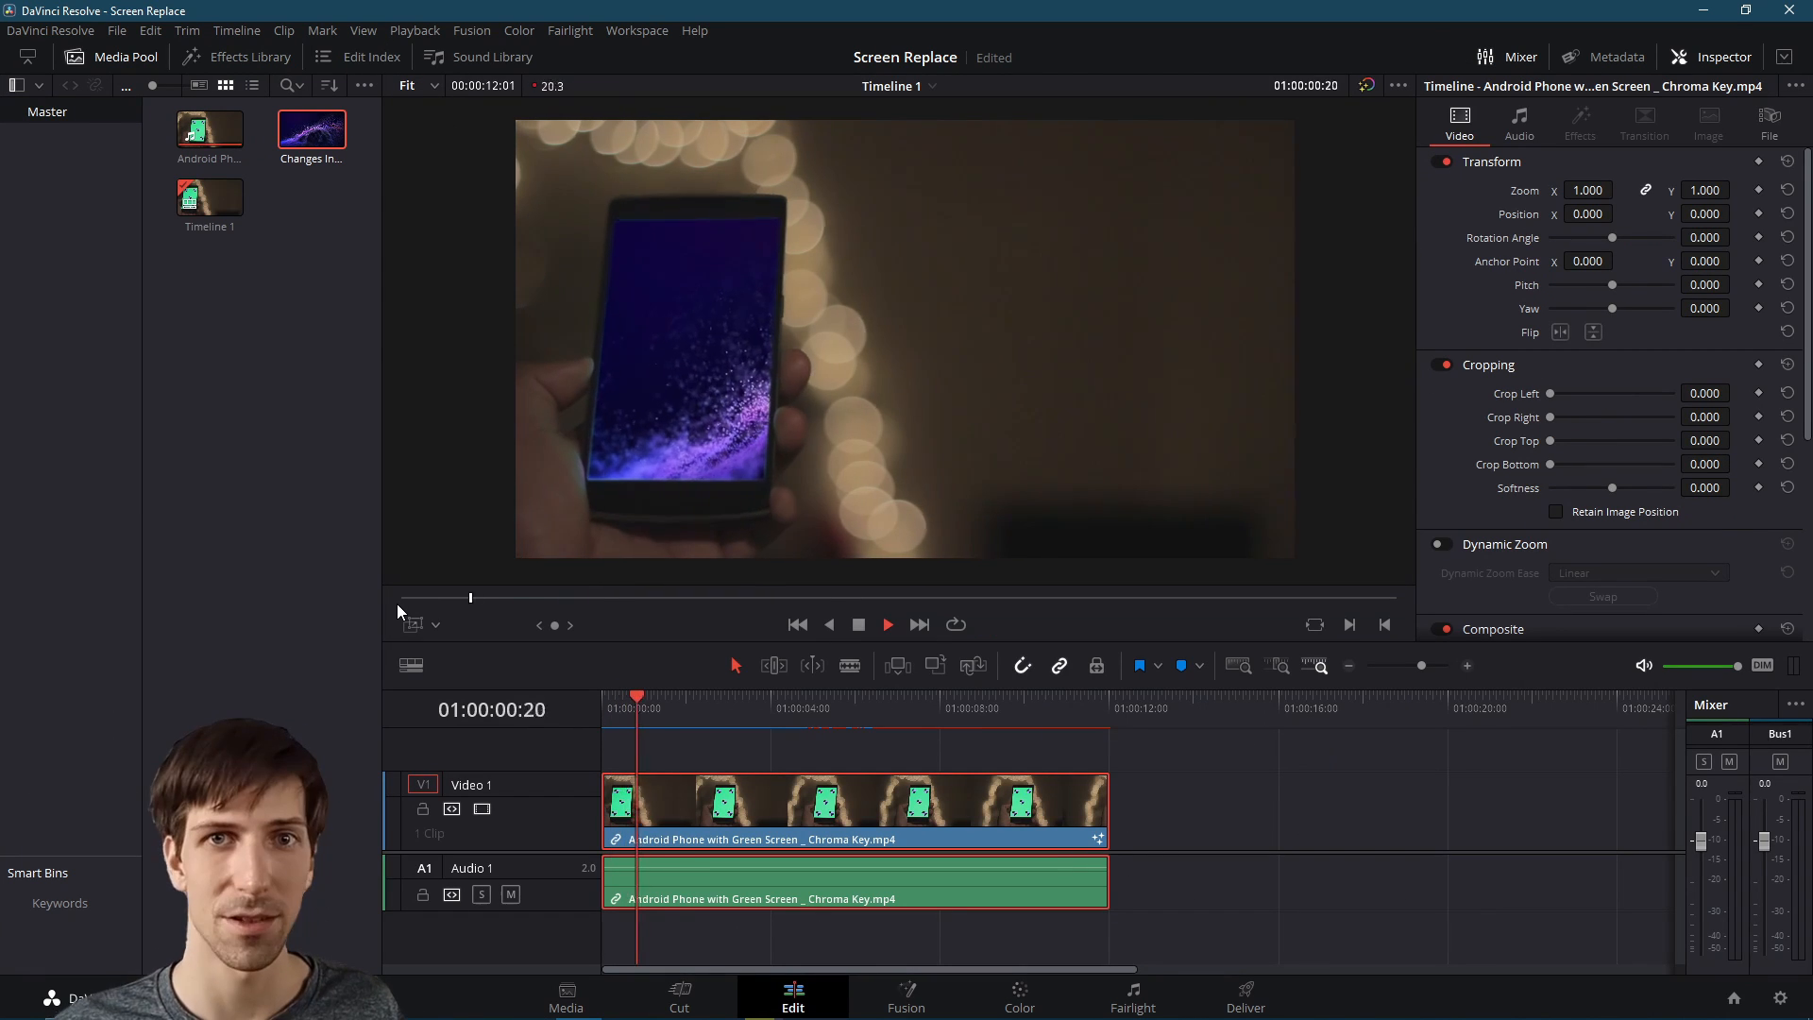